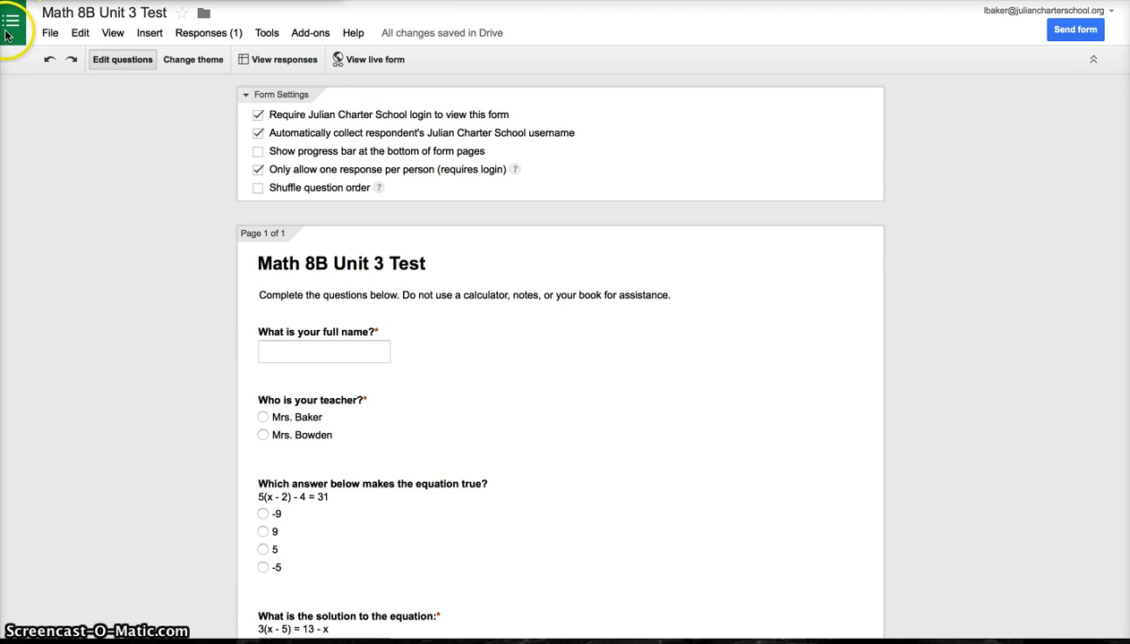
{"action": "mouse_move", "coordinate": [643, 7]}
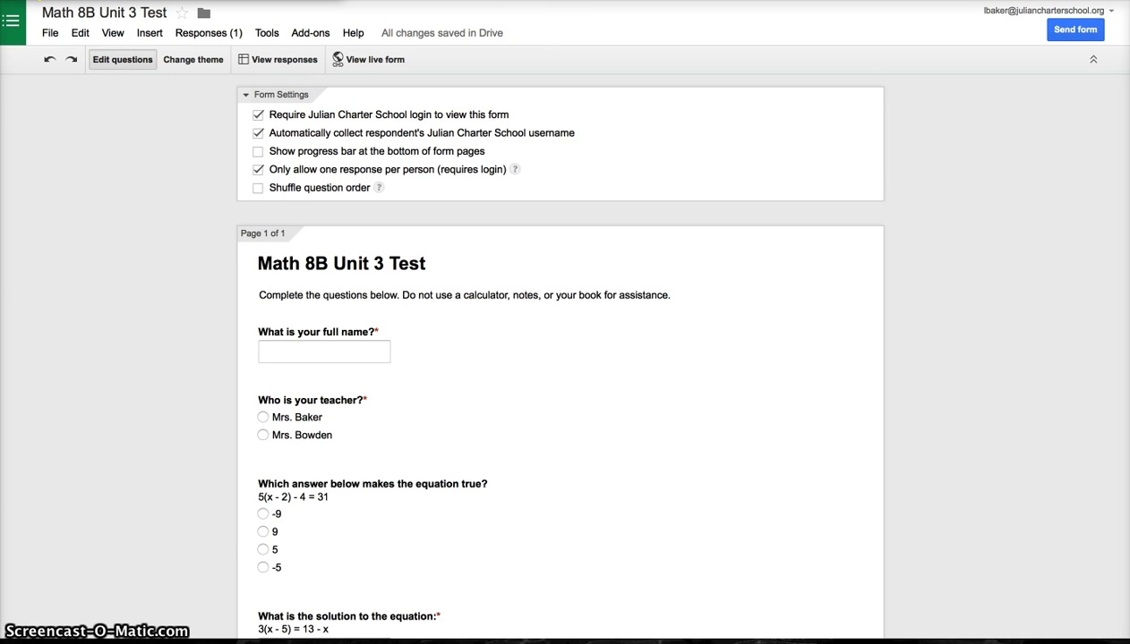
{"action": "mouse_move", "coordinate": [389, 240]}
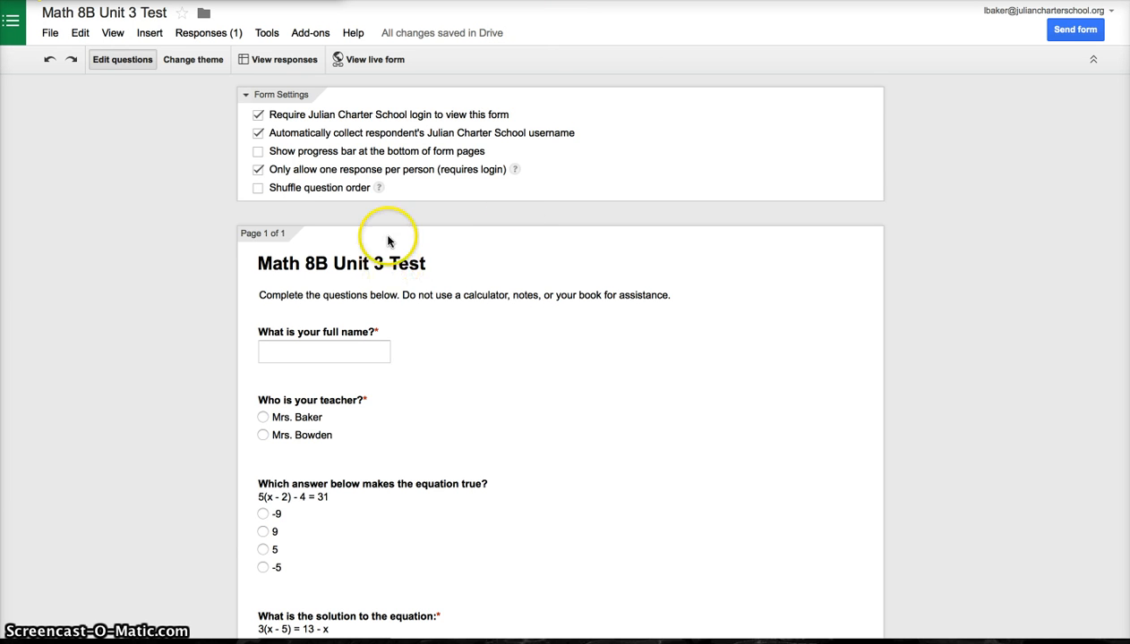
{"action": "mouse_move", "coordinate": [535, 254]}
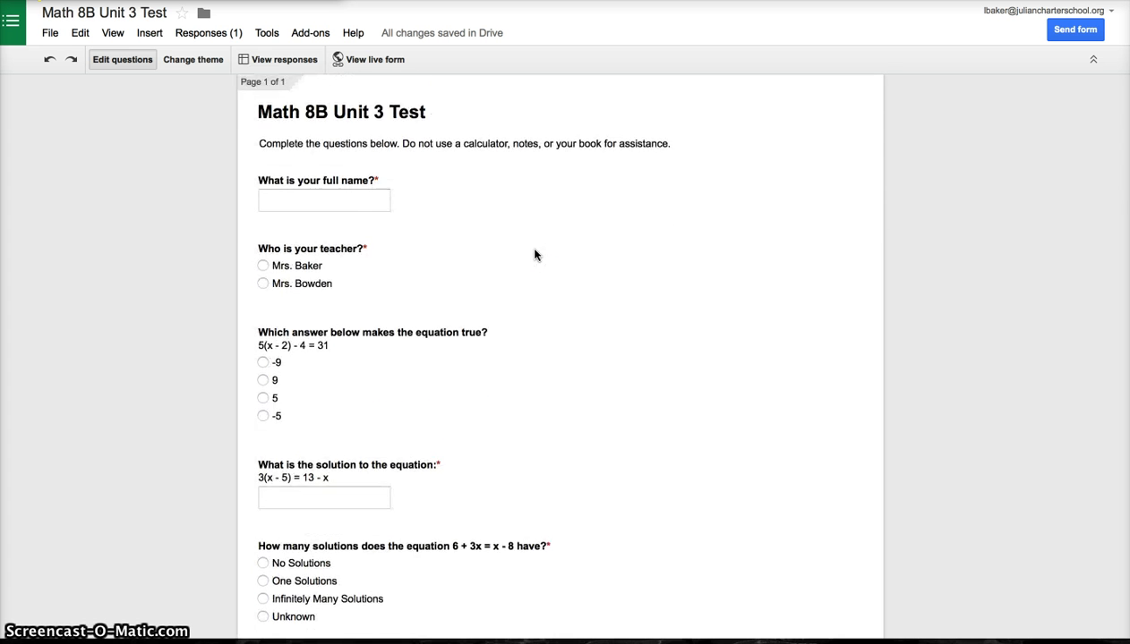
- Scroll through the Math 8B Unit 3 Test questions and open its linked responses spreadsheet
{"action": "scroll", "scroll_direction": "up", "scroll_amount": 3}
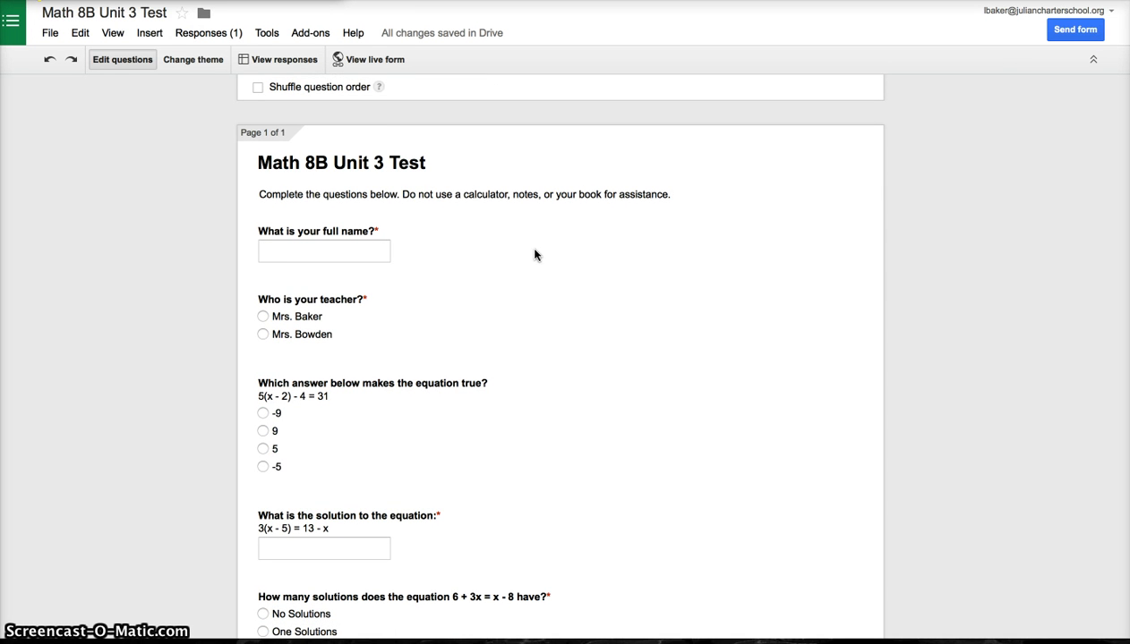
{"action": "mouse_move", "coordinate": [258, 244]}
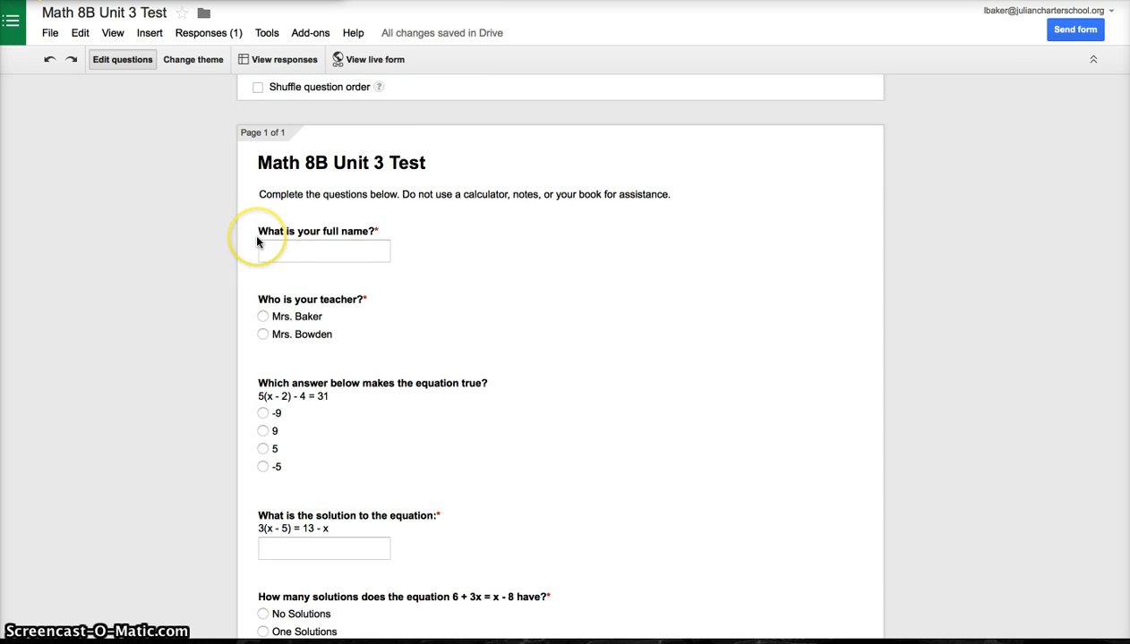
{"action": "mouse_move", "coordinate": [259, 252]}
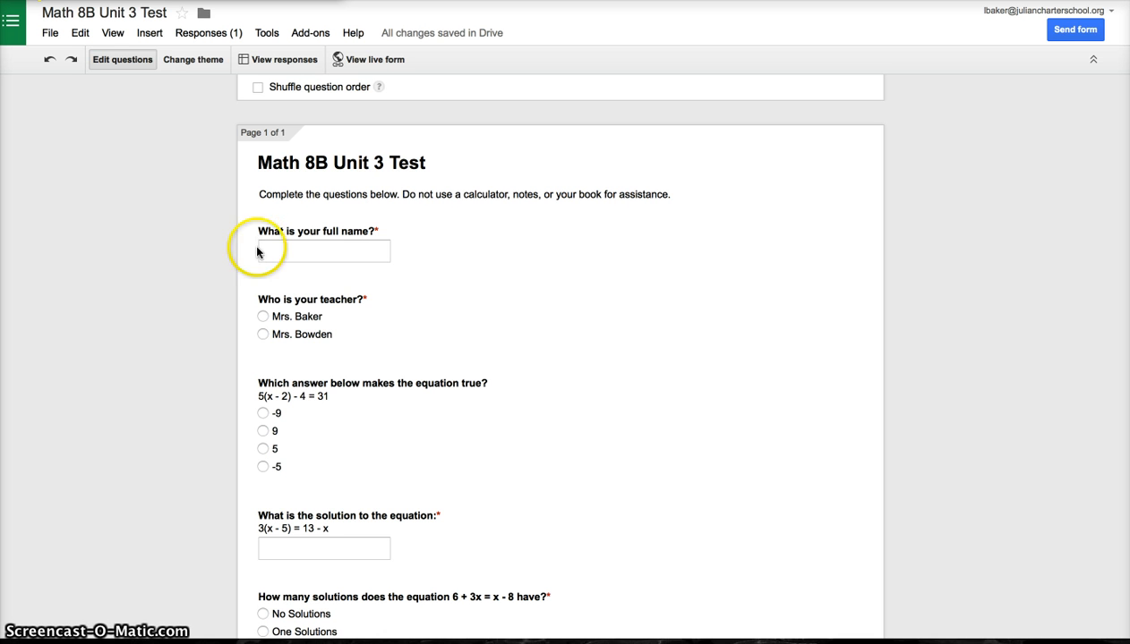
{"action": "mouse_move", "coordinate": [258, 300]}
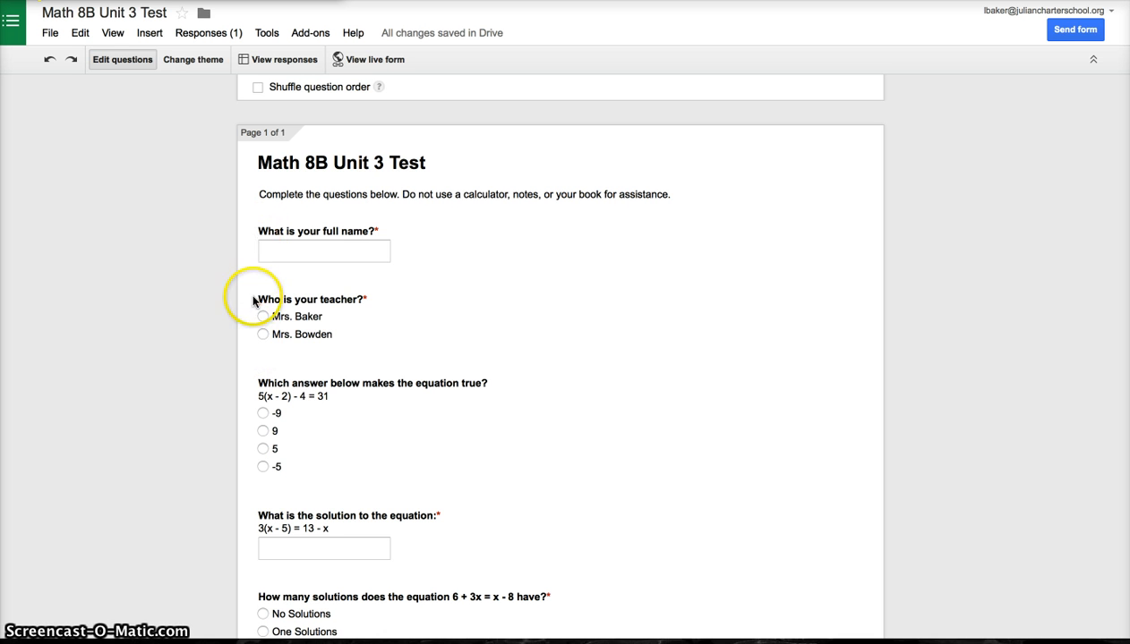
{"action": "mouse_move", "coordinate": [251, 242]}
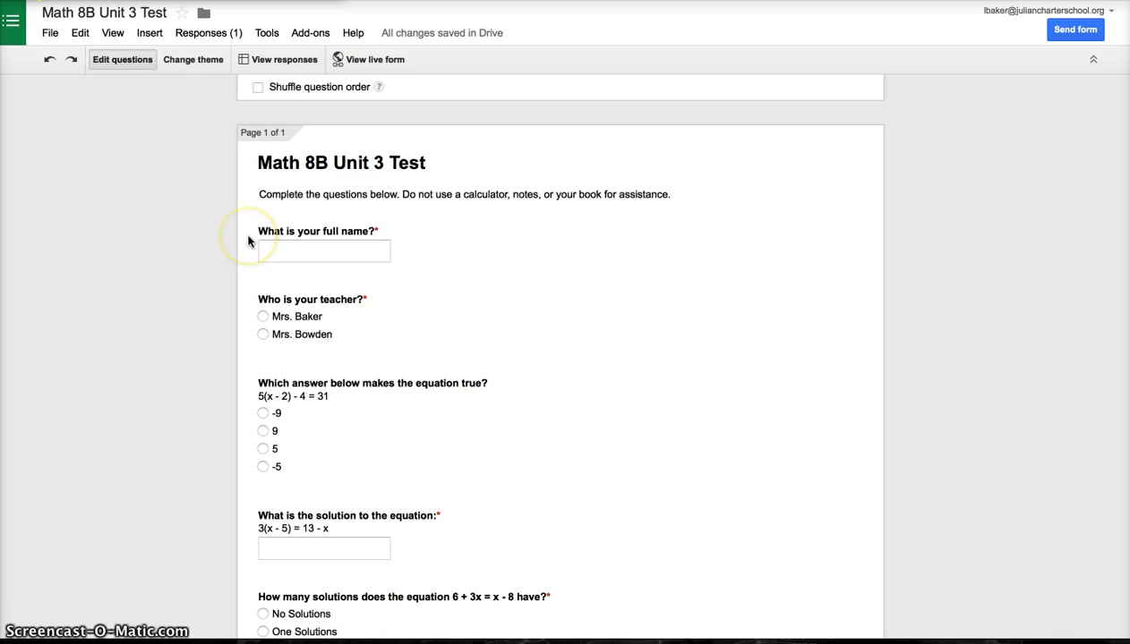
{"action": "mouse_move", "coordinate": [263, 322]}
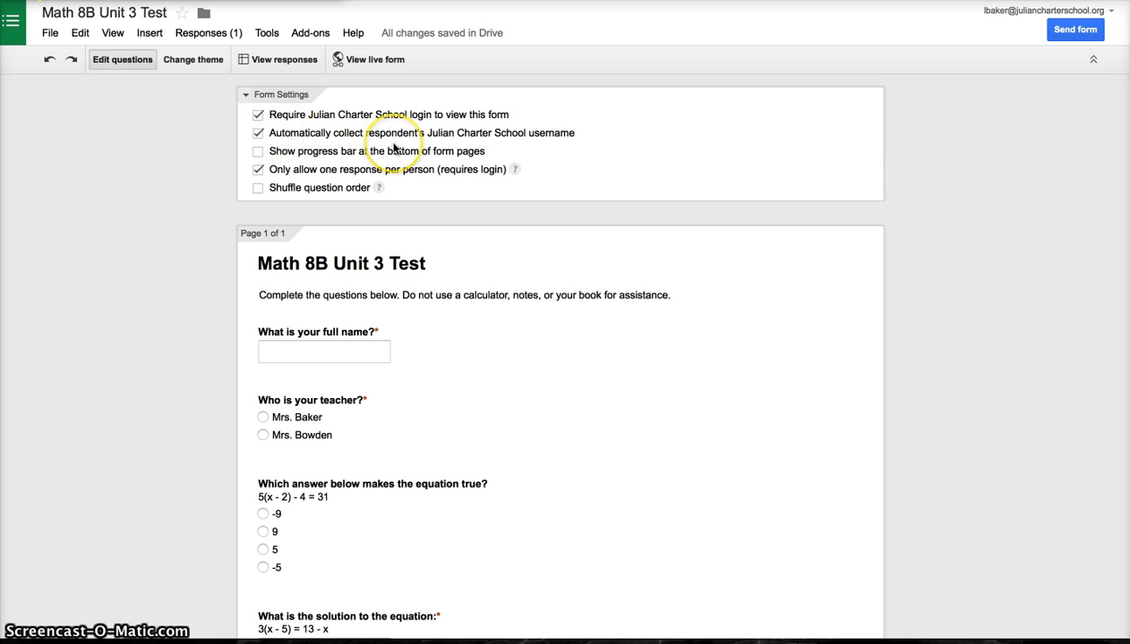
{"action": "mouse_move", "coordinate": [502, 145]}
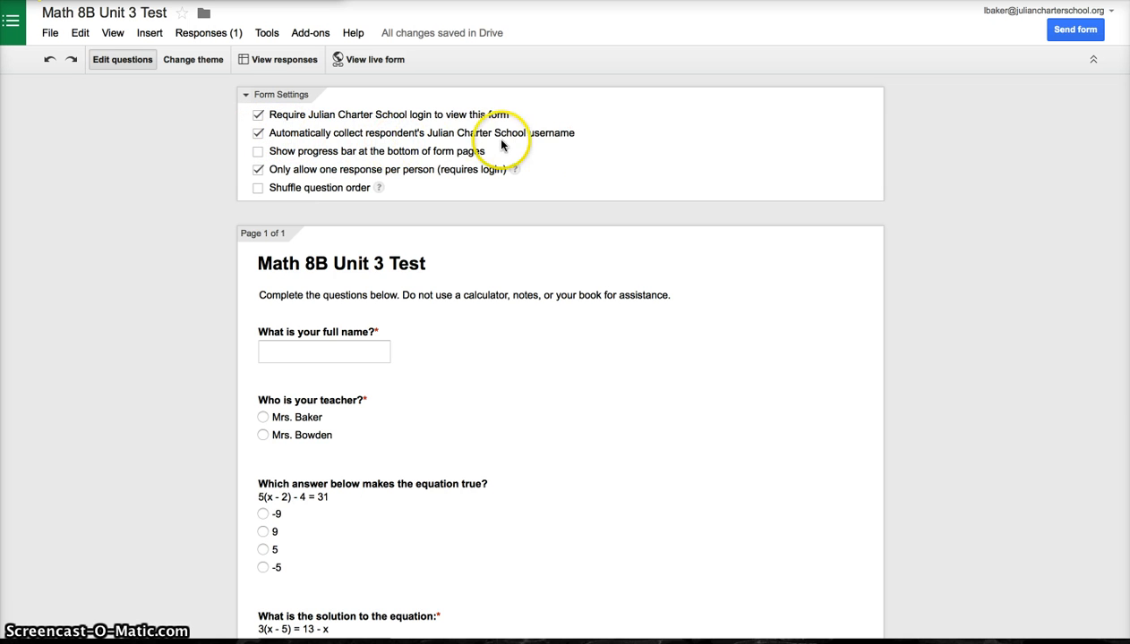
{"action": "mouse_move", "coordinate": [278, 135]}
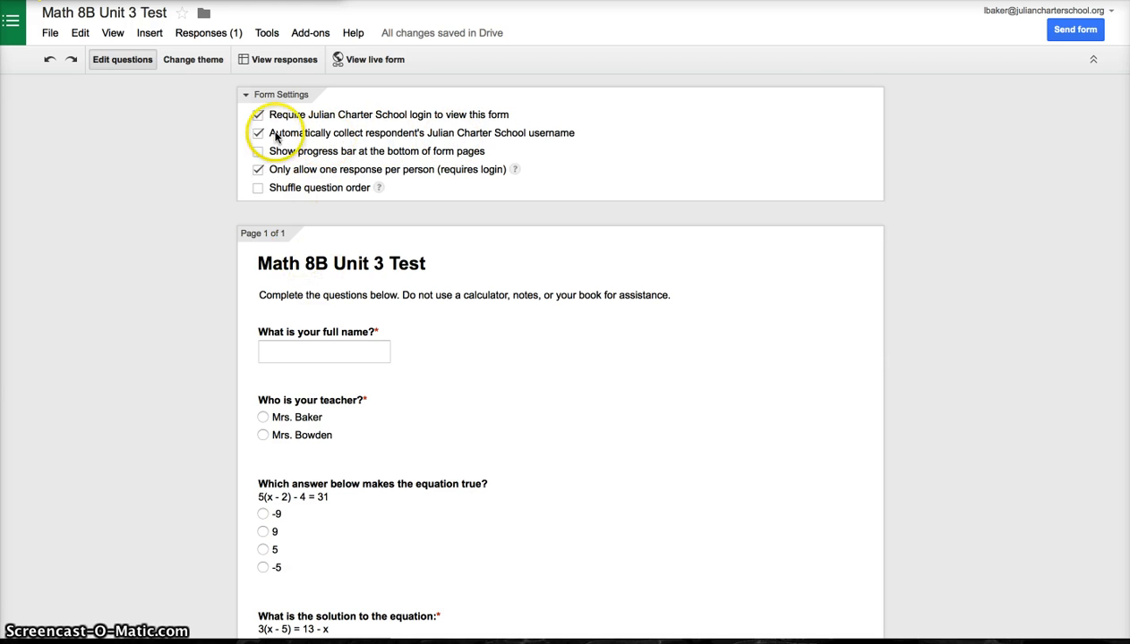
{"action": "mouse_move", "coordinate": [318, 283]}
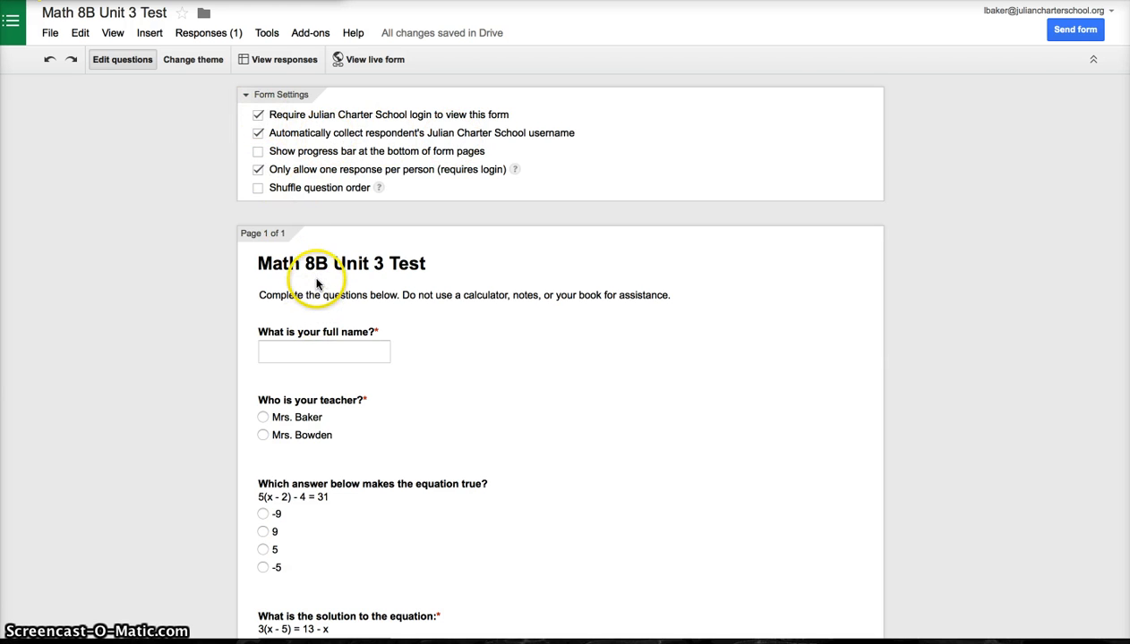
{"action": "scroll", "scroll_direction": "down", "scroll_amount": 3}
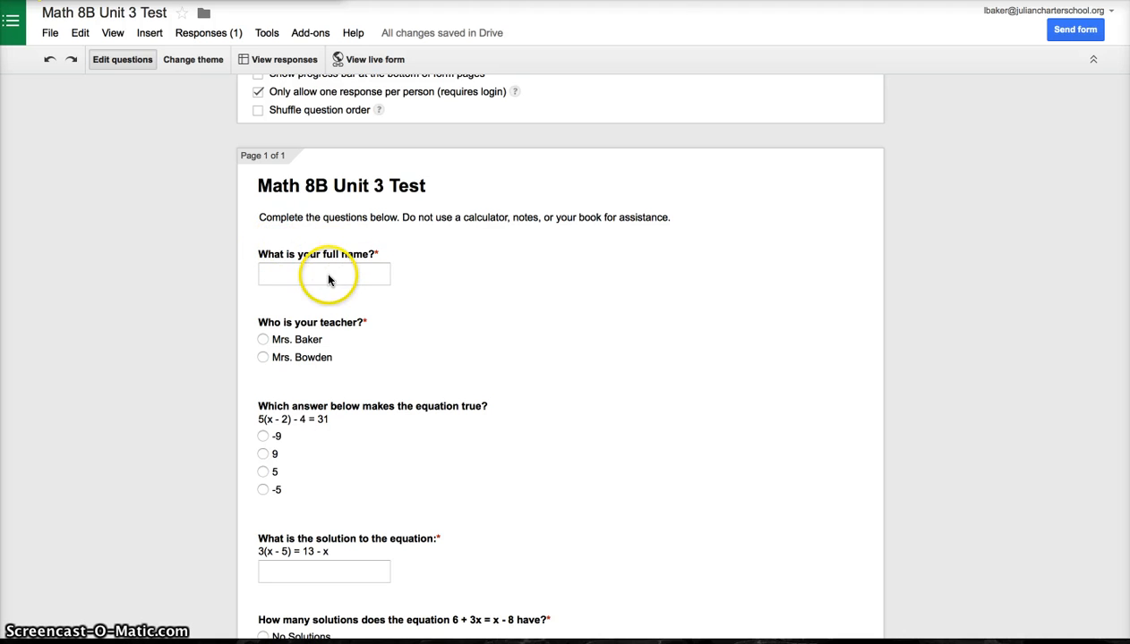
{"action": "mouse_move", "coordinate": [313, 365]}
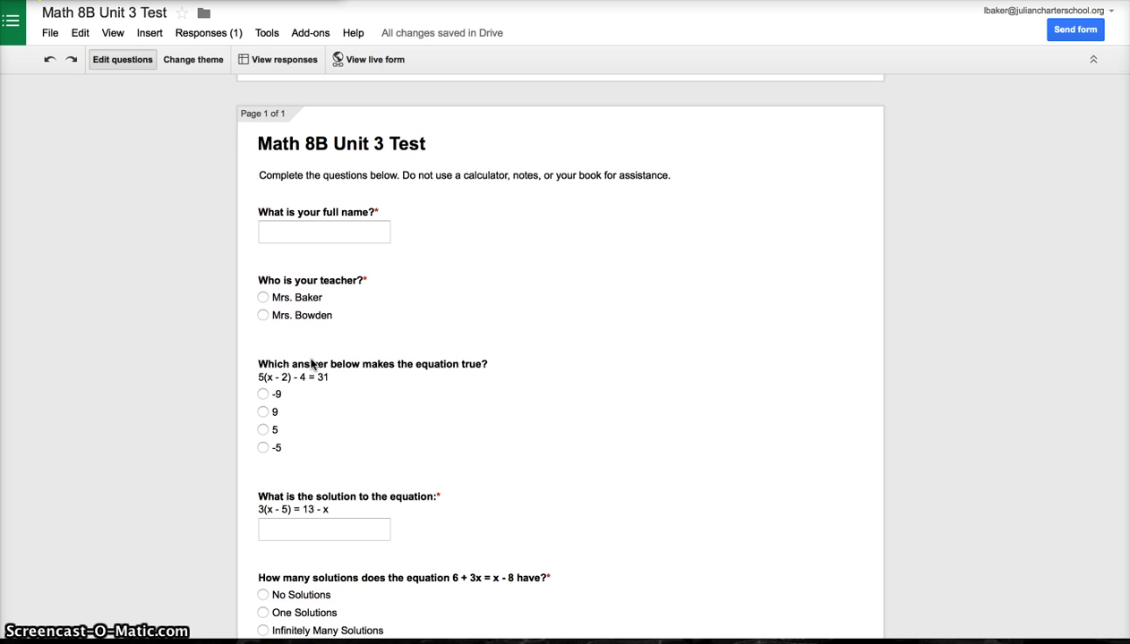
{"action": "mouse_move", "coordinate": [366, 59]}
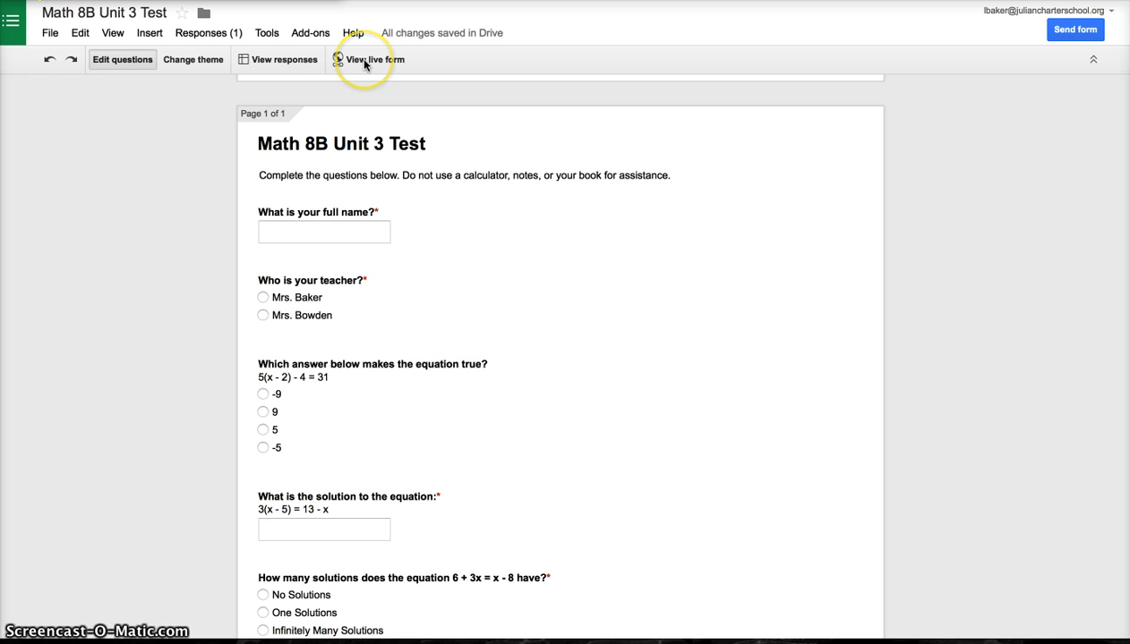
{"action": "mouse_move", "coordinate": [356, 125]}
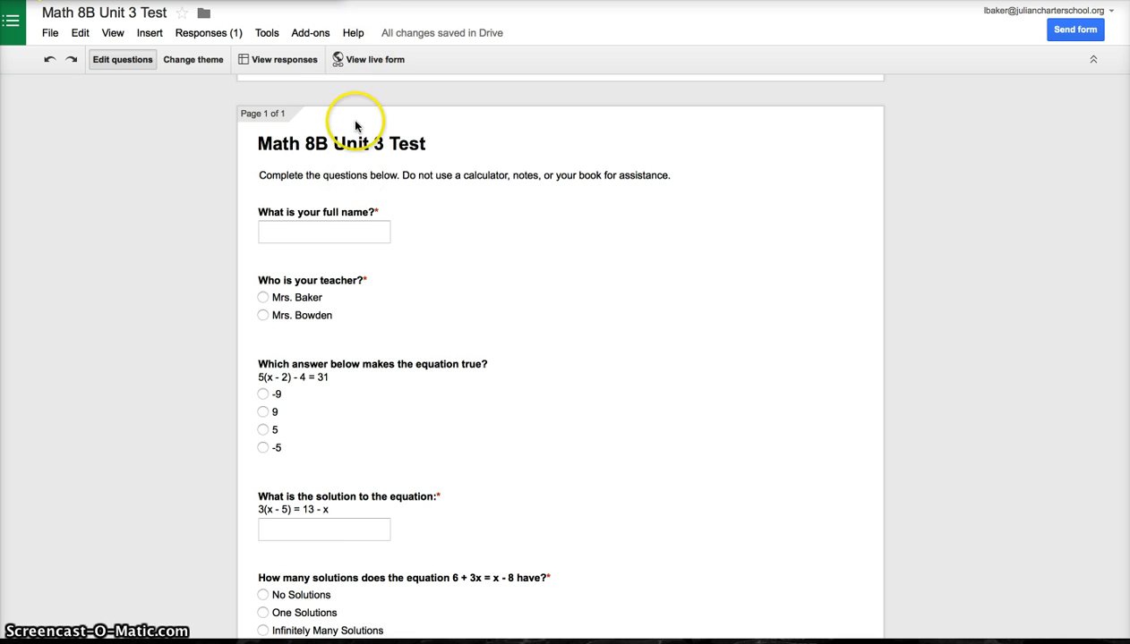
{"action": "scroll", "scroll_direction": "down", "scroll_amount": 3}
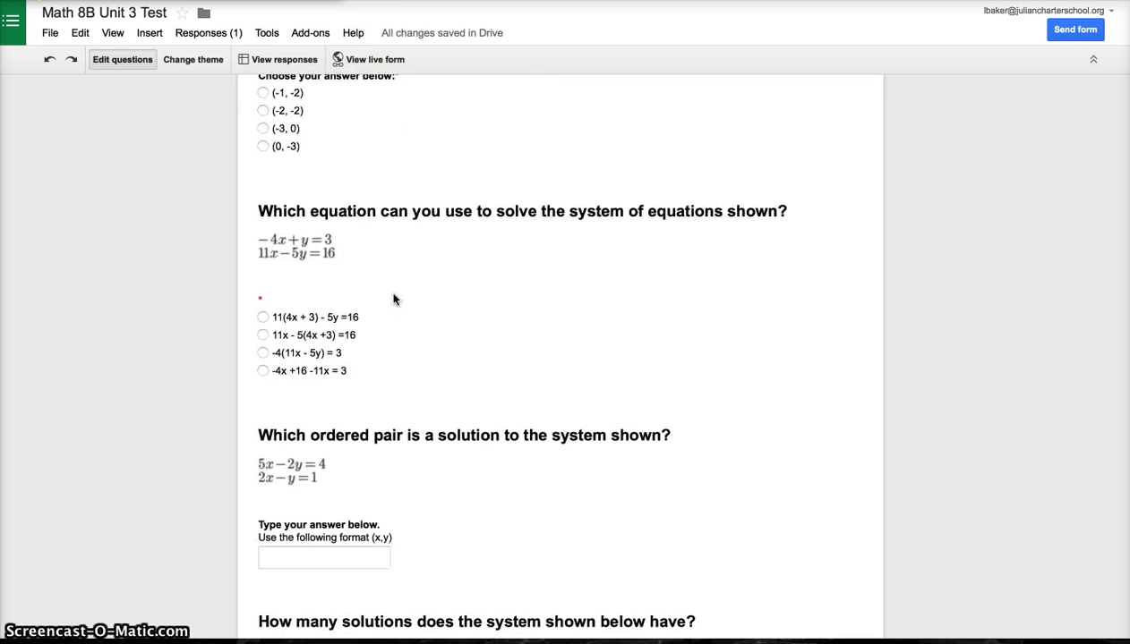
{"action": "scroll", "scroll_direction": "up", "scroll_amount": 3}
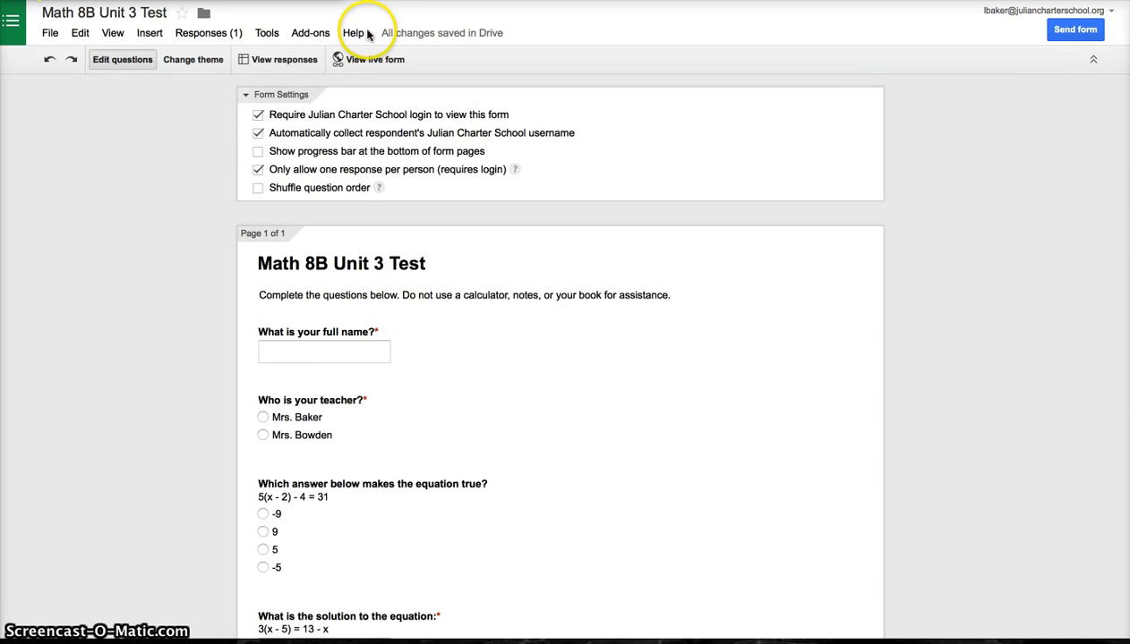
{"action": "scroll", "scroll_direction": "down", "scroll_amount": 3}
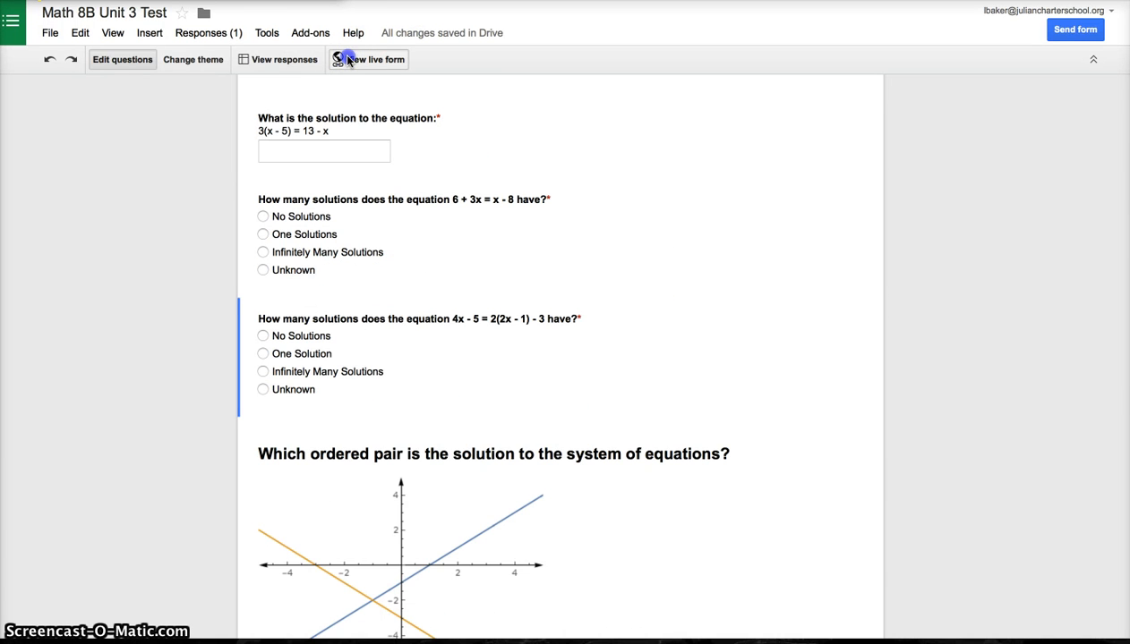
{"action": "left_click", "coordinate": [367, 60]}
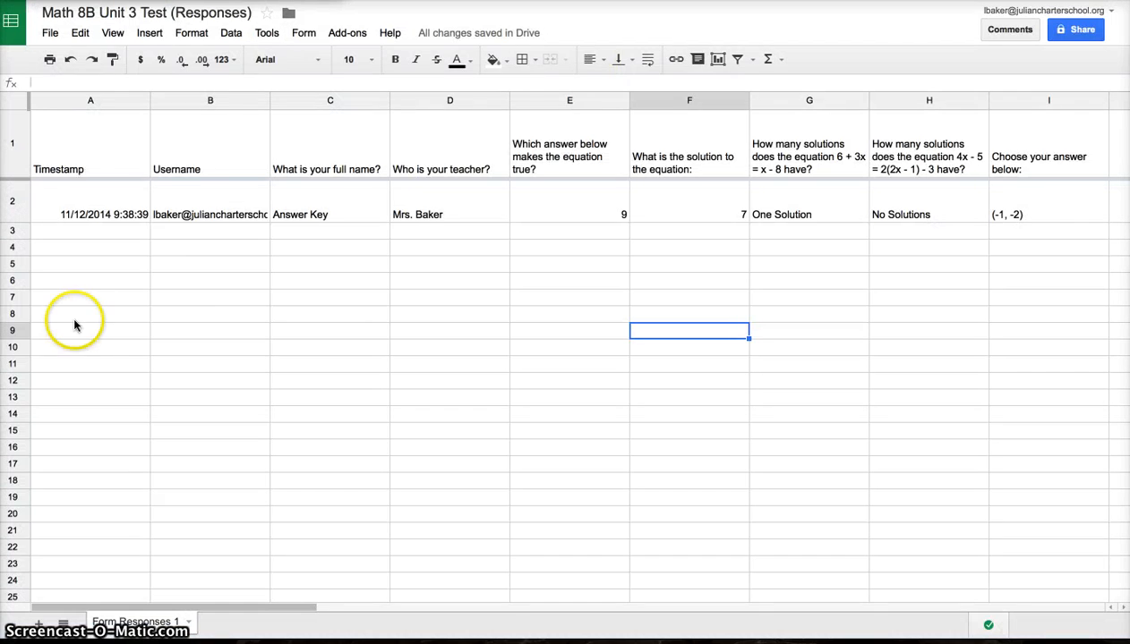
{"action": "left_click", "coordinate": [90, 201]}
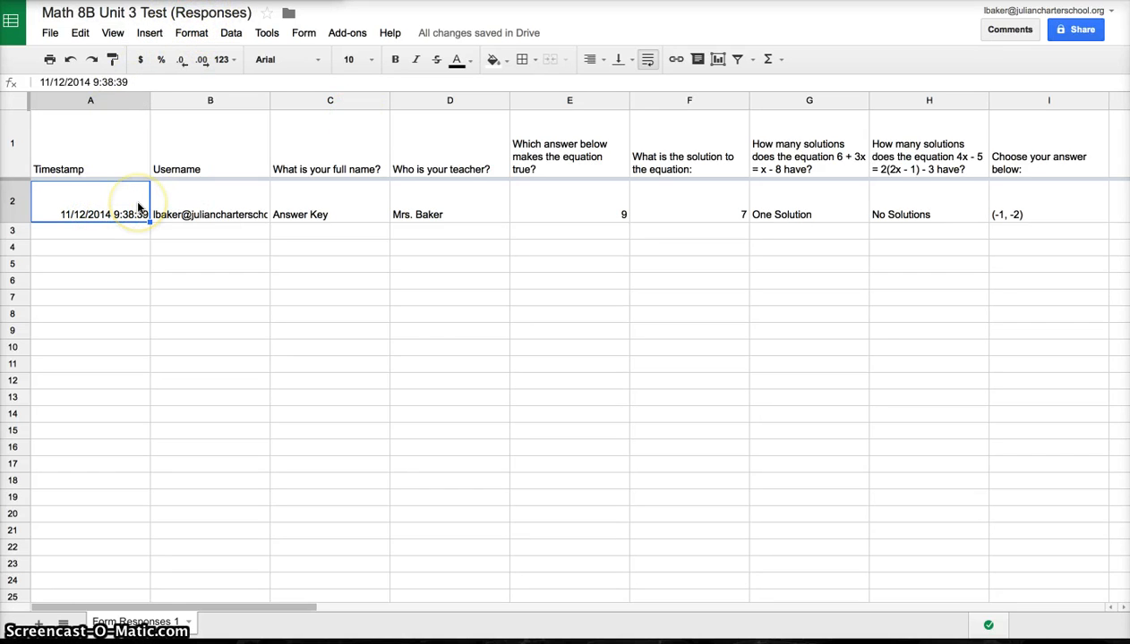
{"action": "mouse_move", "coordinate": [297, 177]}
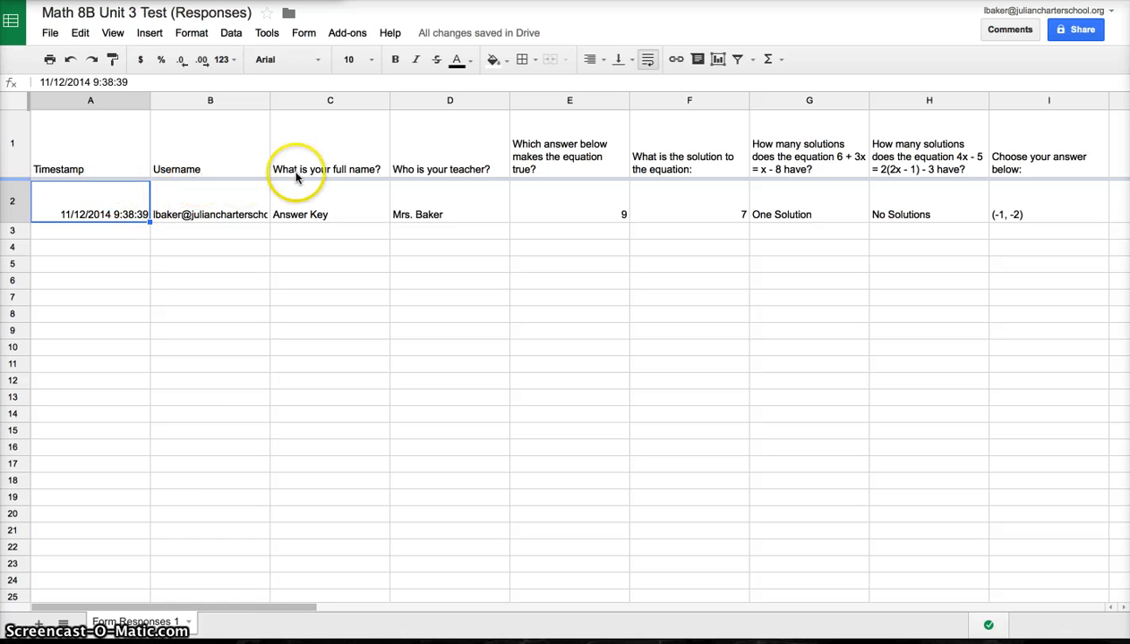
{"action": "mouse_move", "coordinate": [444, 169]}
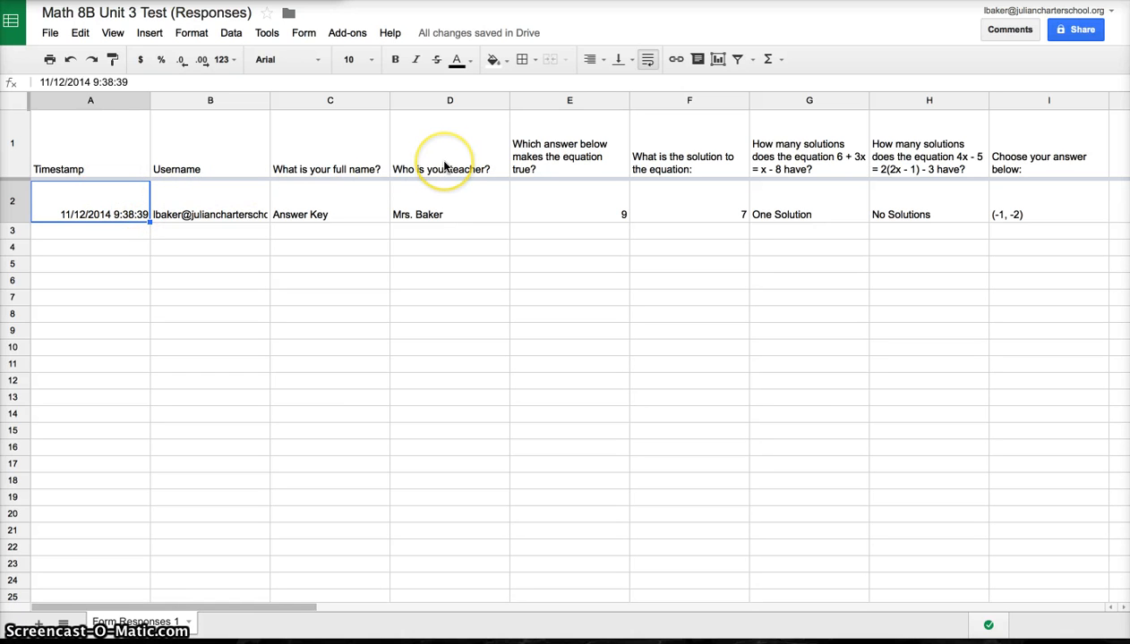
{"action": "mouse_move", "coordinate": [905, 192]}
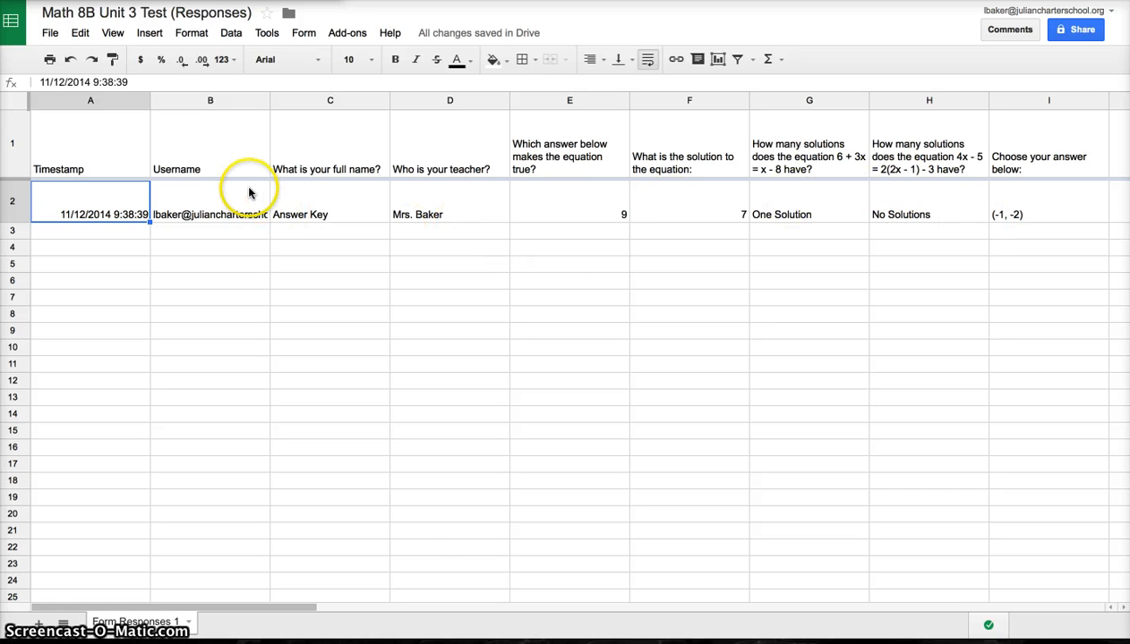
{"action": "mouse_move", "coordinate": [324, 25]}
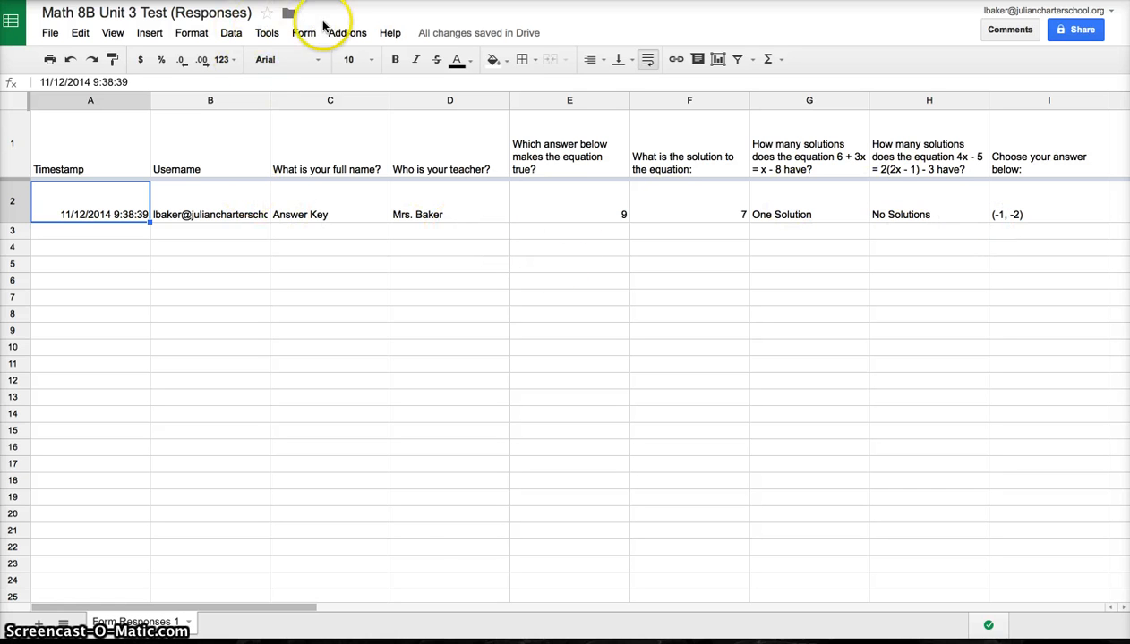
- Show the Add-ons menu with the Super Quiz submenu of options
{"action": "left_click", "coordinate": [347, 32]}
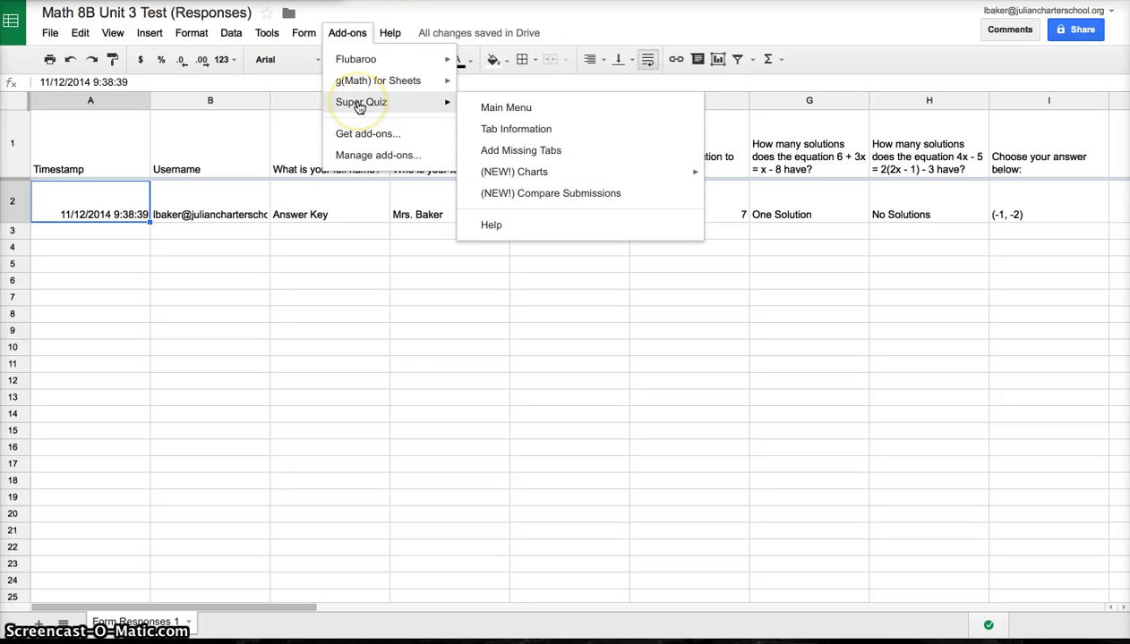
{"action": "mouse_move", "coordinate": [366, 140]}
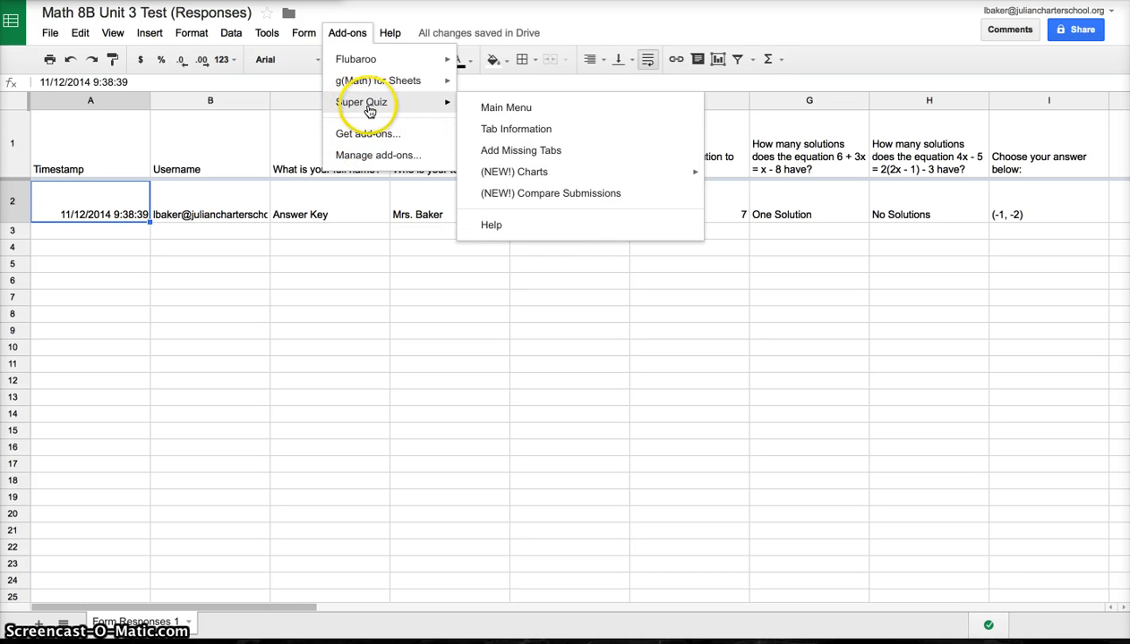
{"action": "mouse_move", "coordinate": [505, 108]}
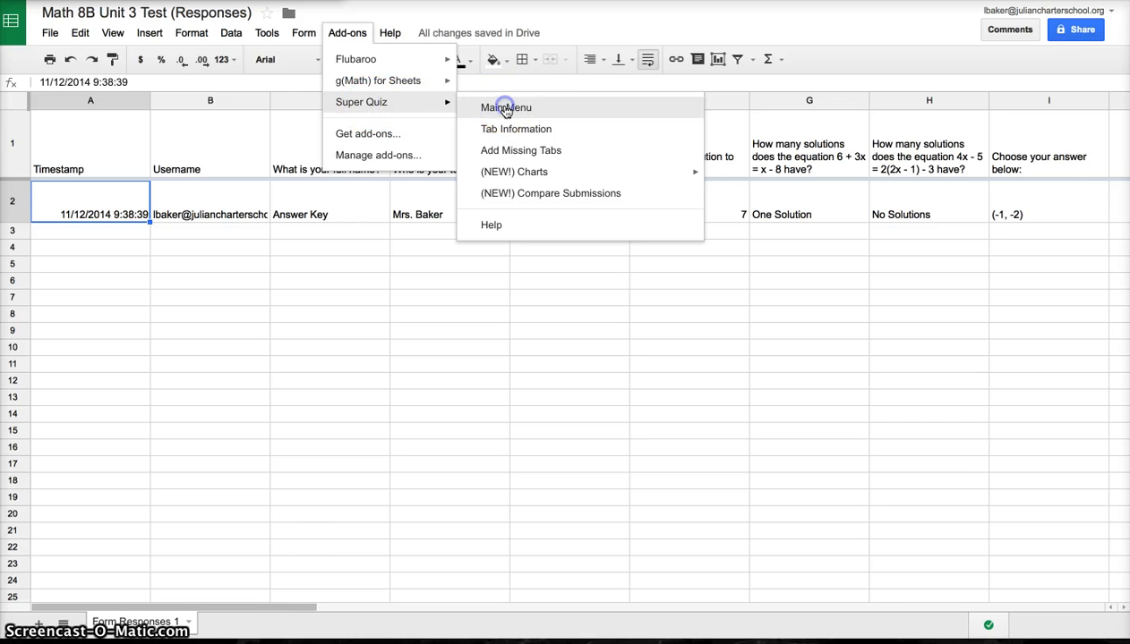
{"action": "left_click", "coordinate": [505, 107]}
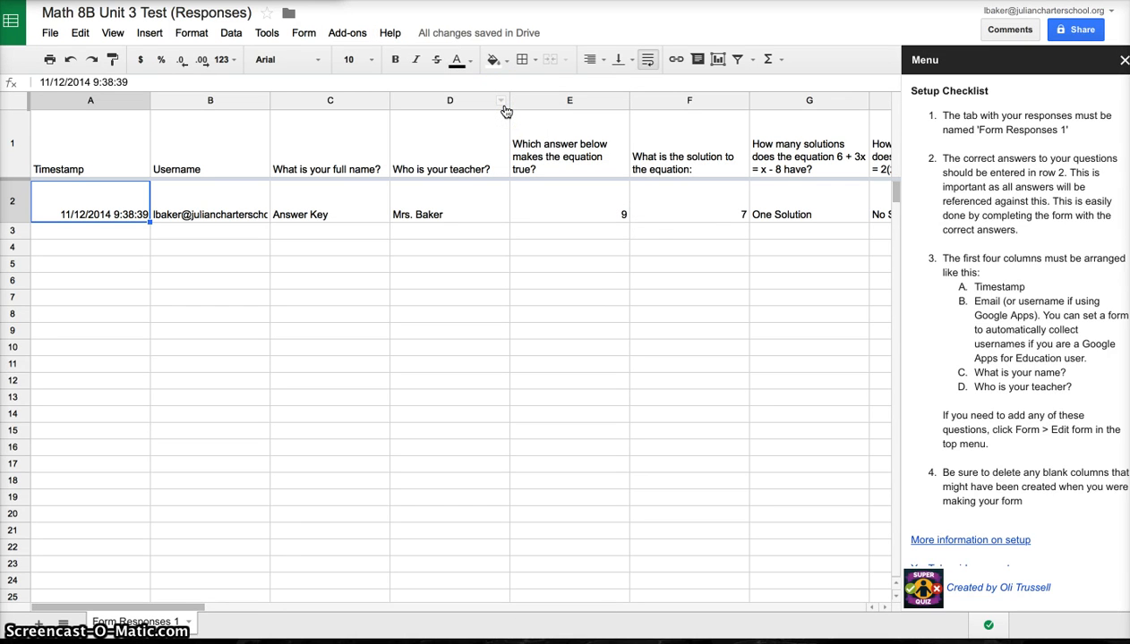
{"action": "mouse_move", "coordinate": [963, 100]}
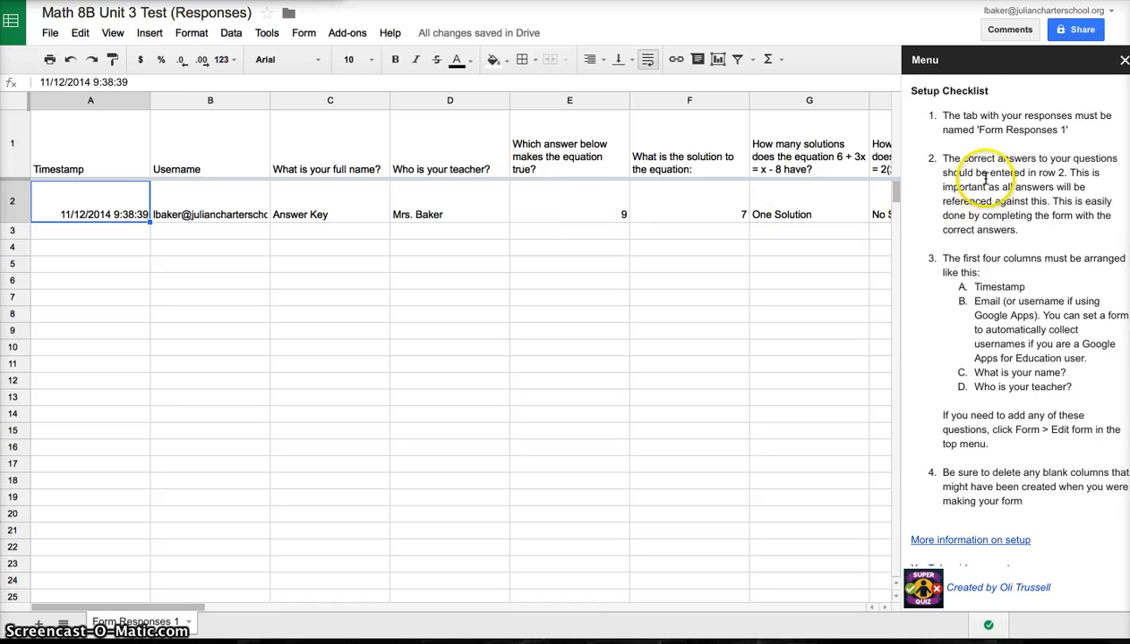
{"action": "mouse_move", "coordinate": [971, 325]}
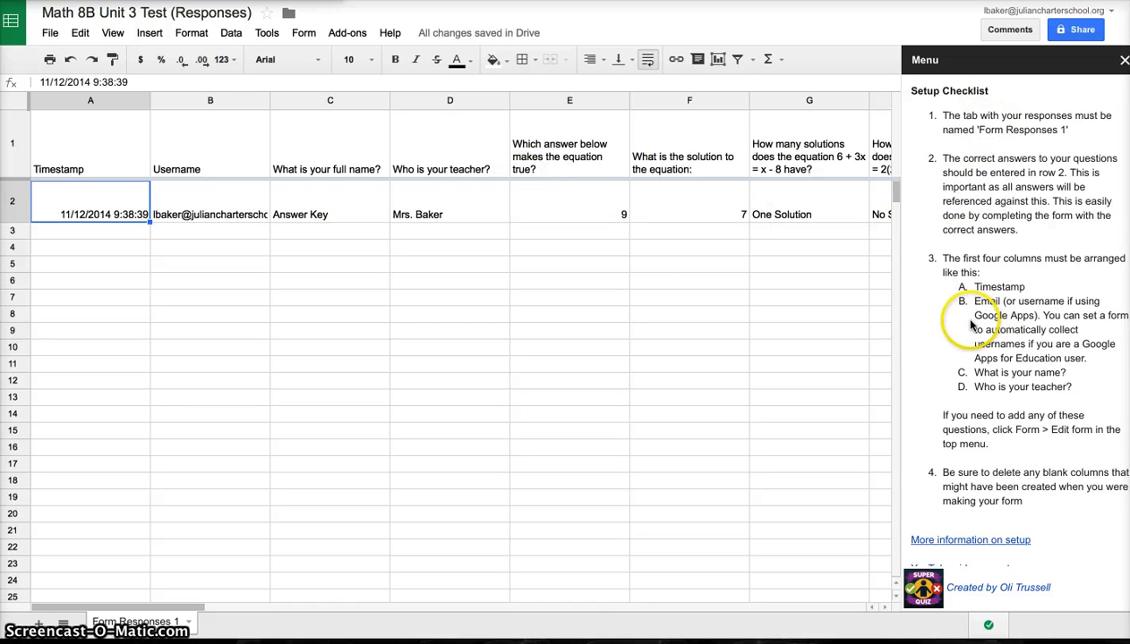
{"action": "mouse_move", "coordinate": [555, 419]}
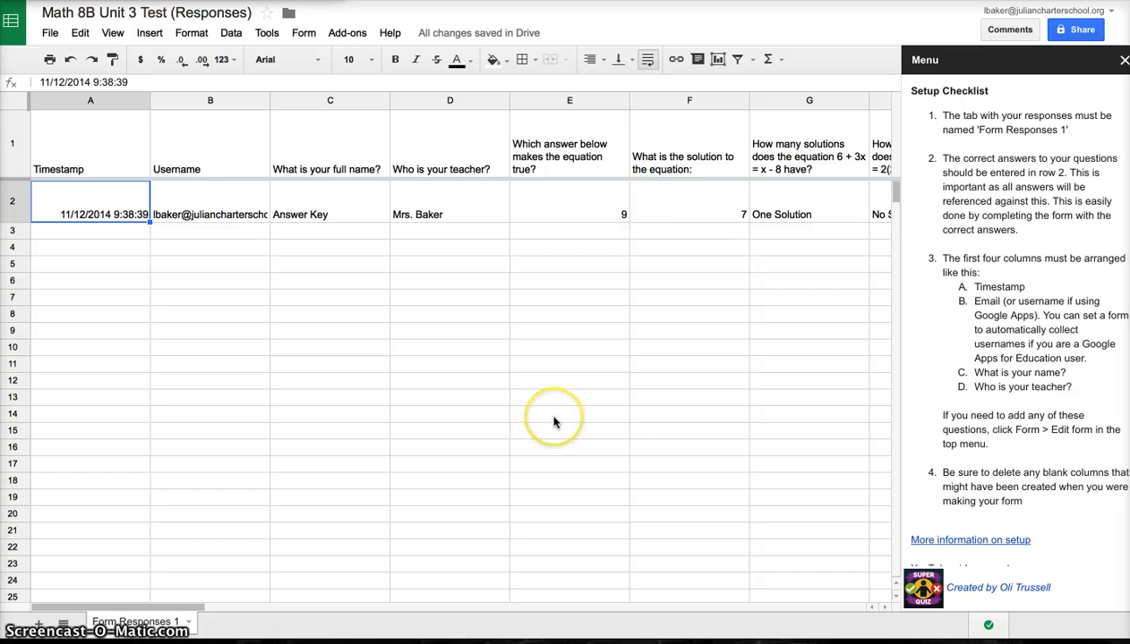
{"action": "mouse_move", "coordinate": [1017, 165]}
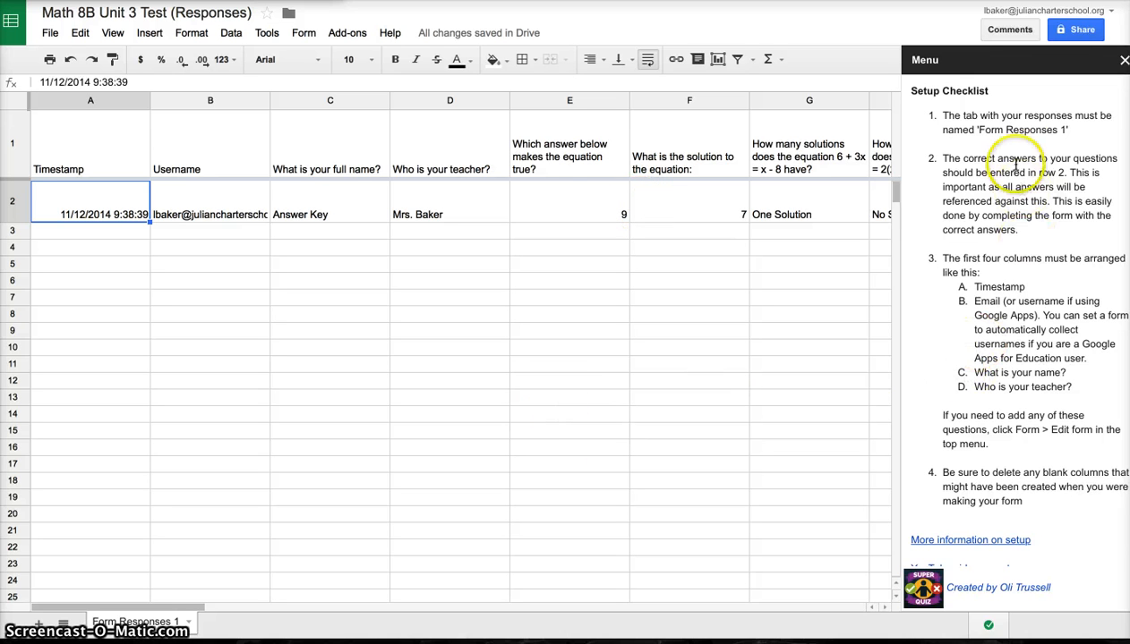
{"action": "mouse_move", "coordinate": [945, 114]}
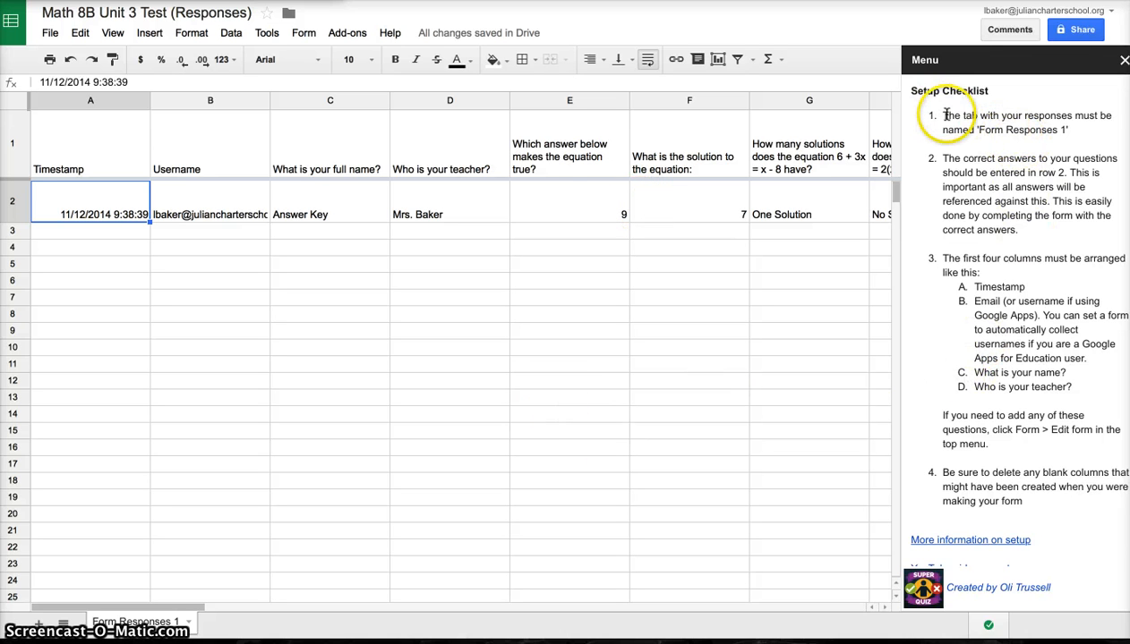
{"action": "mouse_move", "coordinate": [1065, 126]}
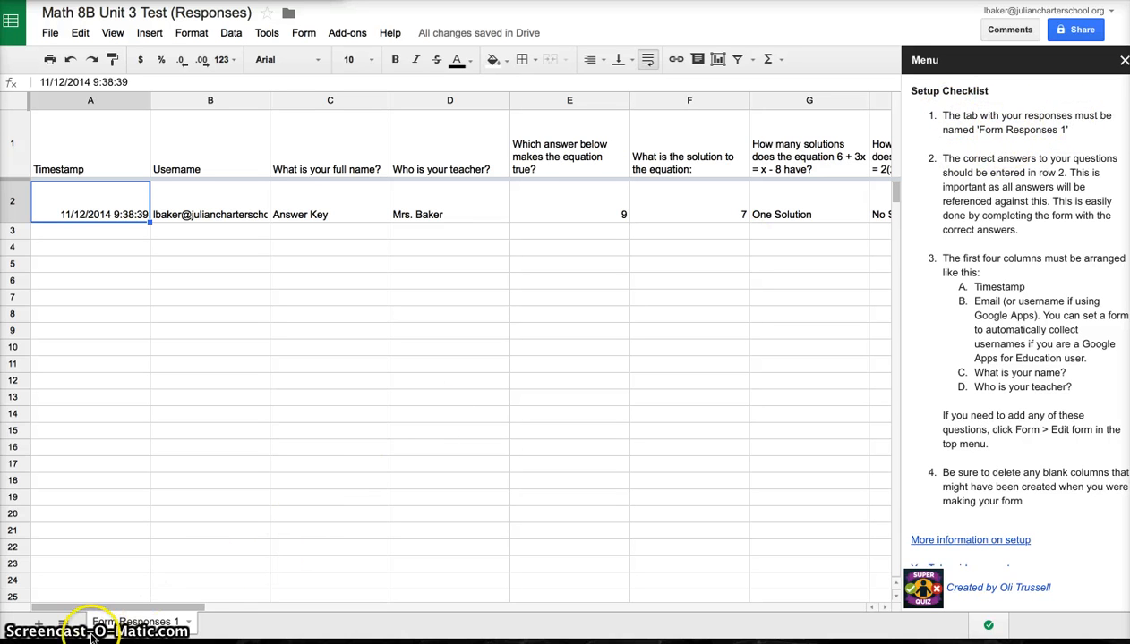
{"action": "mouse_move", "coordinate": [189, 591]}
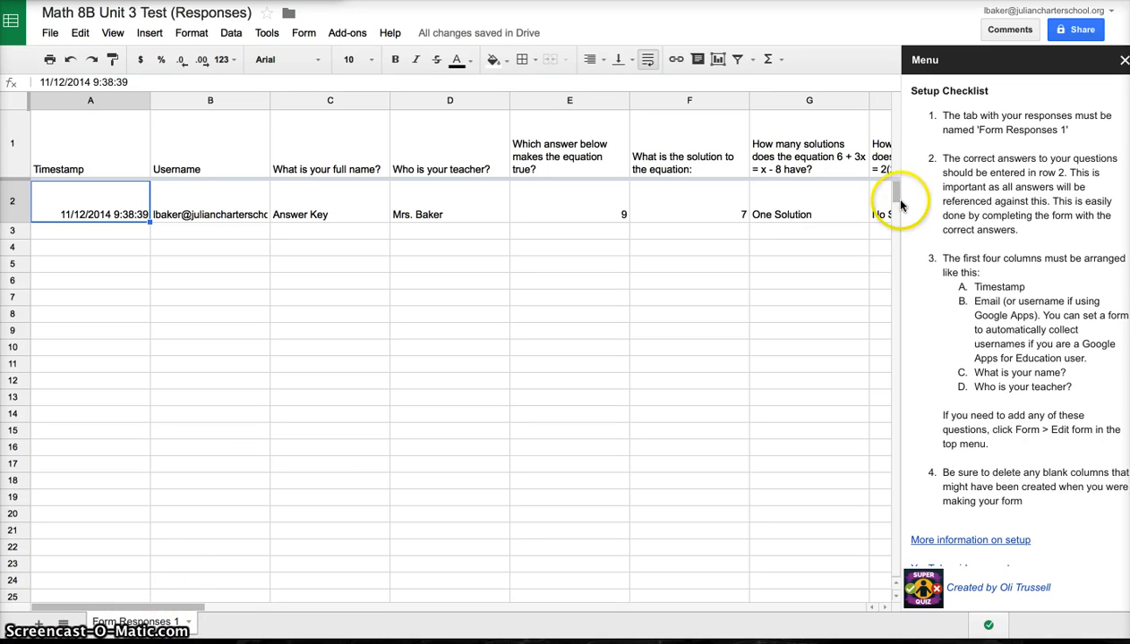
{"action": "mouse_move", "coordinate": [942, 161]}
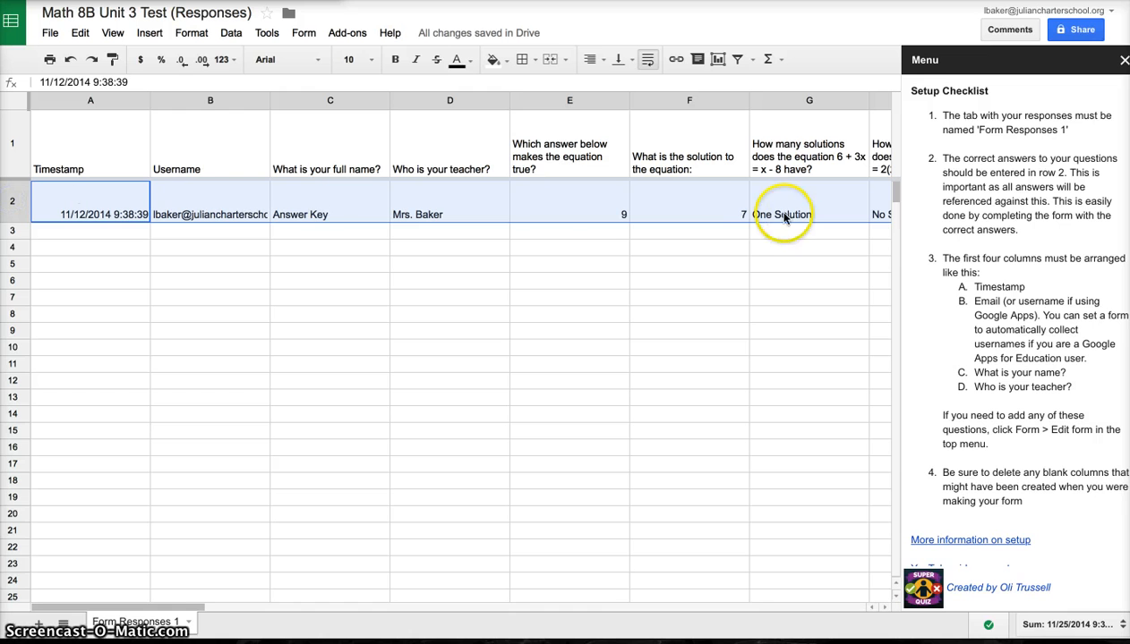
{"action": "mouse_move", "coordinate": [661, 255]}
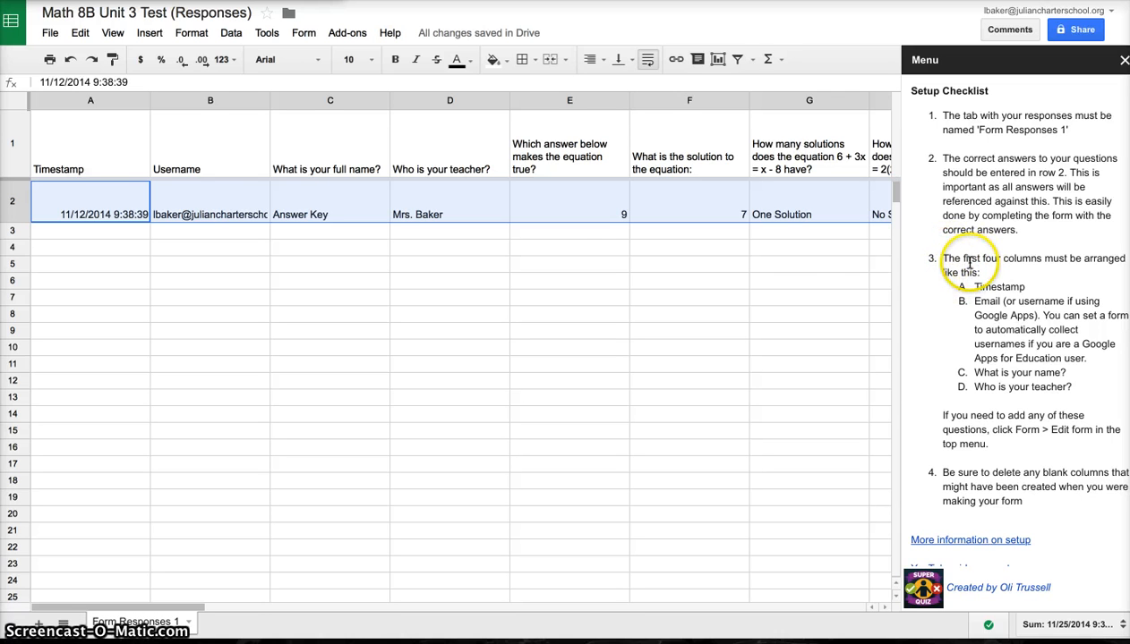
- Verify the first four columns are Timestamp, Username, full name and teacher
{"action": "left_click", "coordinate": [90, 100]}
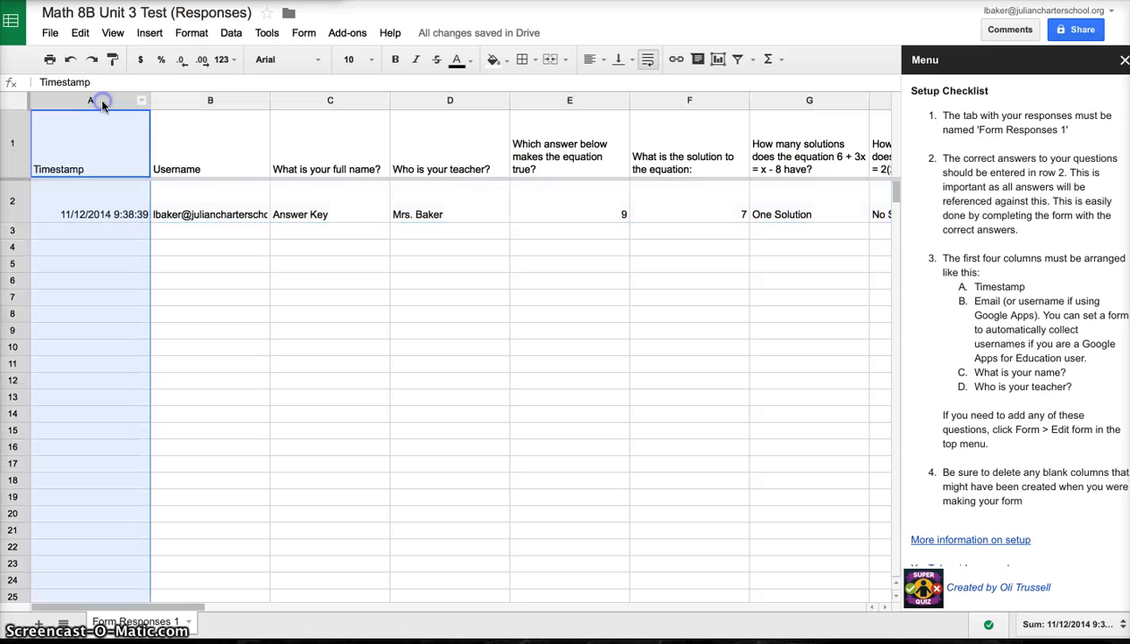
{"action": "left_click", "coordinate": [210, 101]}
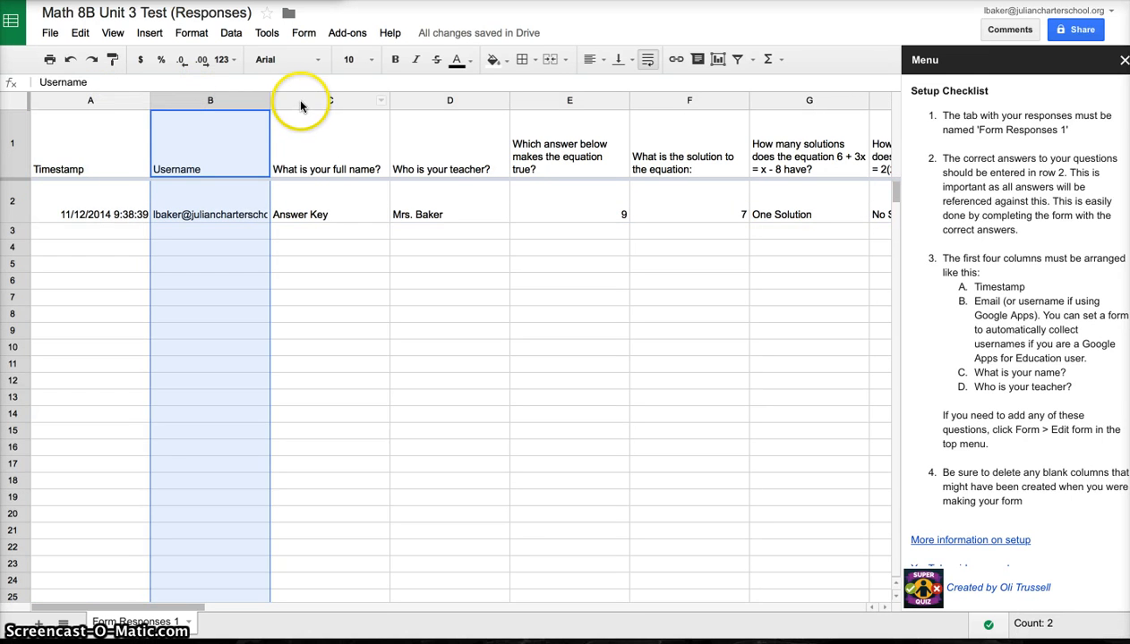
{"action": "left_click", "coordinate": [329, 101]}
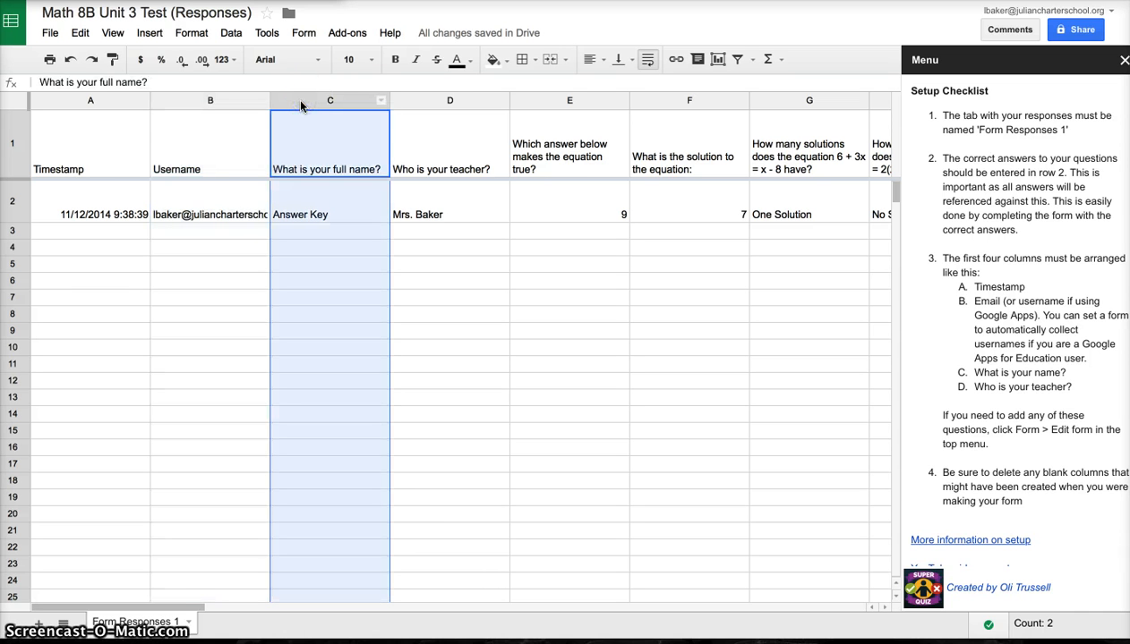
{"action": "mouse_move", "coordinate": [360, 191]}
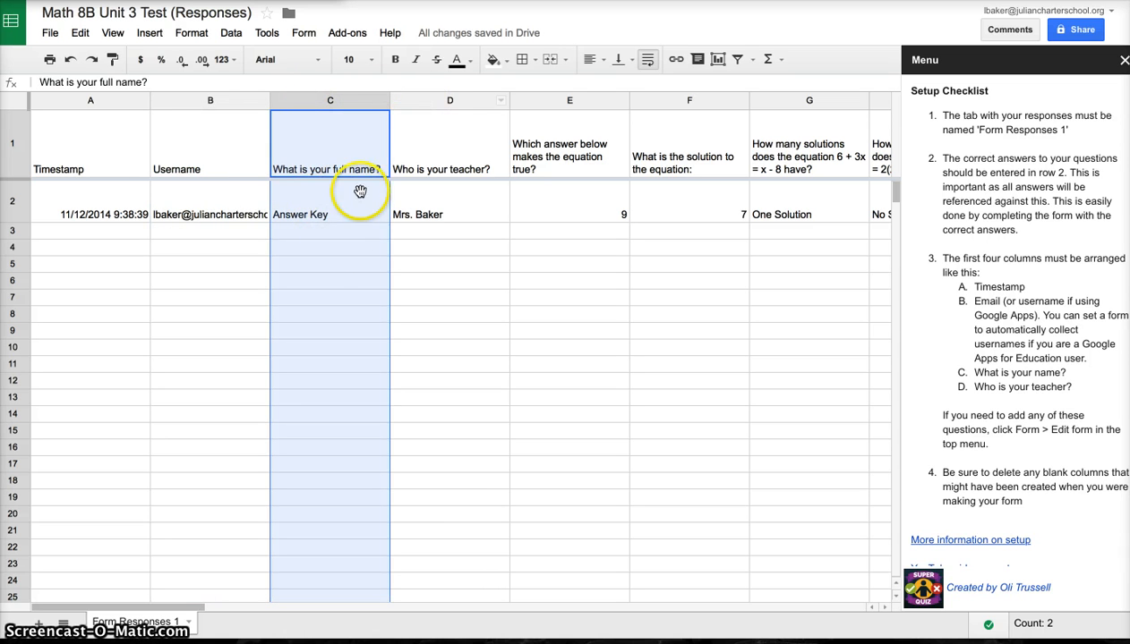
{"action": "mouse_move", "coordinate": [436, 104]}
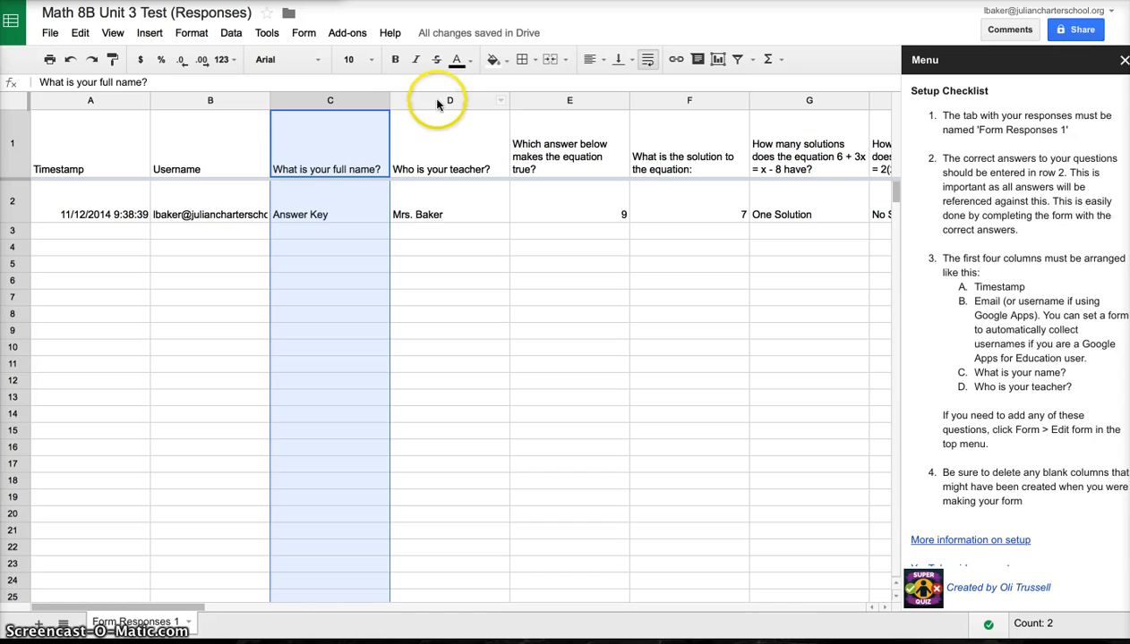
{"action": "left_click", "coordinate": [447, 101]}
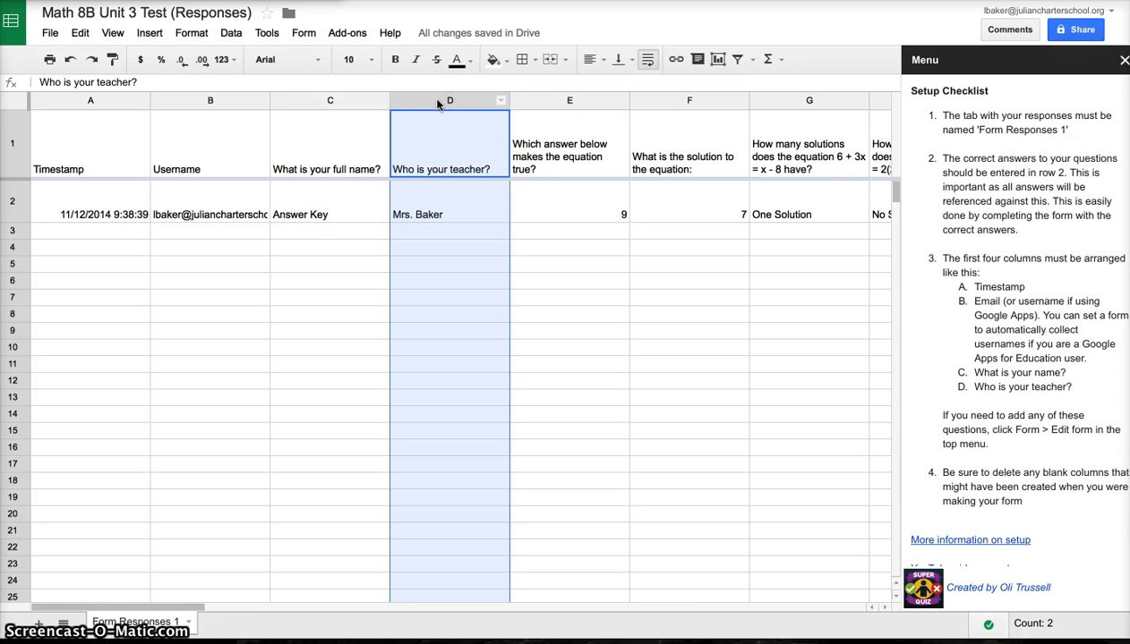
{"action": "mouse_move", "coordinate": [786, 249]}
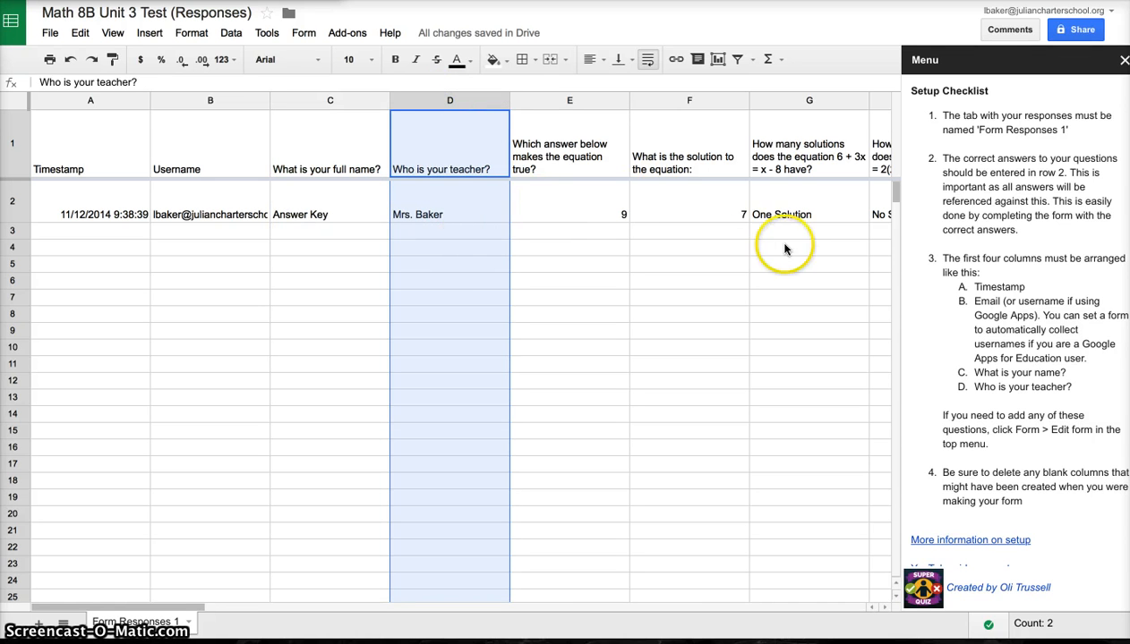
{"action": "mouse_move", "coordinate": [990, 430]}
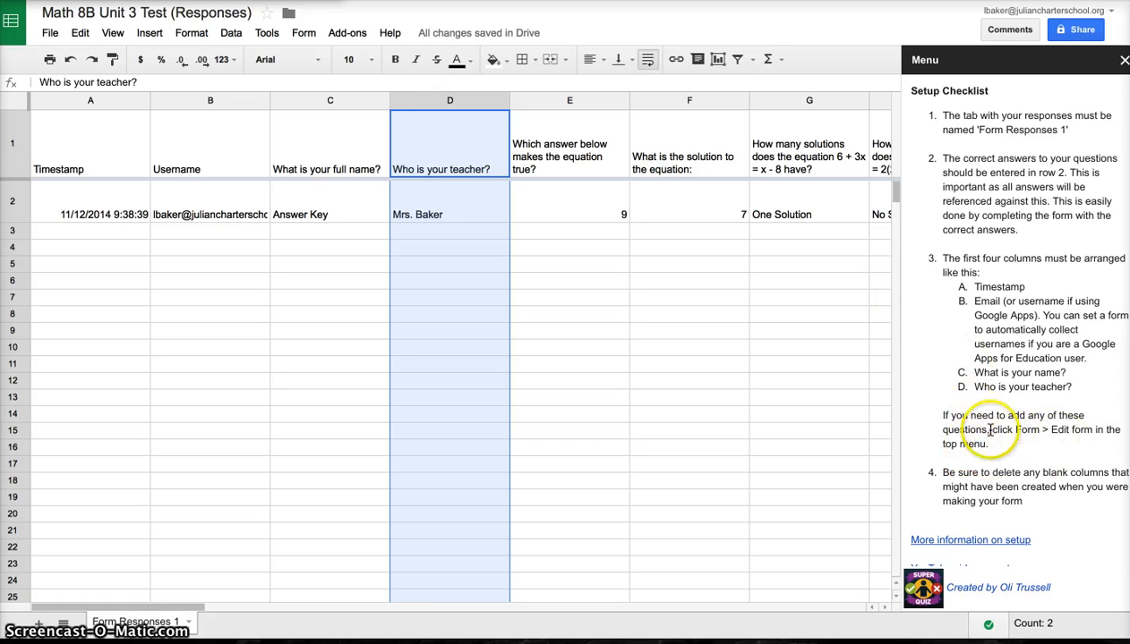
{"action": "mouse_move", "coordinate": [991, 440]}
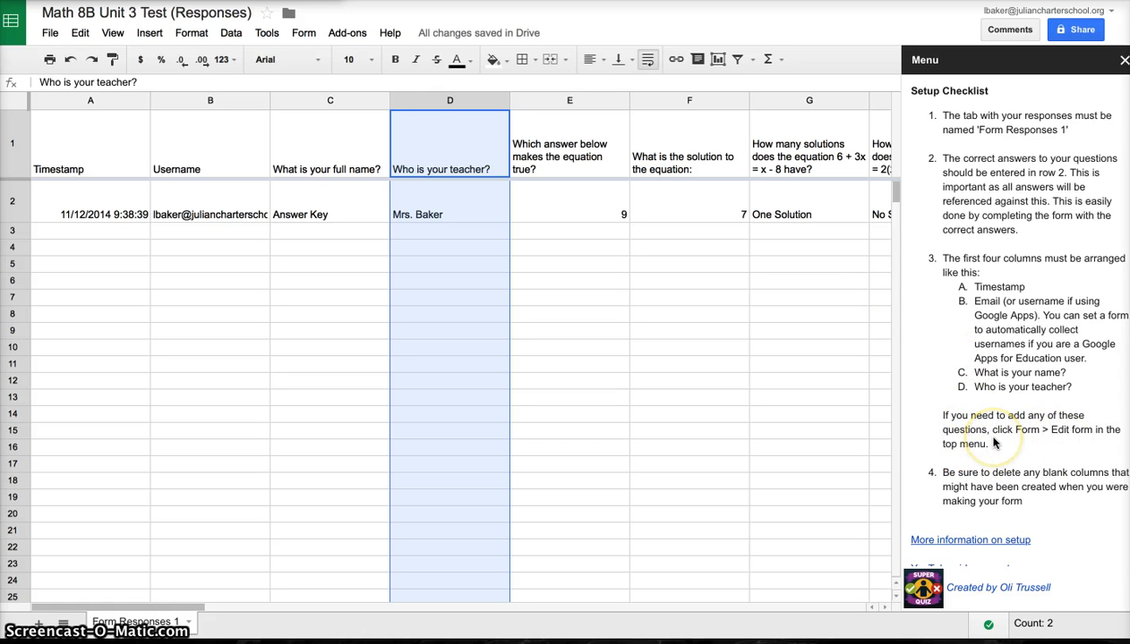
{"action": "mouse_move", "coordinate": [992, 447]}
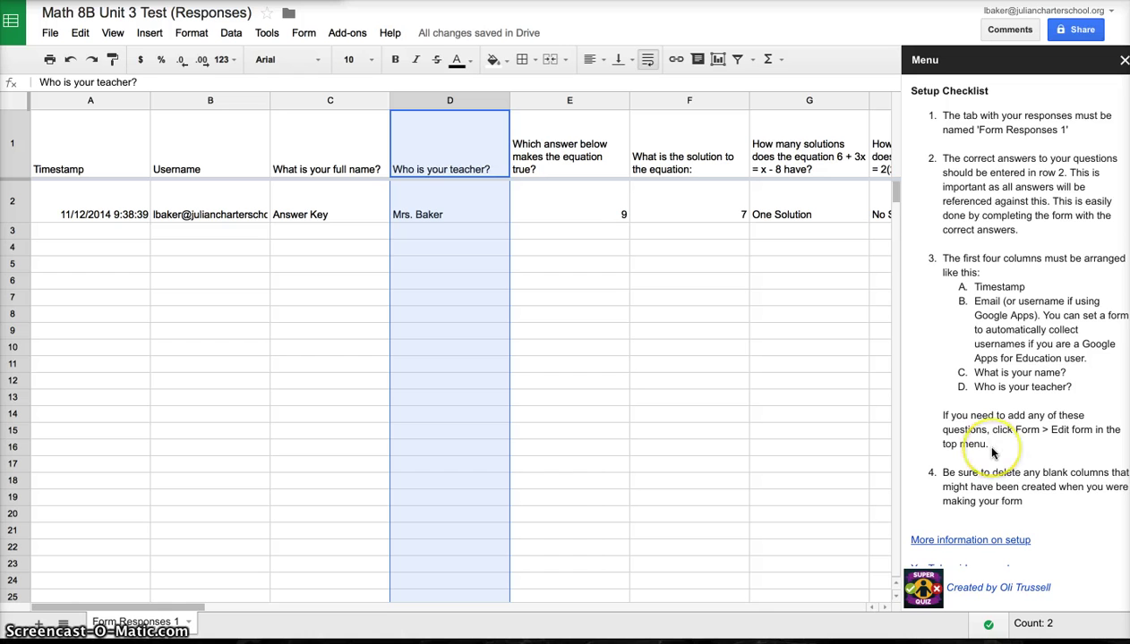
- Delete the empty column J so the answer columns run continuously, then review the sidebar checklist
{"action": "scroll", "scroll_direction": "down", "scroll_amount": 3}
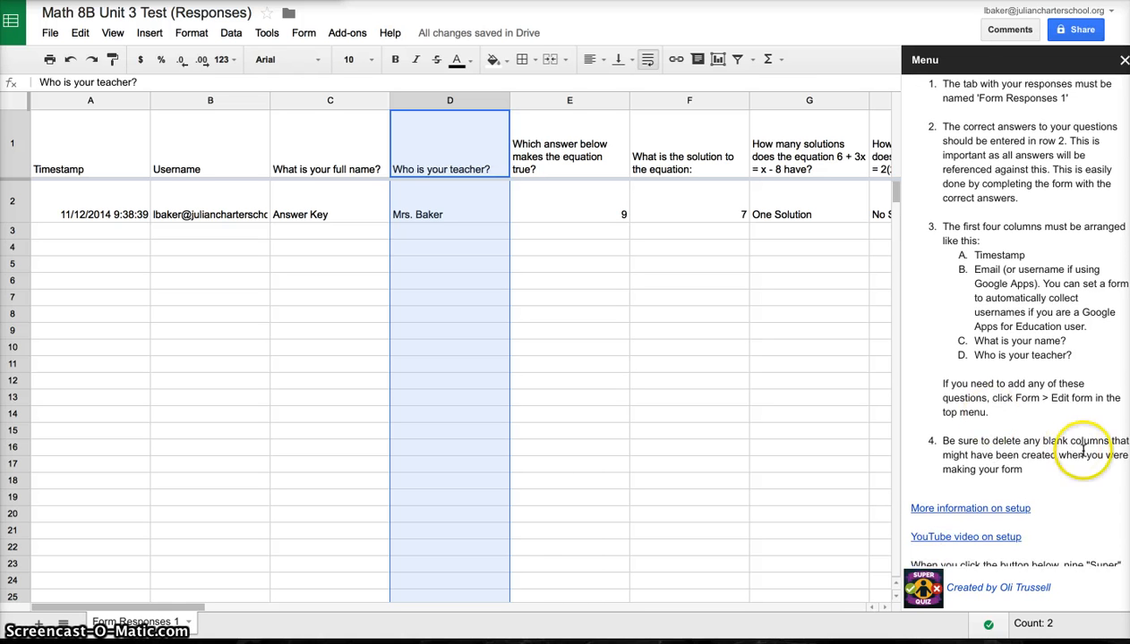
{"action": "mouse_move", "coordinate": [824, 331]}
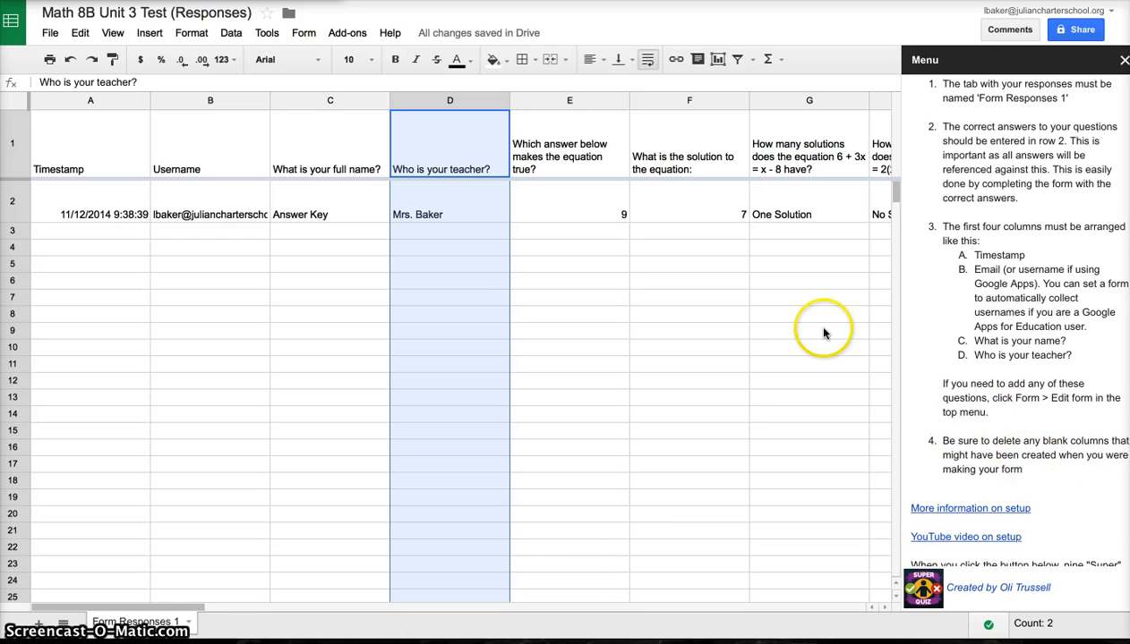
{"action": "scroll", "scroll_direction": "right", "scroll_amount": 3}
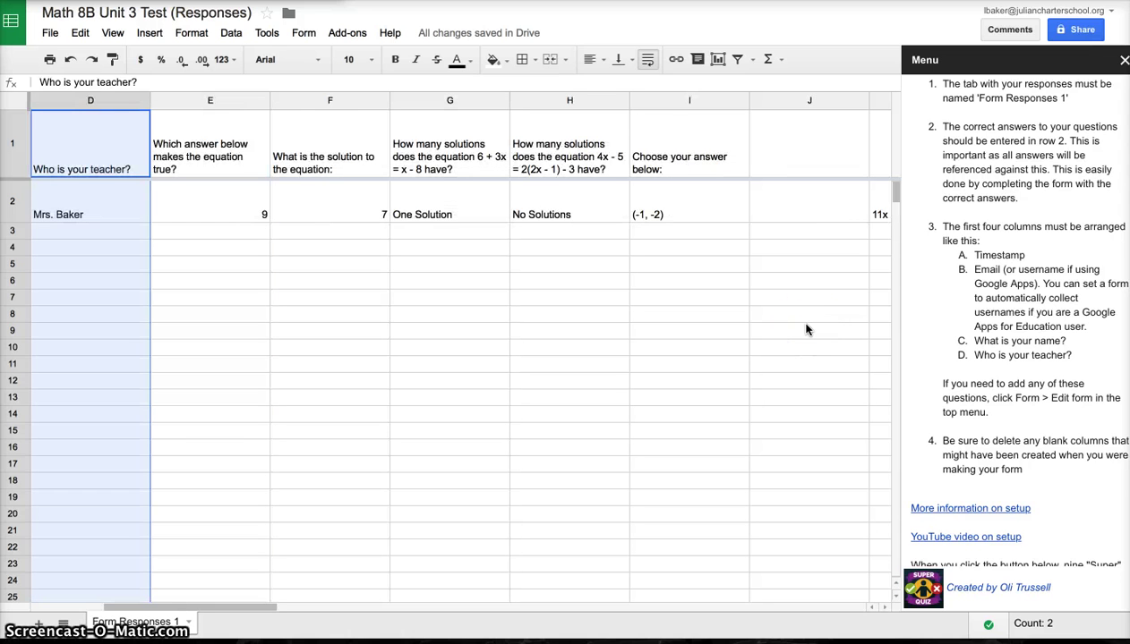
{"action": "left_click", "coordinate": [809, 143]}
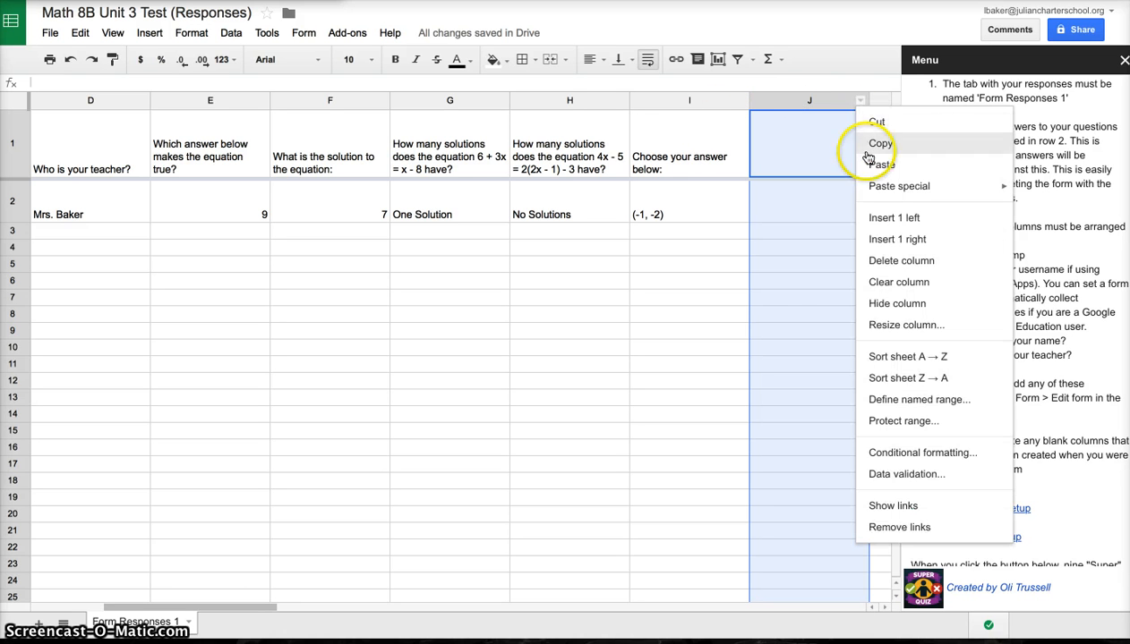
{"action": "left_click", "coordinate": [879, 165]}
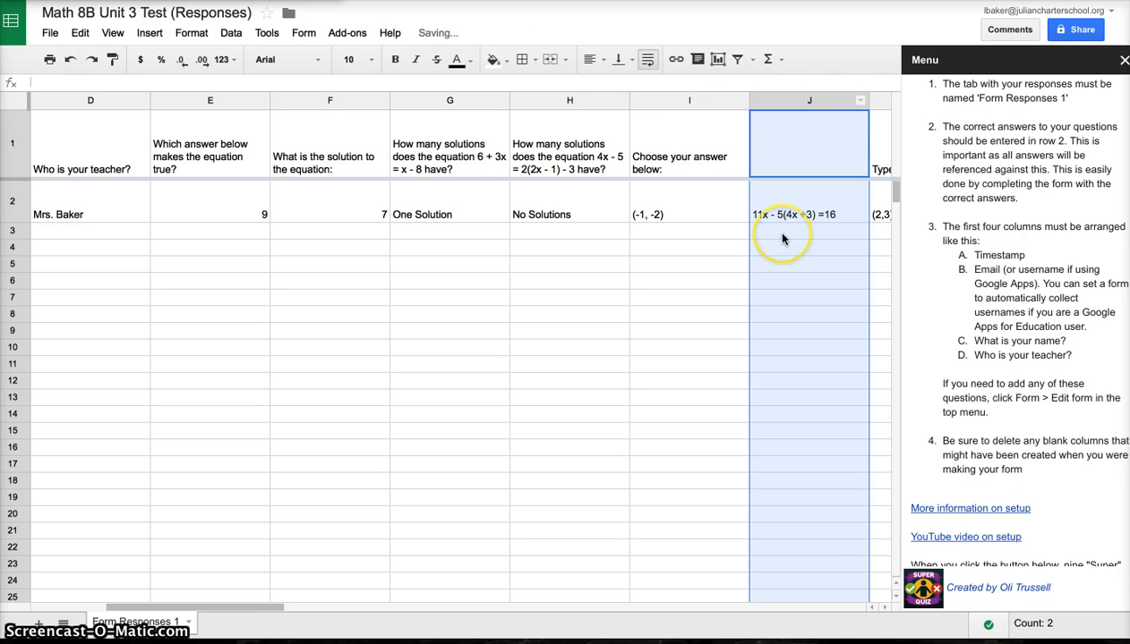
{"action": "scroll", "scroll_direction": "right", "scroll_amount": 3}
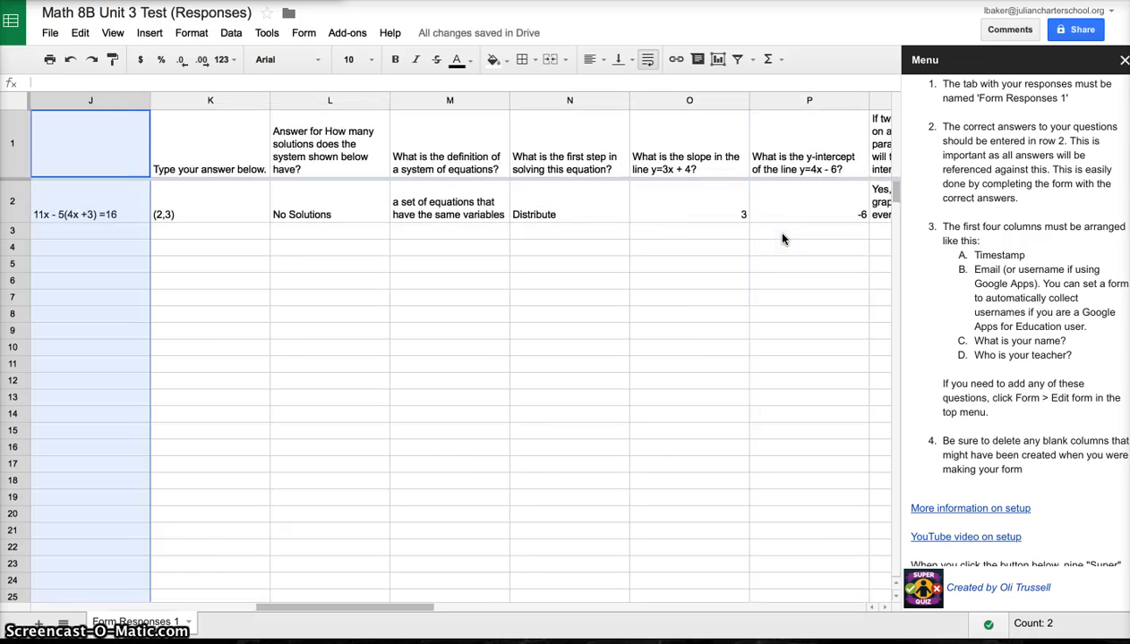
{"action": "scroll", "scroll_direction": "right", "scroll_amount": 3}
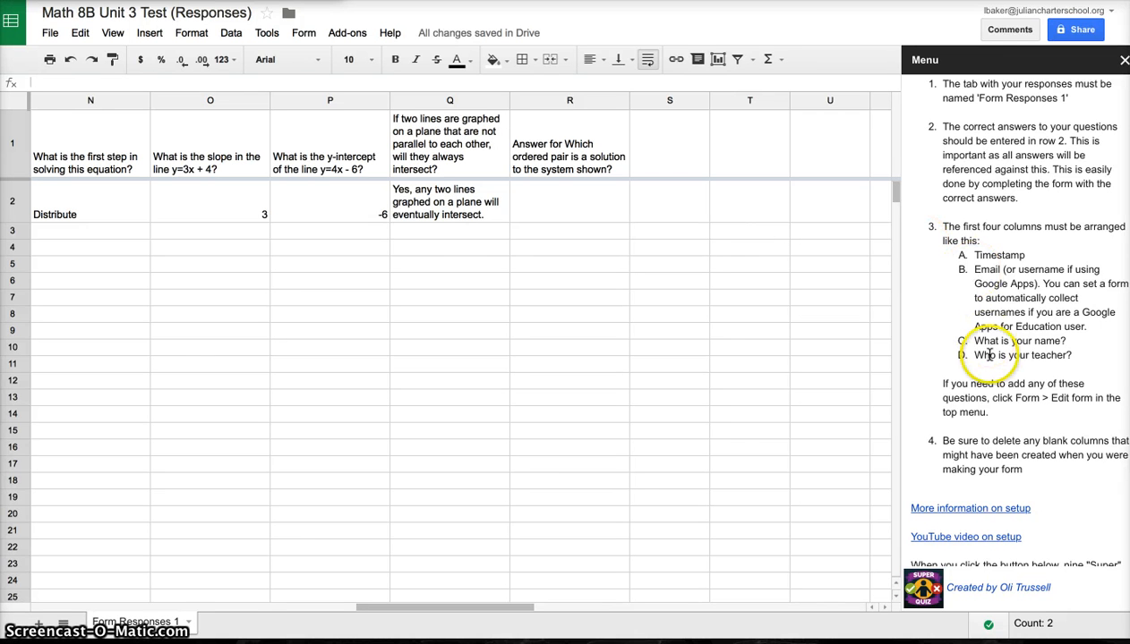
{"action": "scroll", "scroll_direction": "down", "scroll_amount": 3}
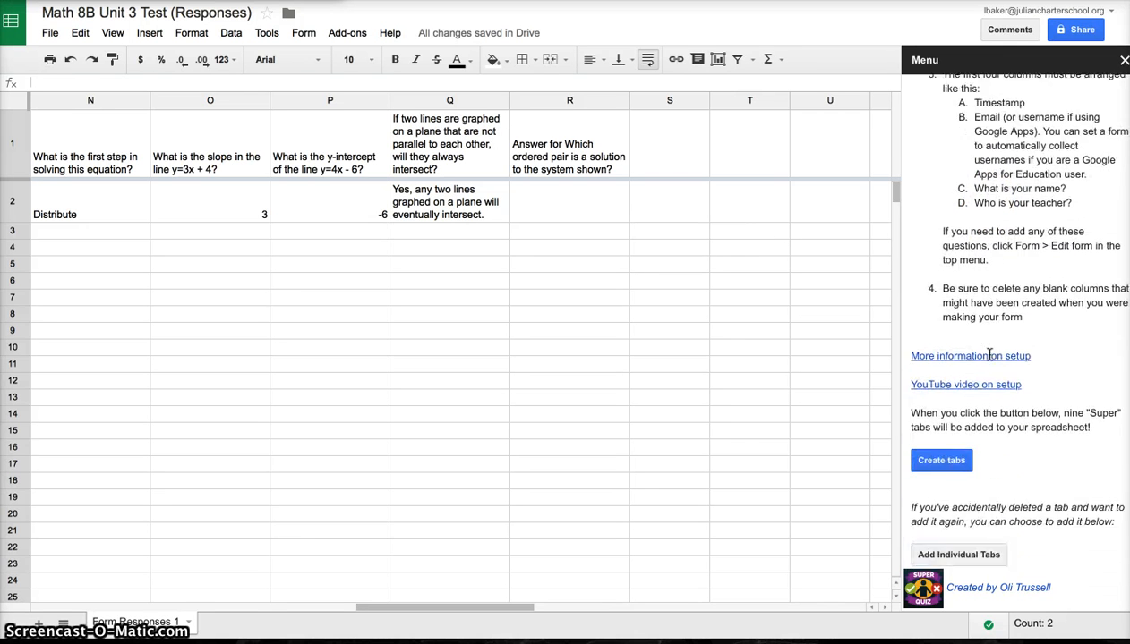
{"action": "scroll", "scroll_direction": "up", "scroll_amount": 3}
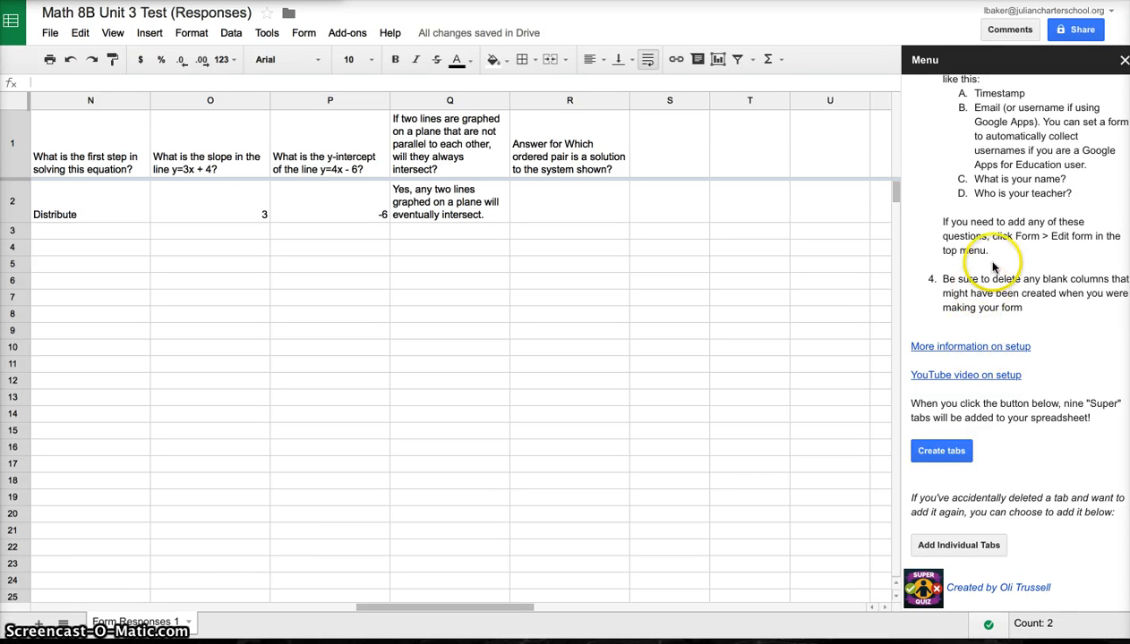
- Run Super Quiz's tab generation and check the ordered-pair answer in cell R2
{"action": "scroll", "scroll_direction": "up", "scroll_amount": 3}
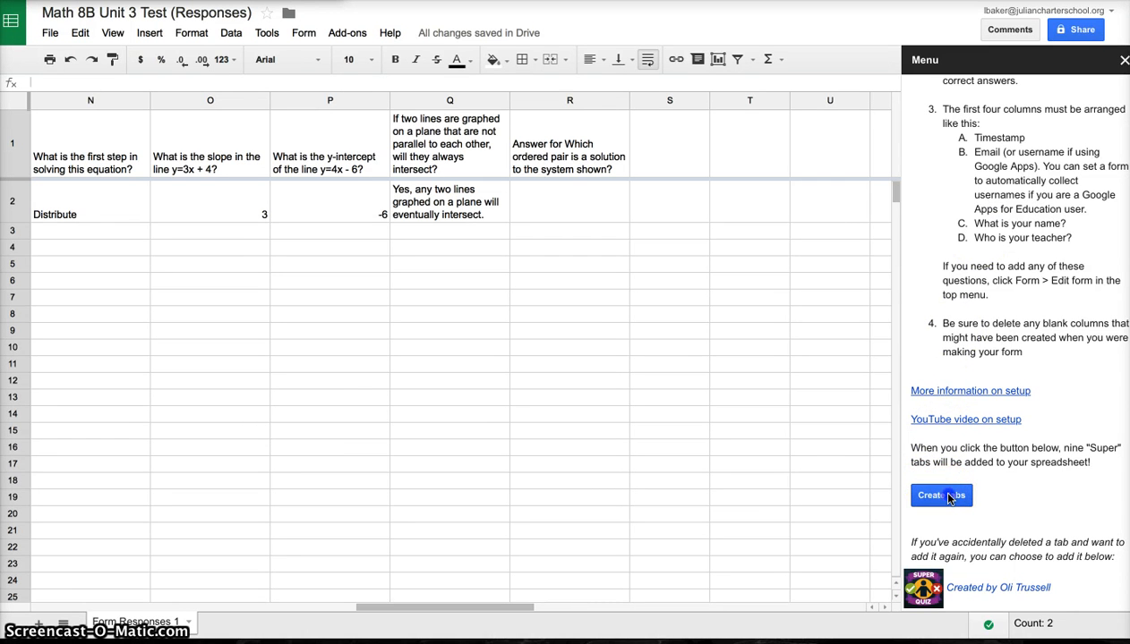
{"action": "left_click", "coordinate": [941, 494]}
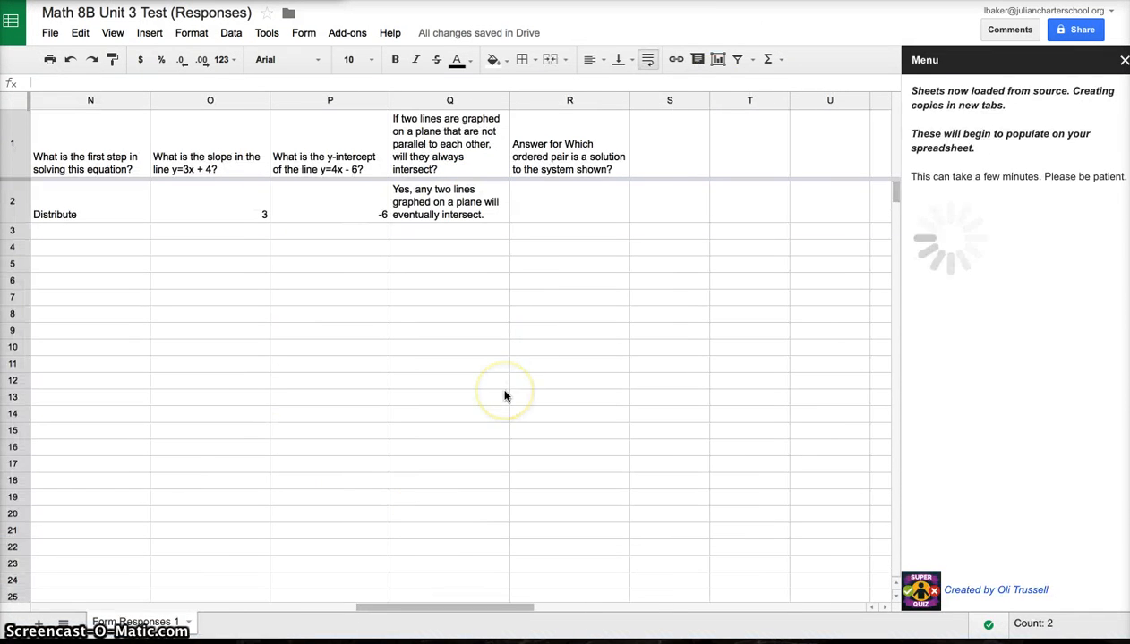
{"action": "mouse_move", "coordinate": [497, 393]}
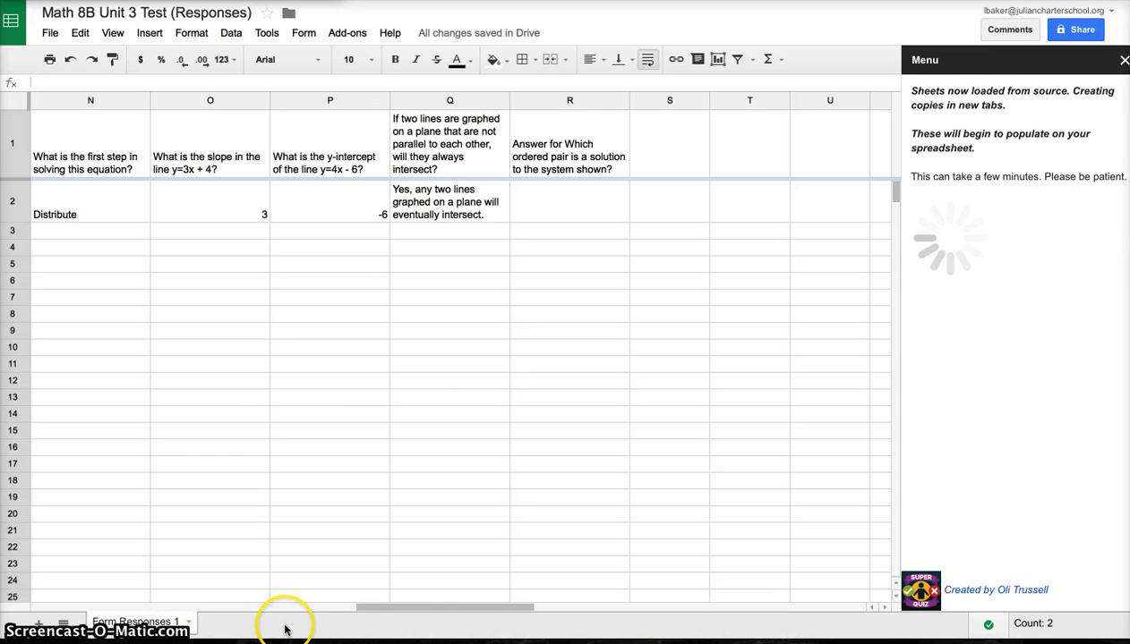
{"action": "mouse_move", "coordinate": [548, 430]}
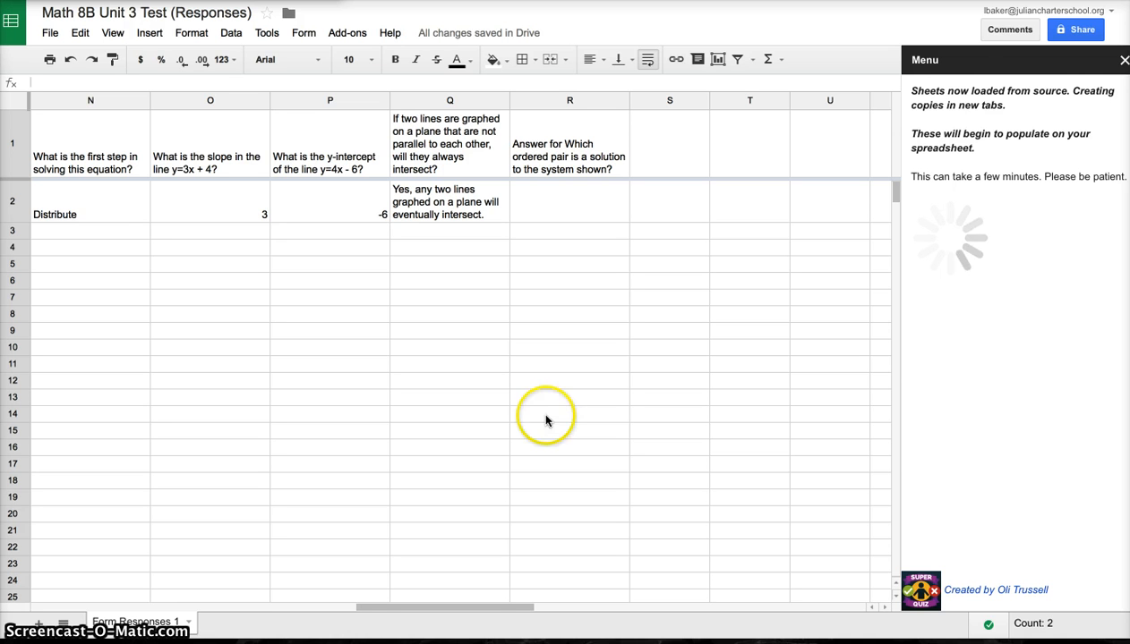
{"action": "mouse_move", "coordinate": [526, 401]}
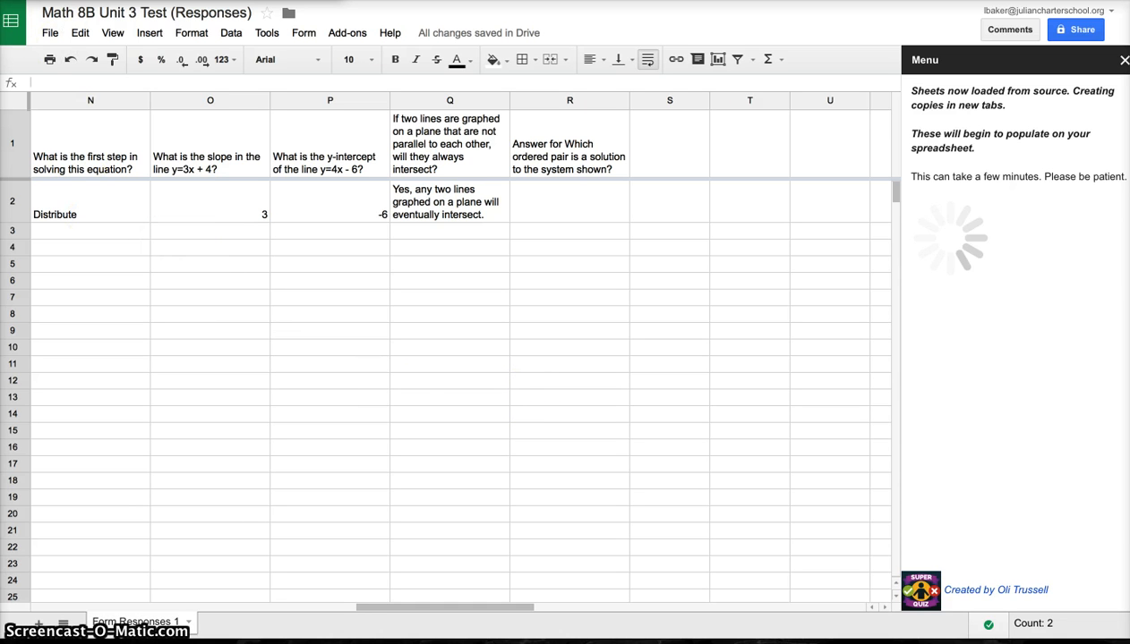
{"action": "left_click", "coordinate": [569, 201]}
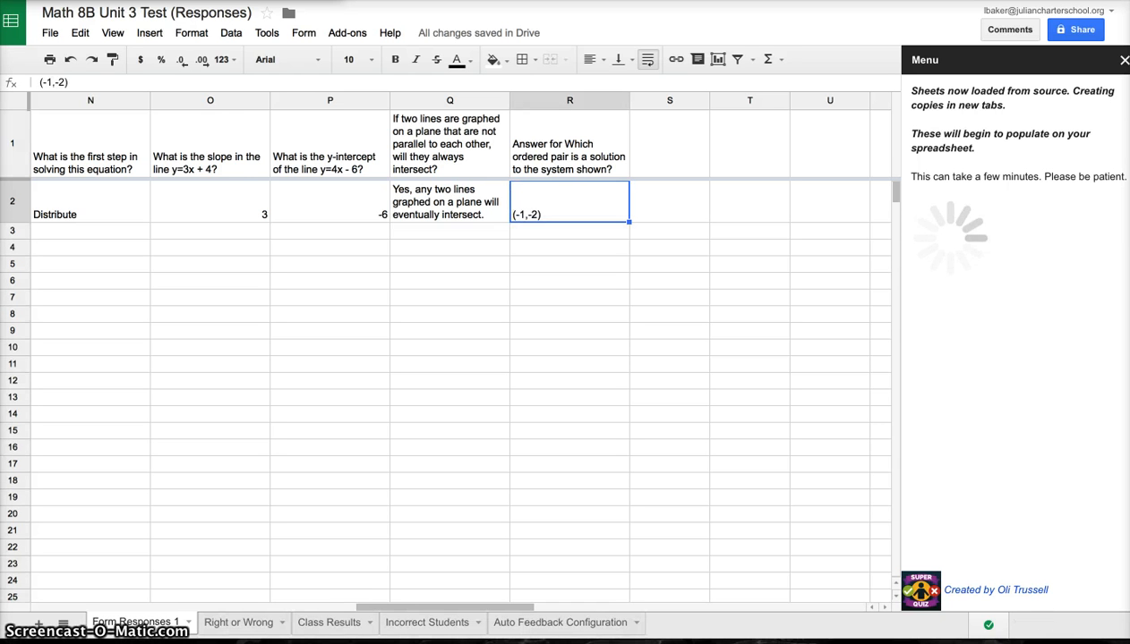
{"action": "mouse_move", "coordinate": [366, 270]}
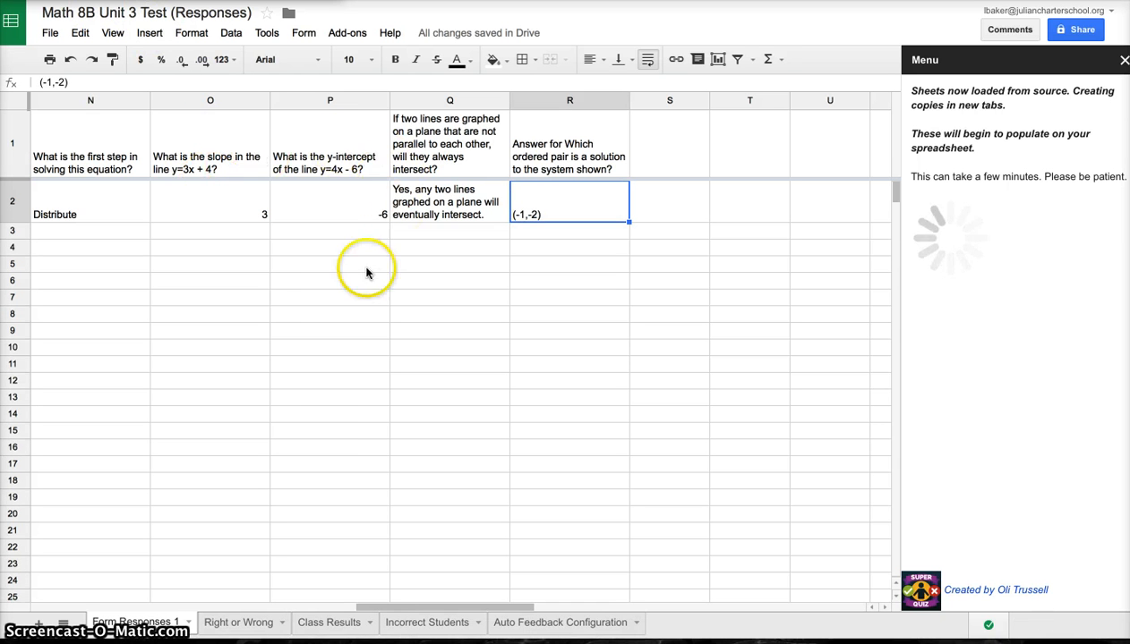
{"action": "mouse_move", "coordinate": [258, 623]}
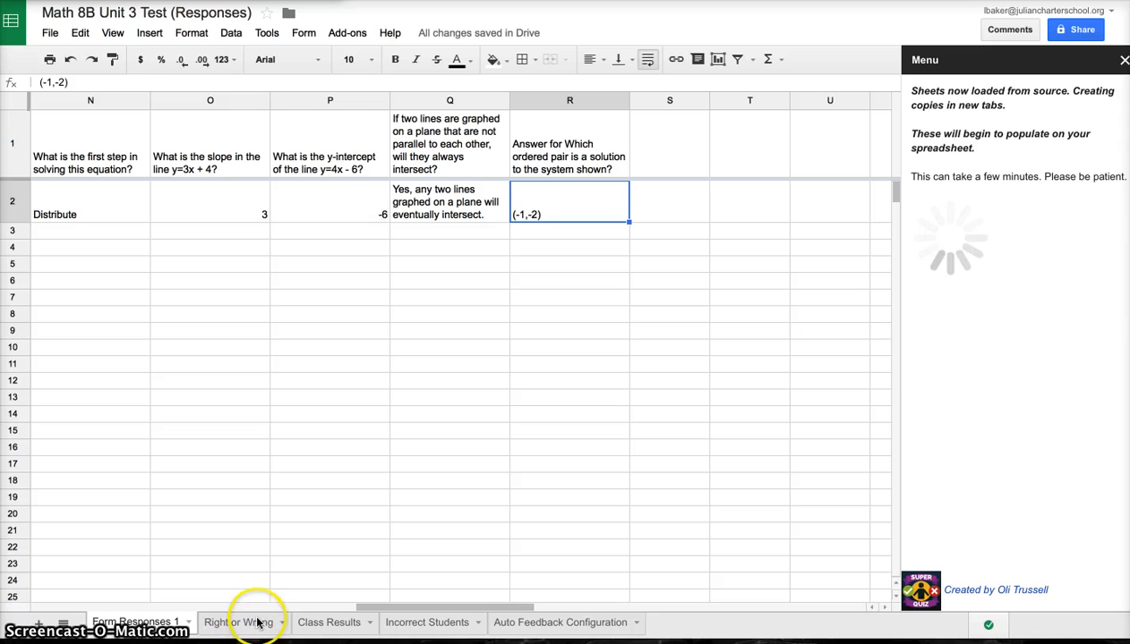
{"action": "mouse_move", "coordinate": [223, 609]}
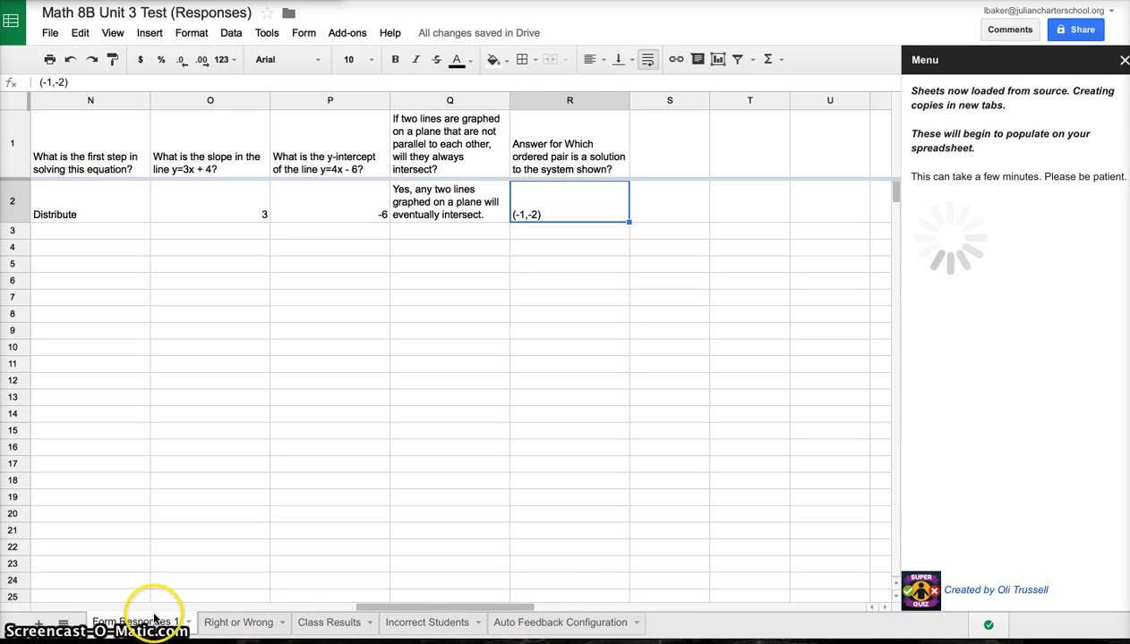
{"action": "mouse_move", "coordinate": [473, 637]}
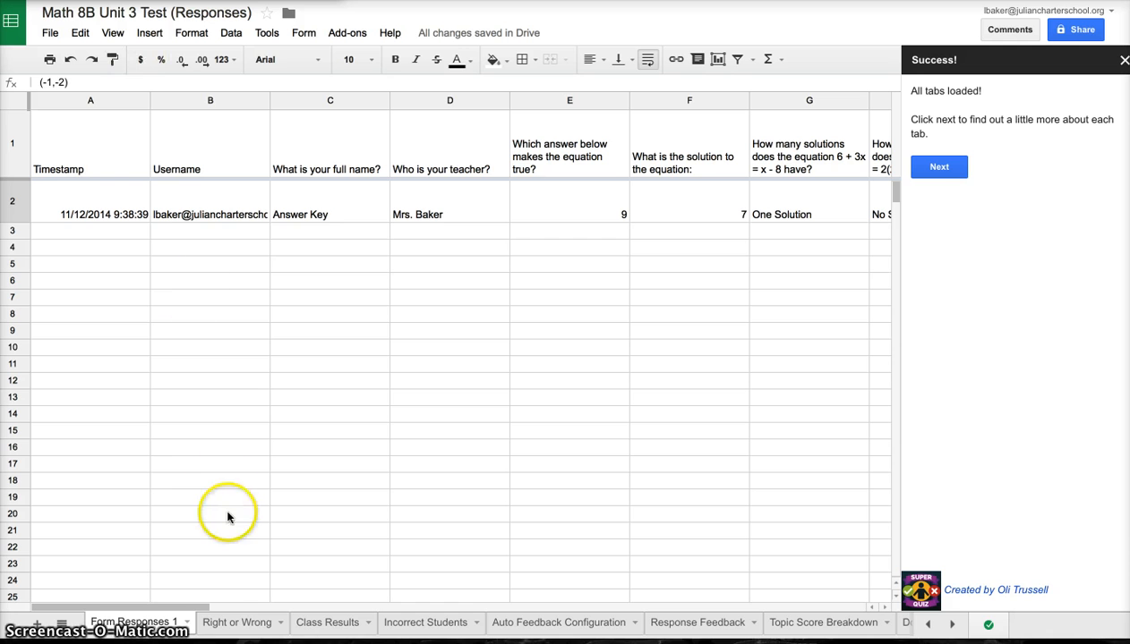
{"action": "mouse_move", "coordinate": [241, 626]}
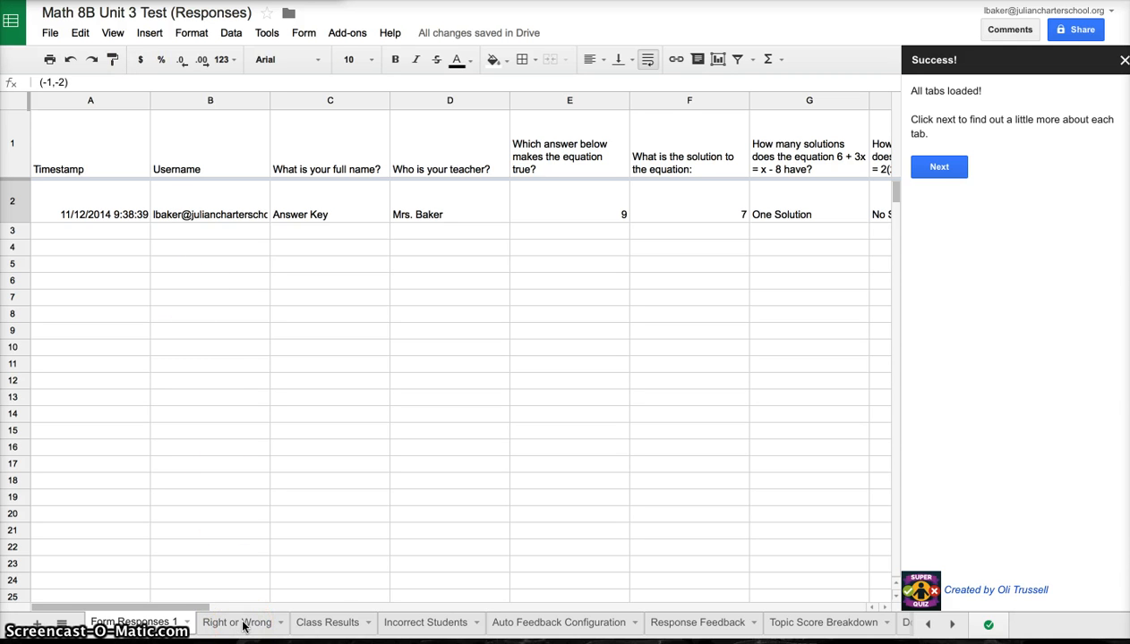
{"action": "mouse_move", "coordinate": [326, 623]}
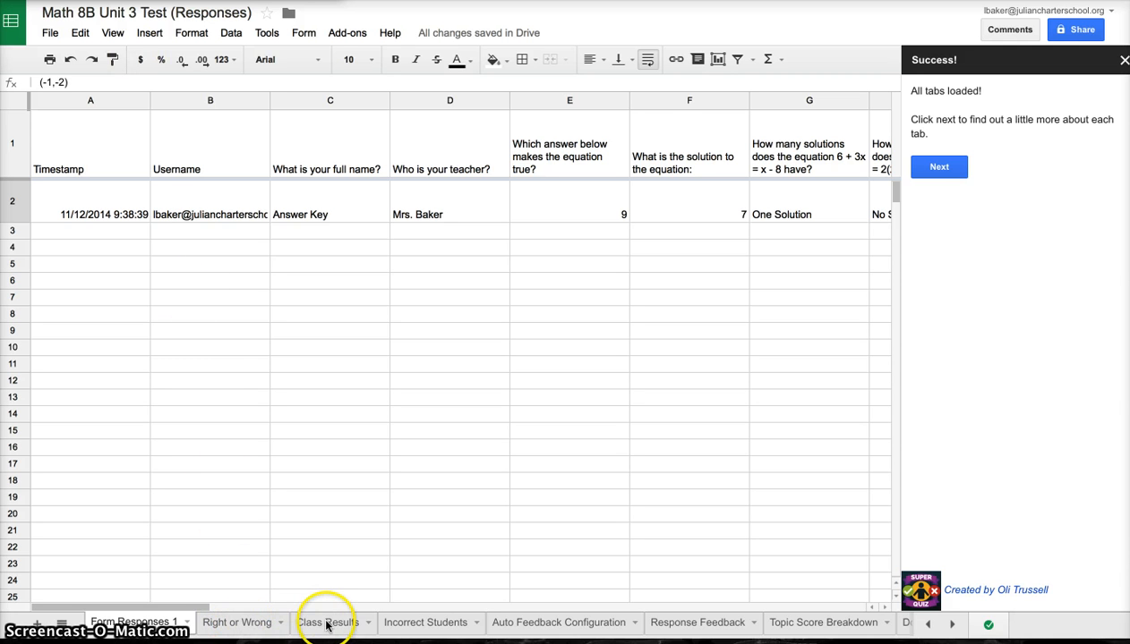
{"action": "mouse_move", "coordinate": [433, 626]}
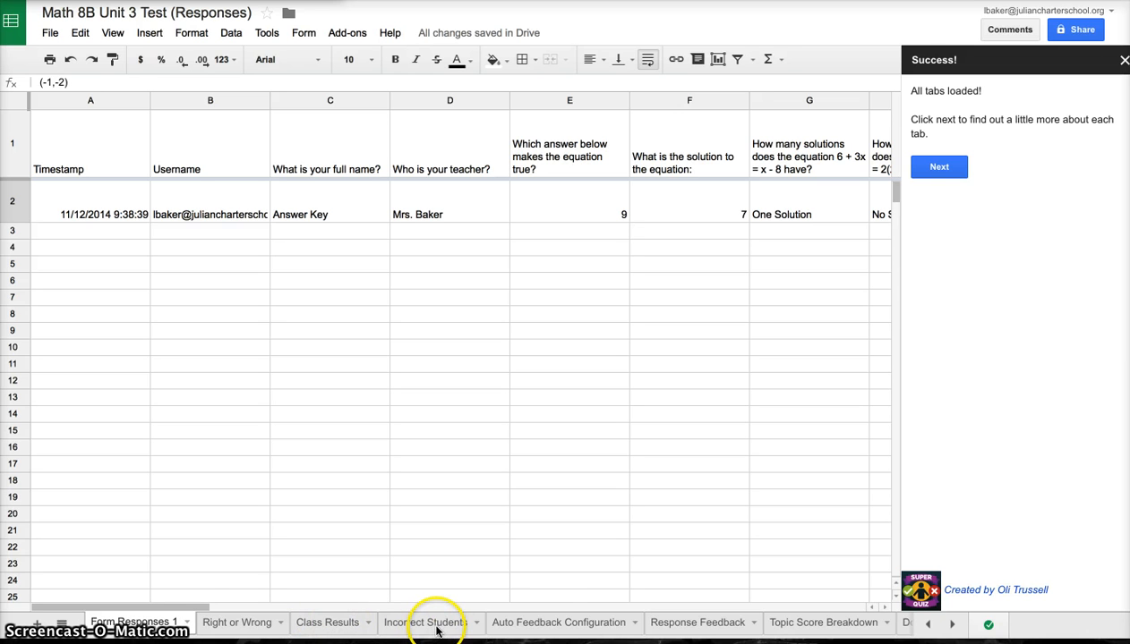
{"action": "mouse_move", "coordinate": [696, 626]}
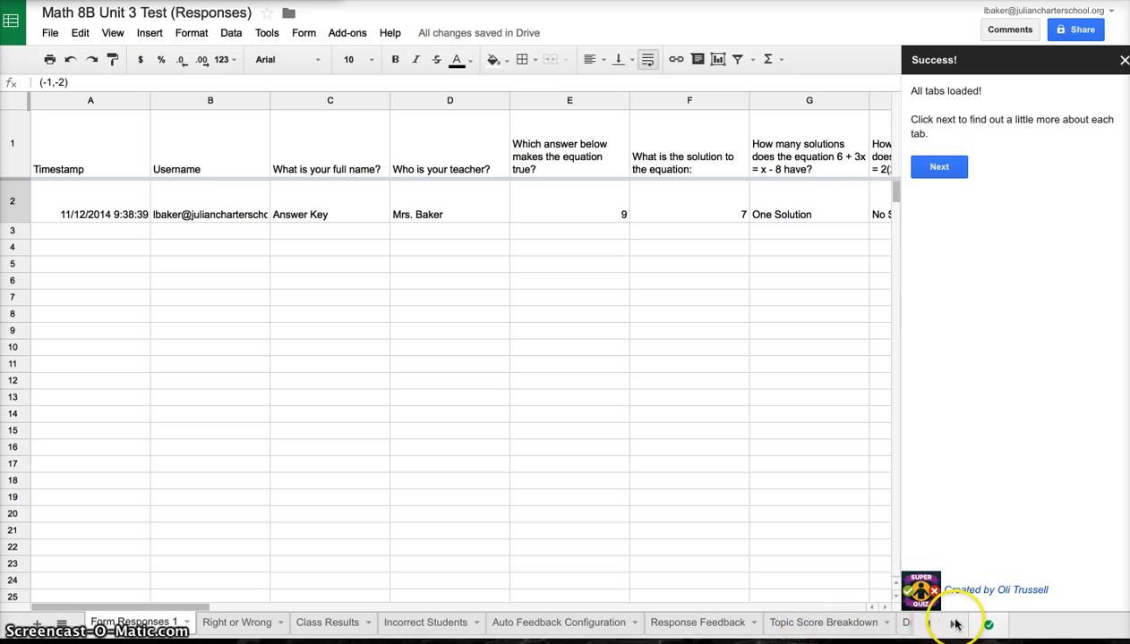
{"action": "mouse_move", "coordinate": [952, 623]}
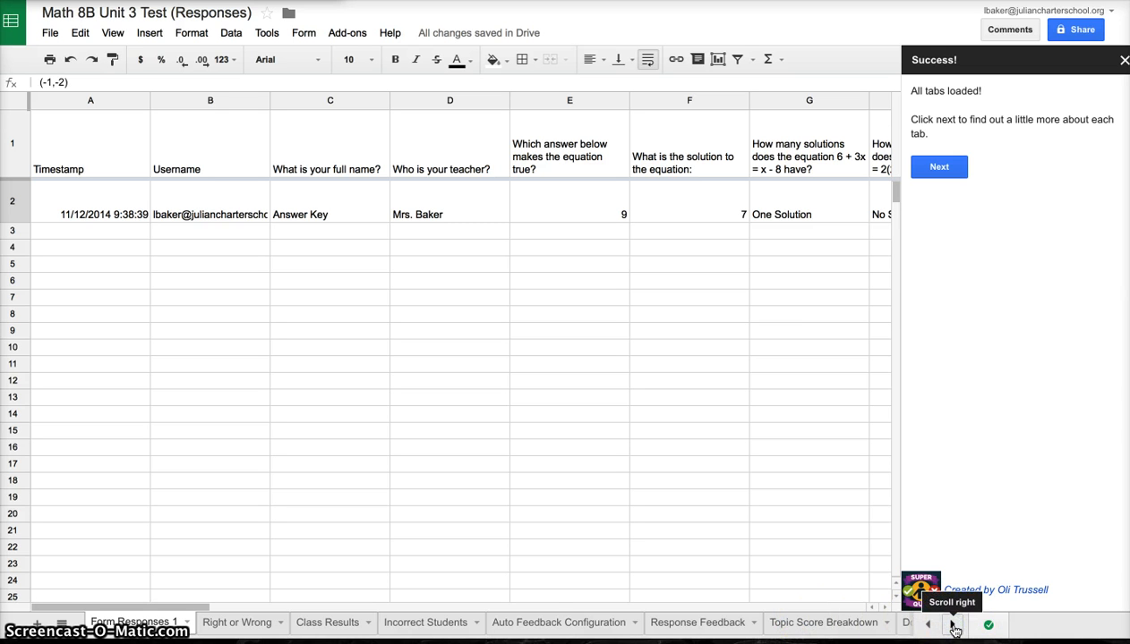
{"action": "left_click", "coordinate": [952, 623]}
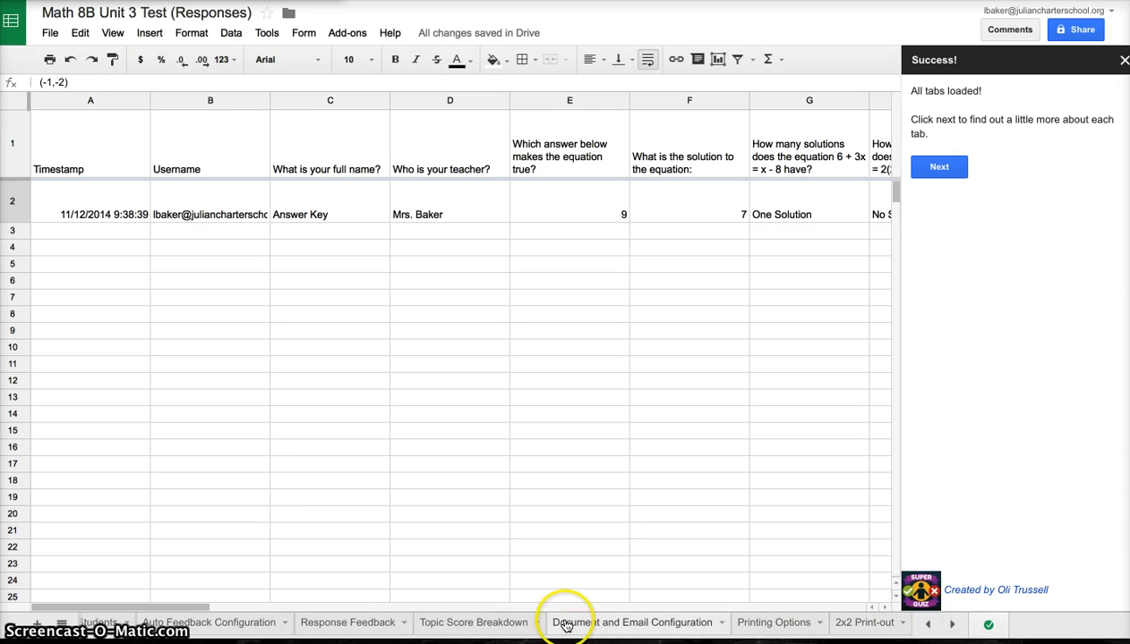
{"action": "mouse_move", "coordinate": [683, 637]}
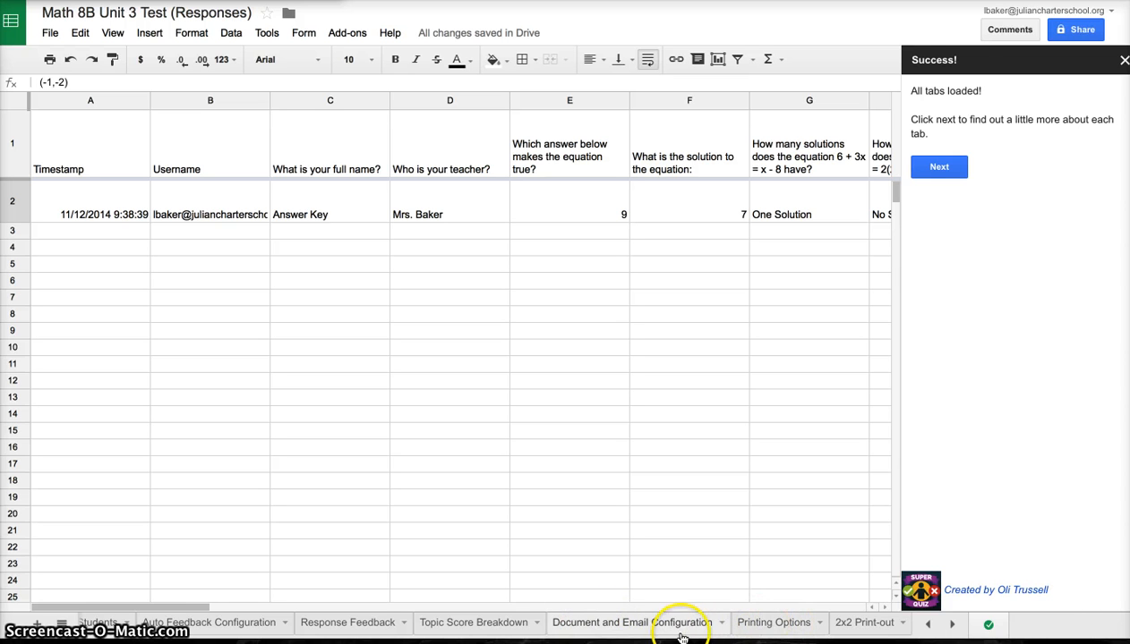
{"action": "mouse_move", "coordinate": [837, 633]}
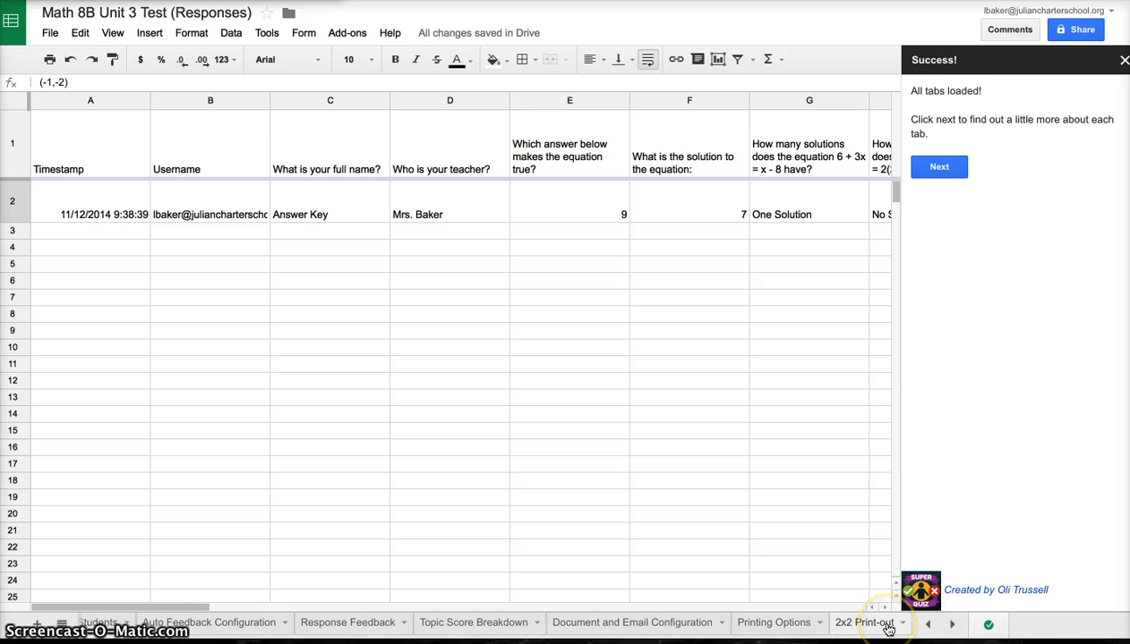
{"action": "mouse_move", "coordinate": [305, 591]}
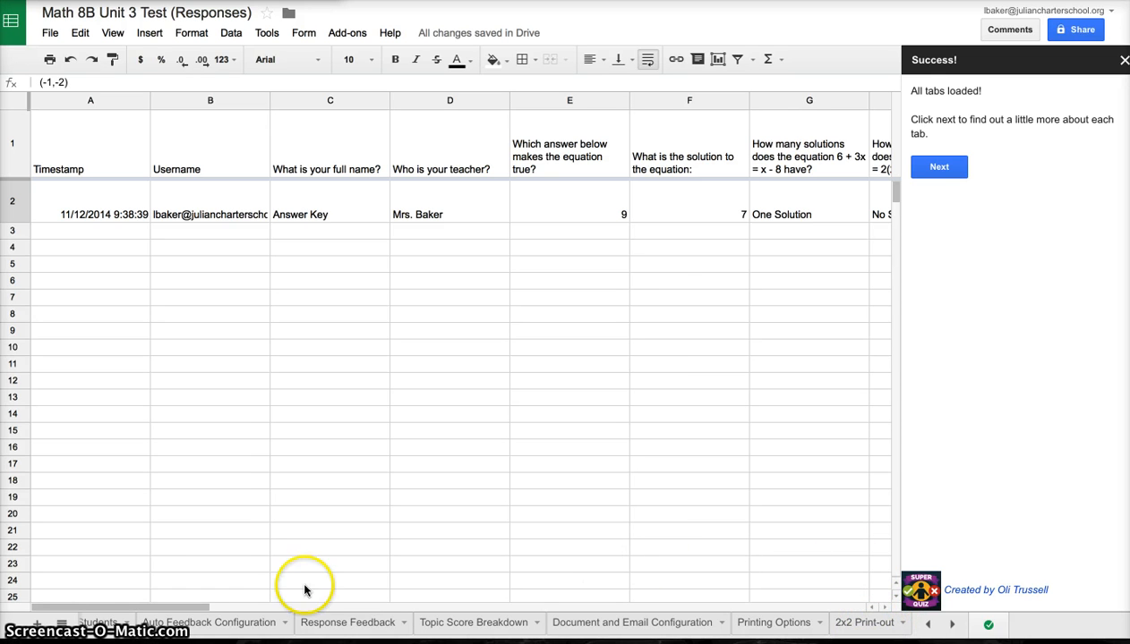
{"action": "mouse_move", "coordinate": [938, 168]}
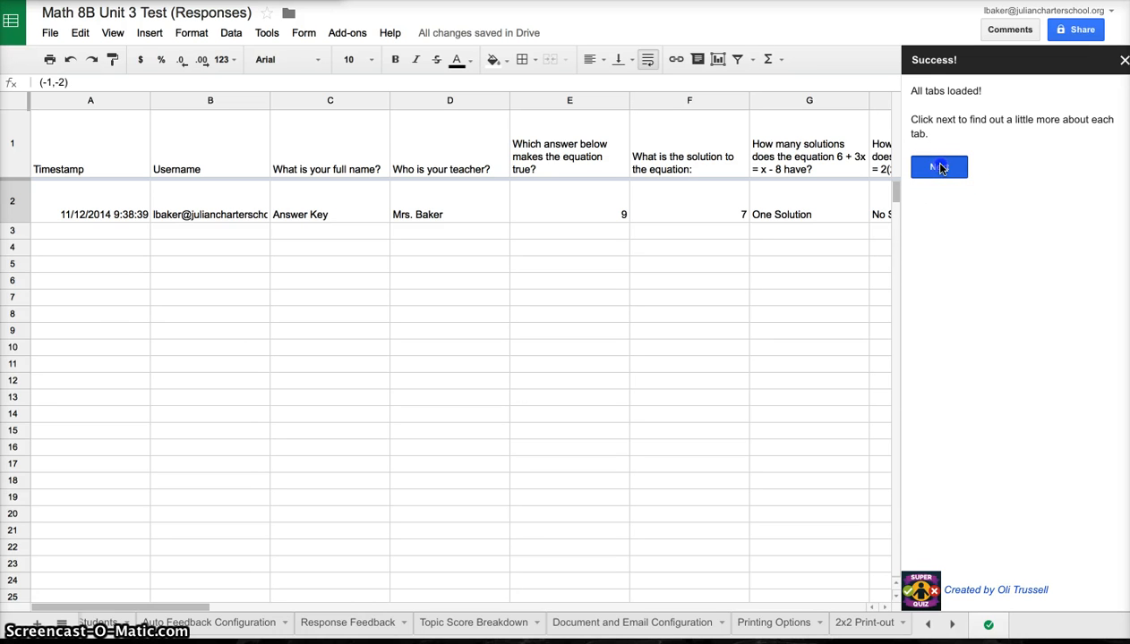
- Move to the sidebar's Information panel explaining each generated tab and return to the first sheet tabs
{"action": "left_click", "coordinate": [938, 167]}
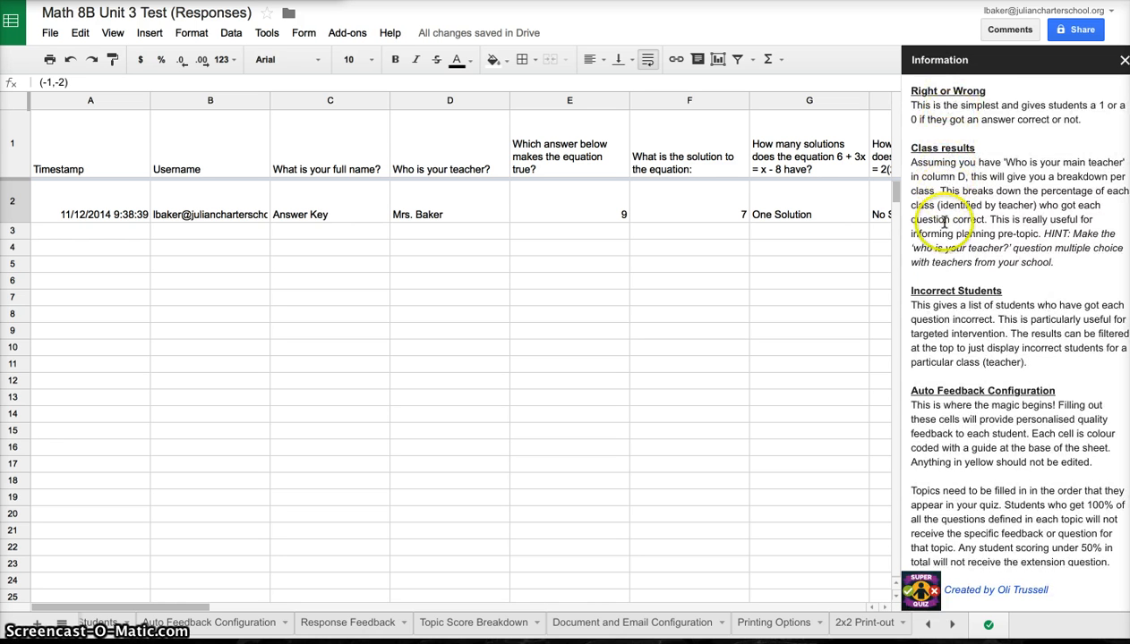
{"action": "scroll", "scroll_direction": "down", "scroll_amount": 3}
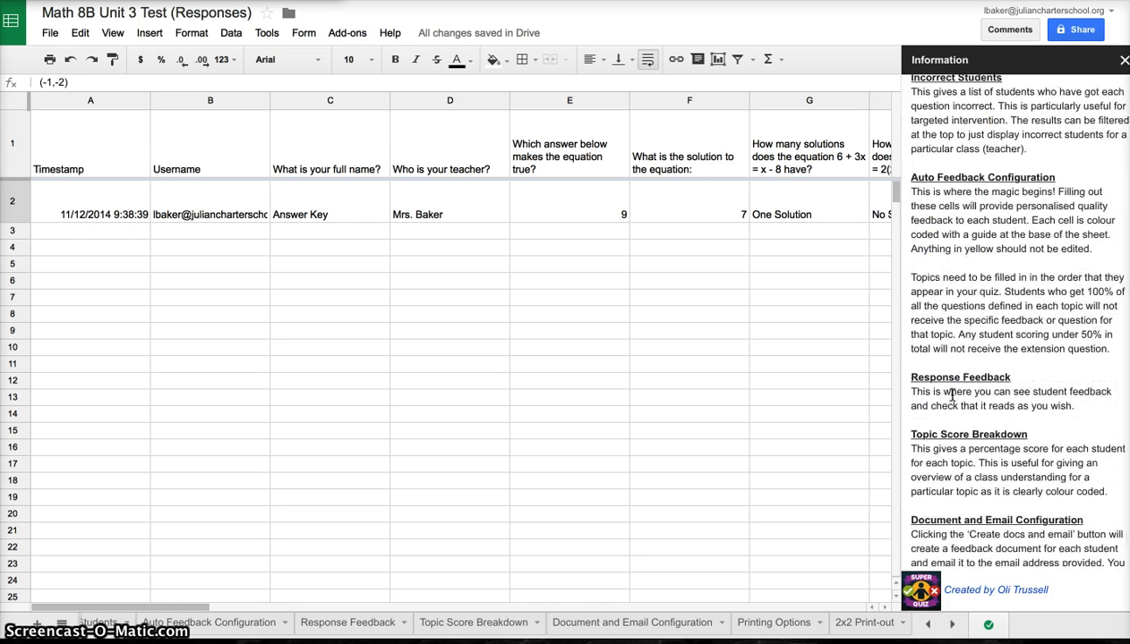
{"action": "scroll", "scroll_direction": "up", "scroll_amount": 3}
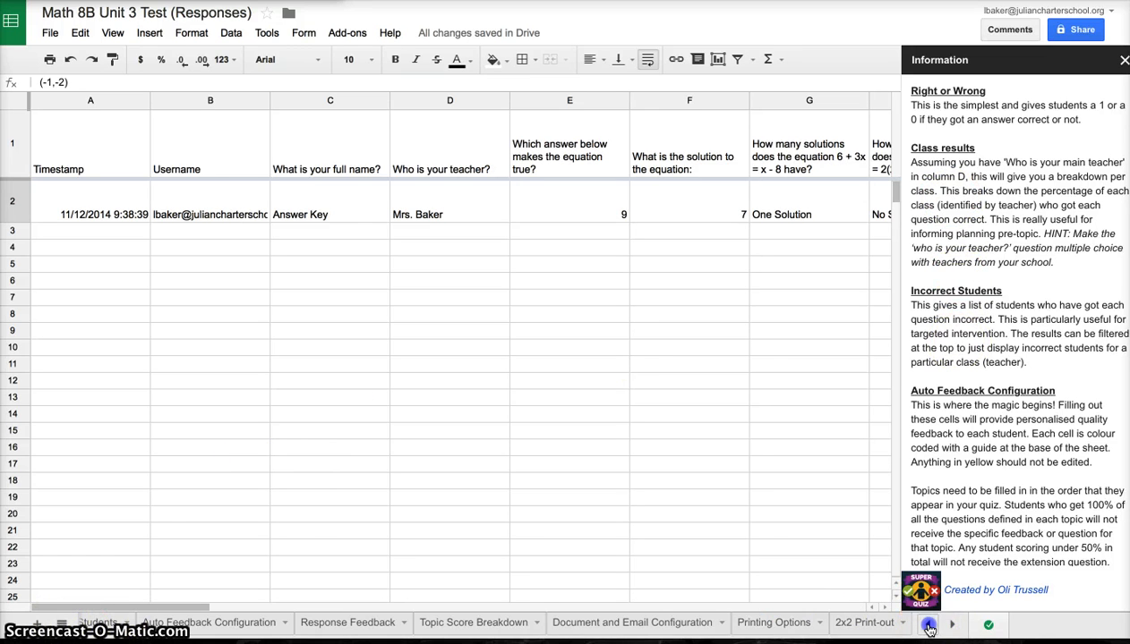
{"action": "left_click", "coordinate": [928, 623]}
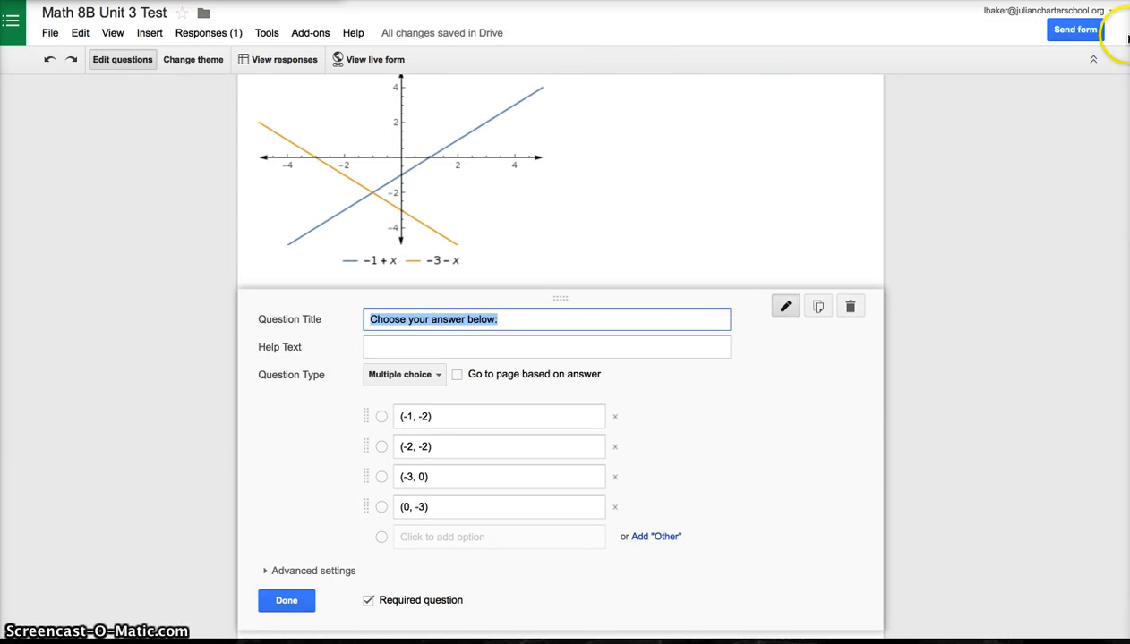
- Get a shortened share link for the form in the Send dialog and select it for copying
{"action": "left_click", "coordinate": [1074, 29]}
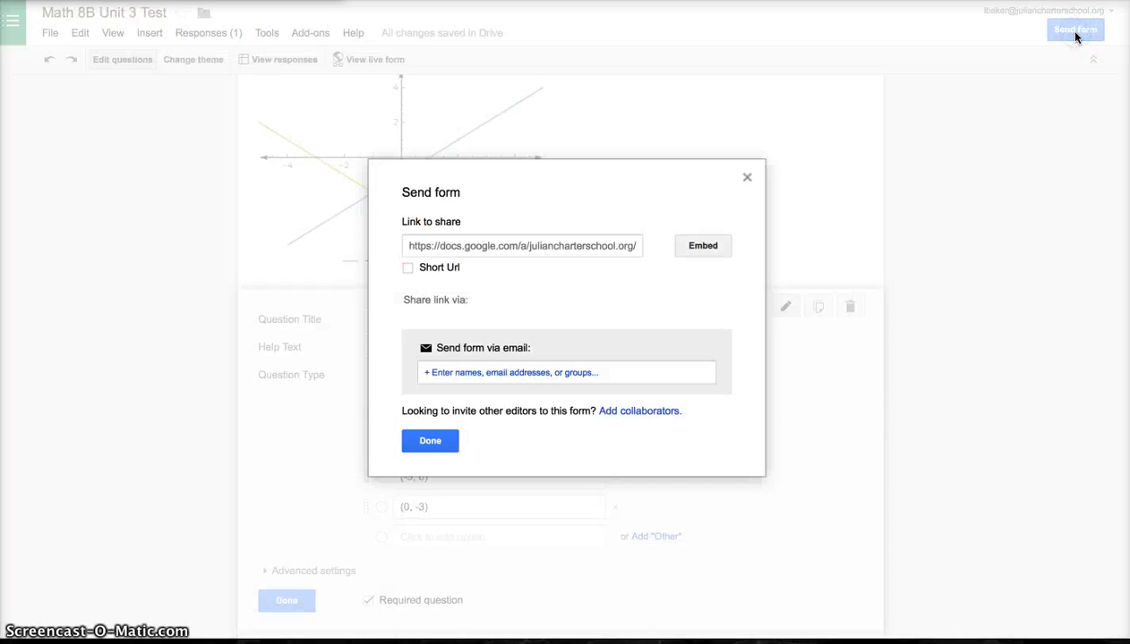
{"action": "left_click", "coordinate": [408, 266]}
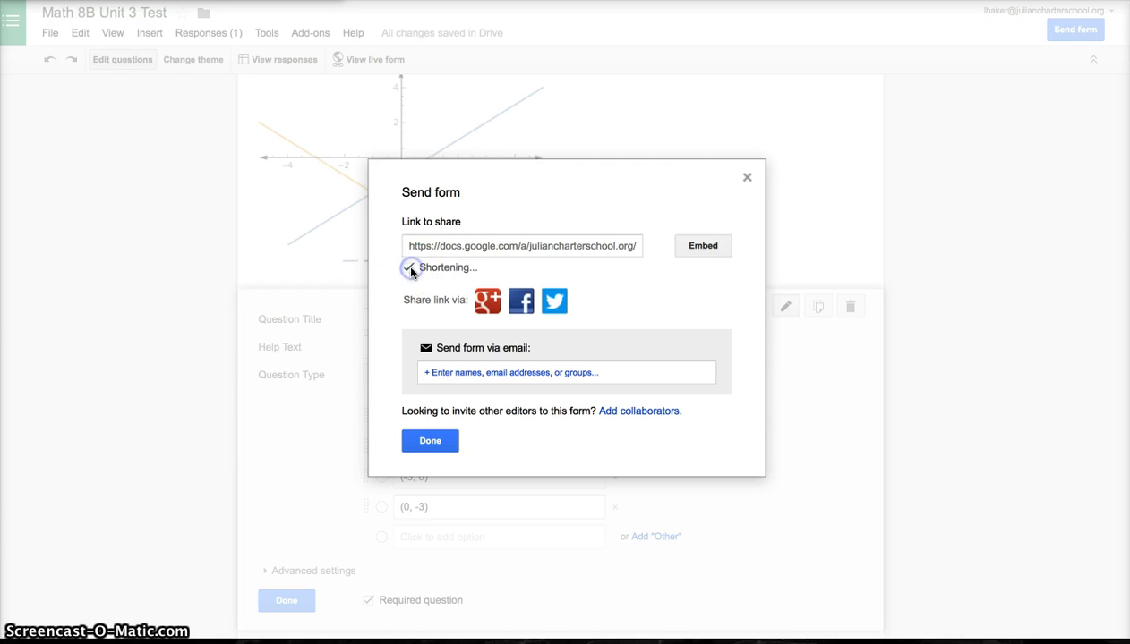
{"action": "left_click", "coordinate": [408, 269]}
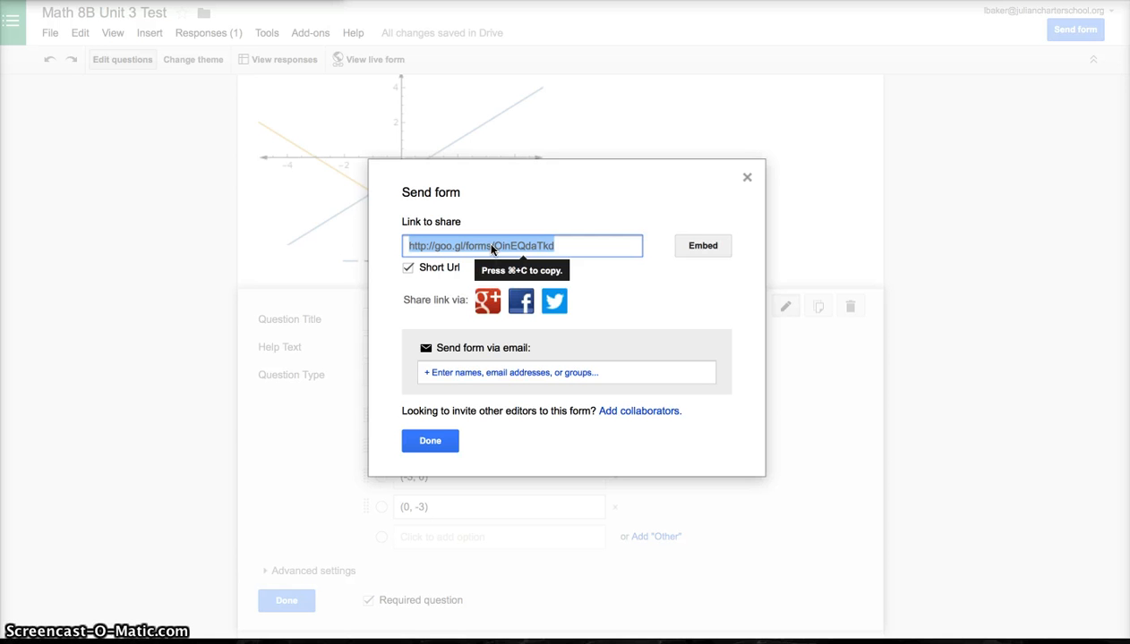
{"action": "mouse_move", "coordinate": [462, 394]}
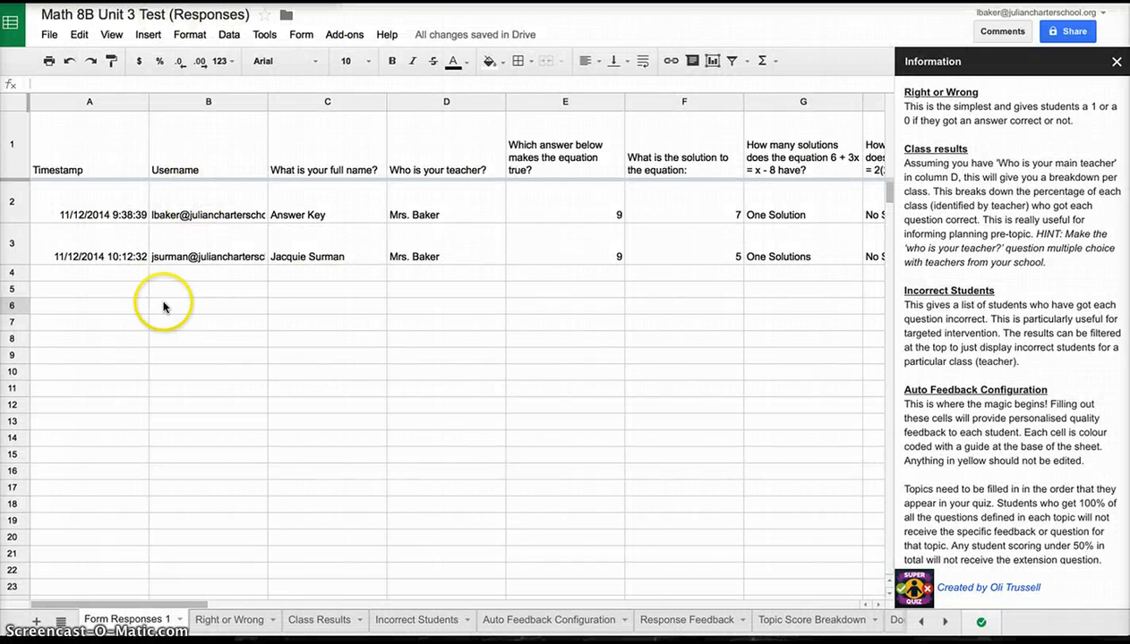
{"action": "mouse_move", "coordinate": [30, 283]}
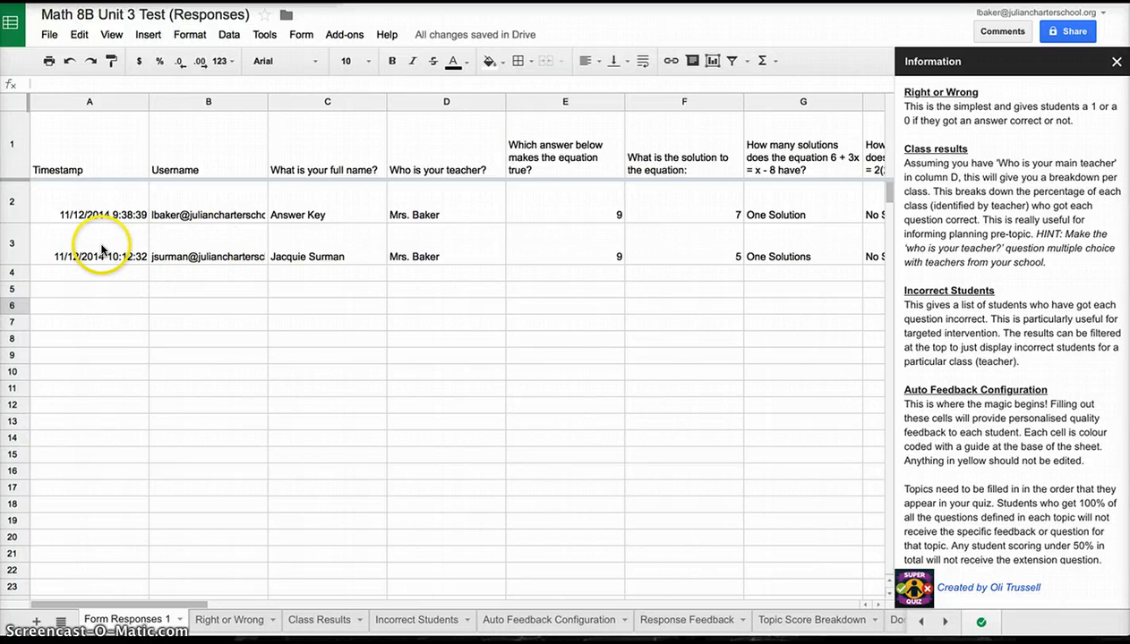
{"action": "mouse_move", "coordinate": [11, 250]}
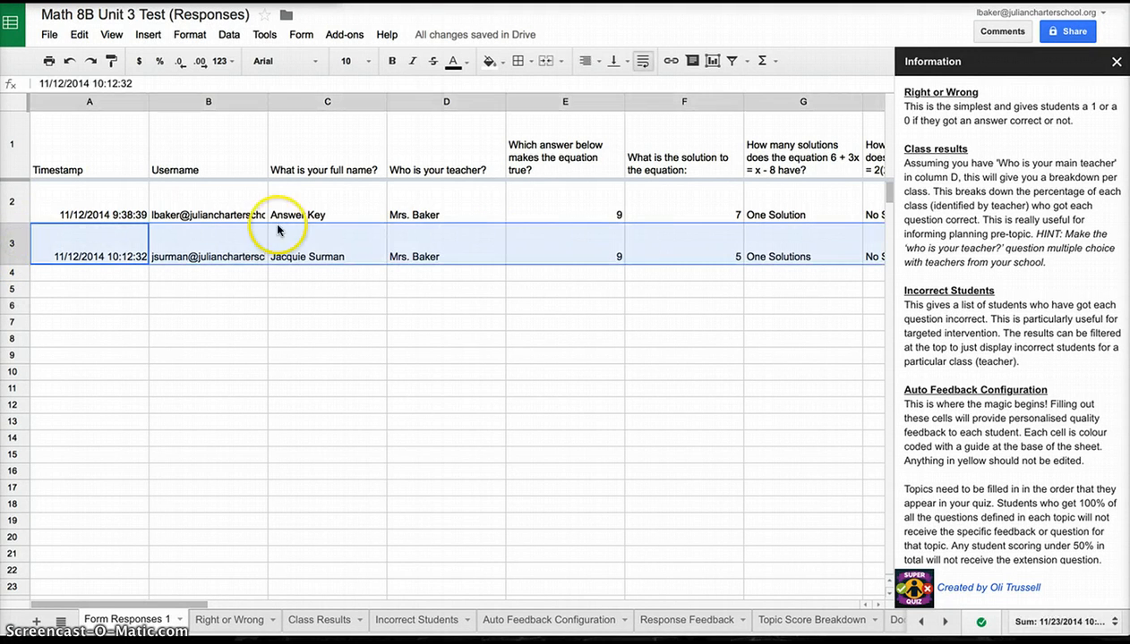
{"action": "mouse_move", "coordinate": [122, 344]}
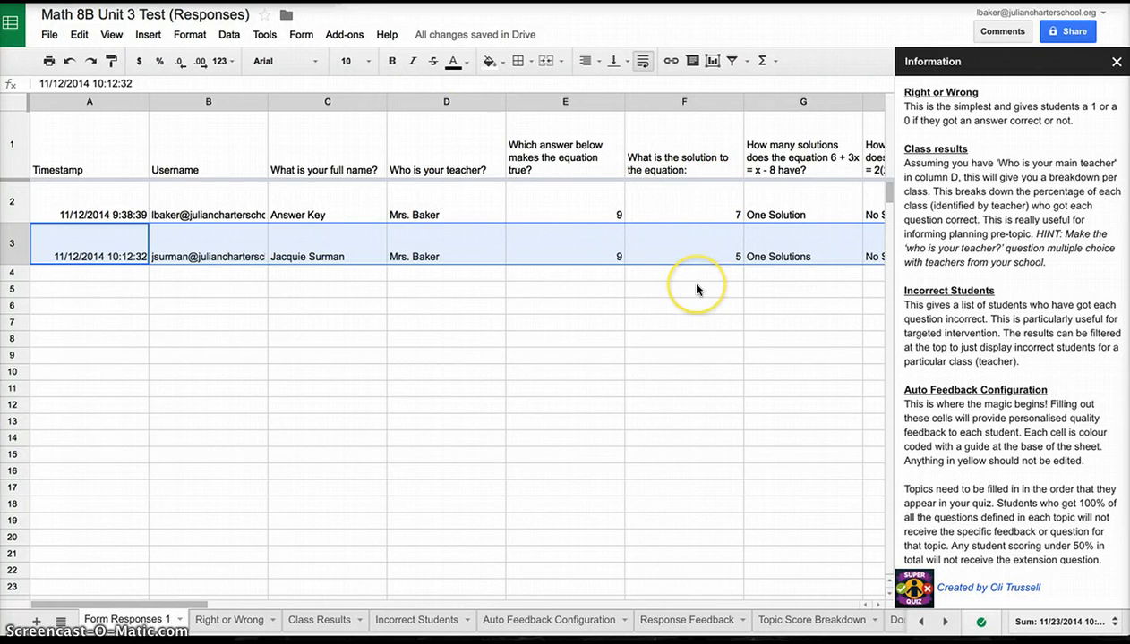
{"action": "mouse_move", "coordinate": [698, 289]}
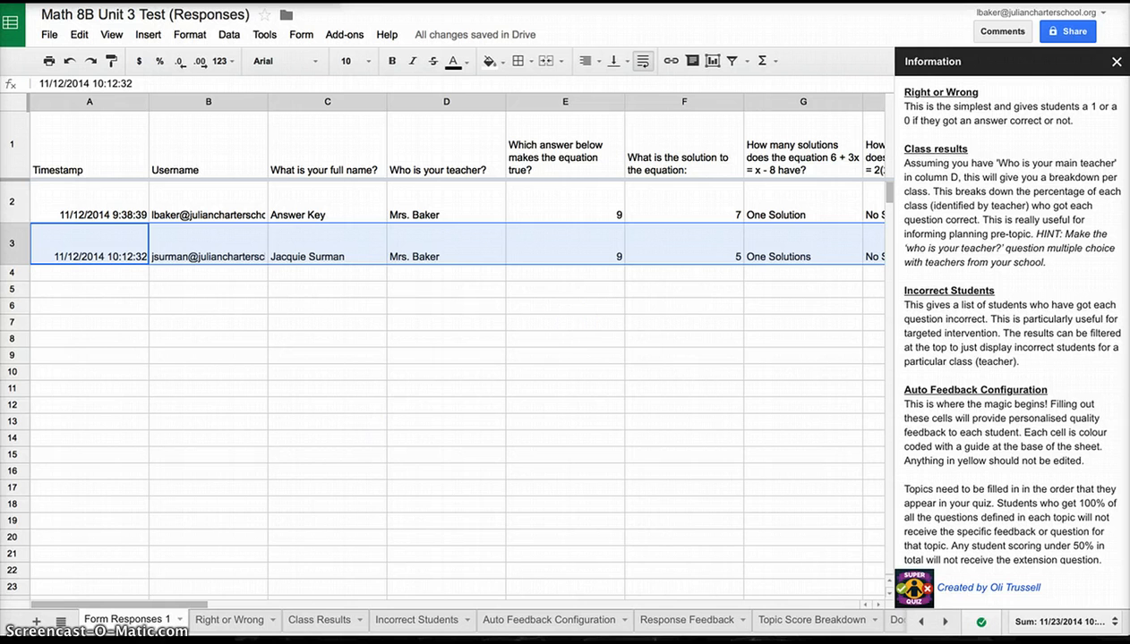
{"action": "mouse_move", "coordinate": [337, 383]}
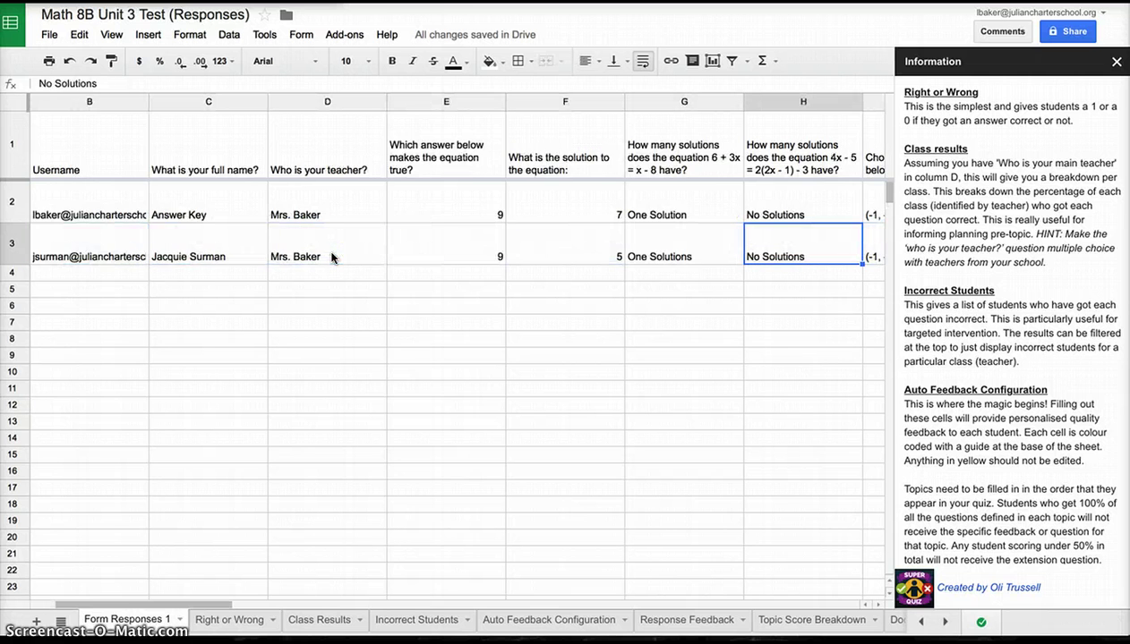
{"action": "scroll", "scroll_direction": "right", "scroll_amount": 3}
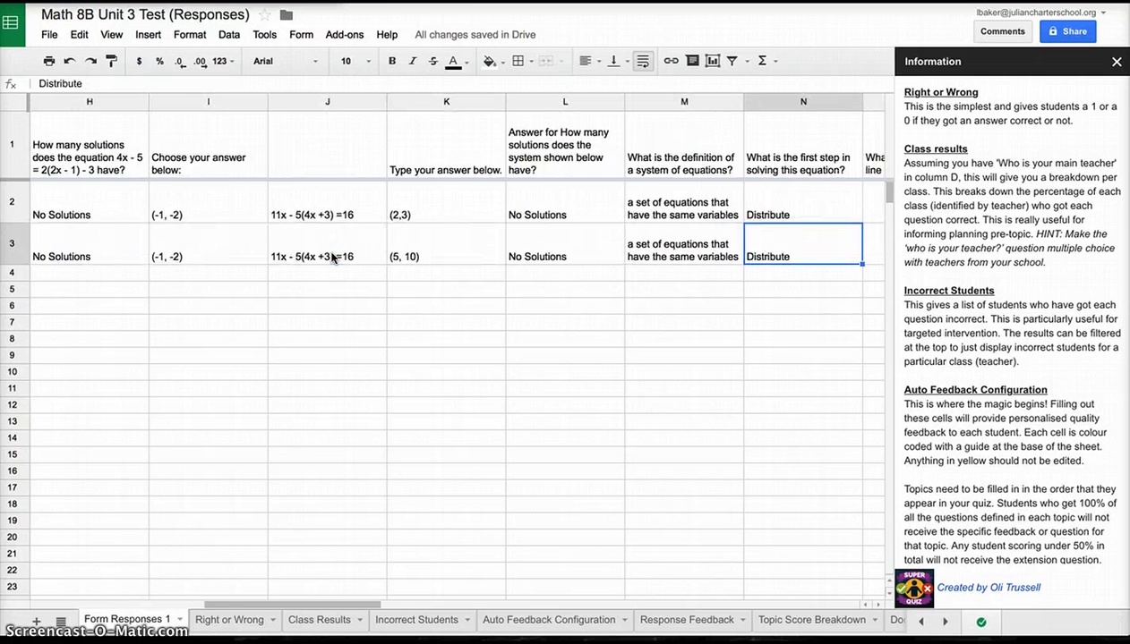
{"action": "scroll", "scroll_direction": "right", "scroll_amount": 3}
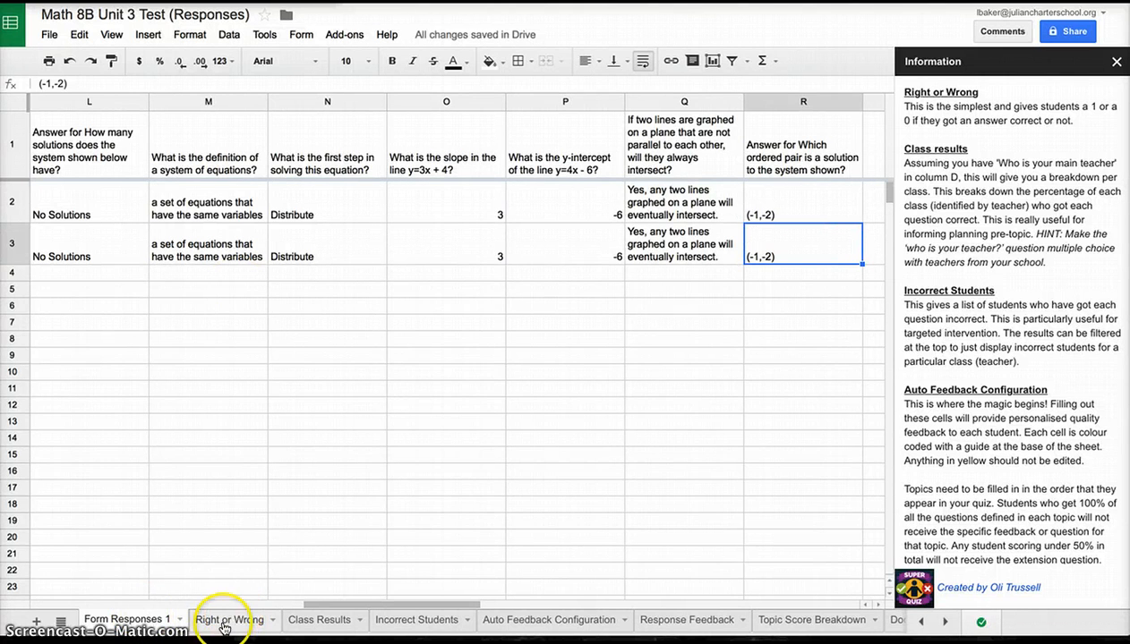
{"action": "left_click", "coordinate": [229, 620]}
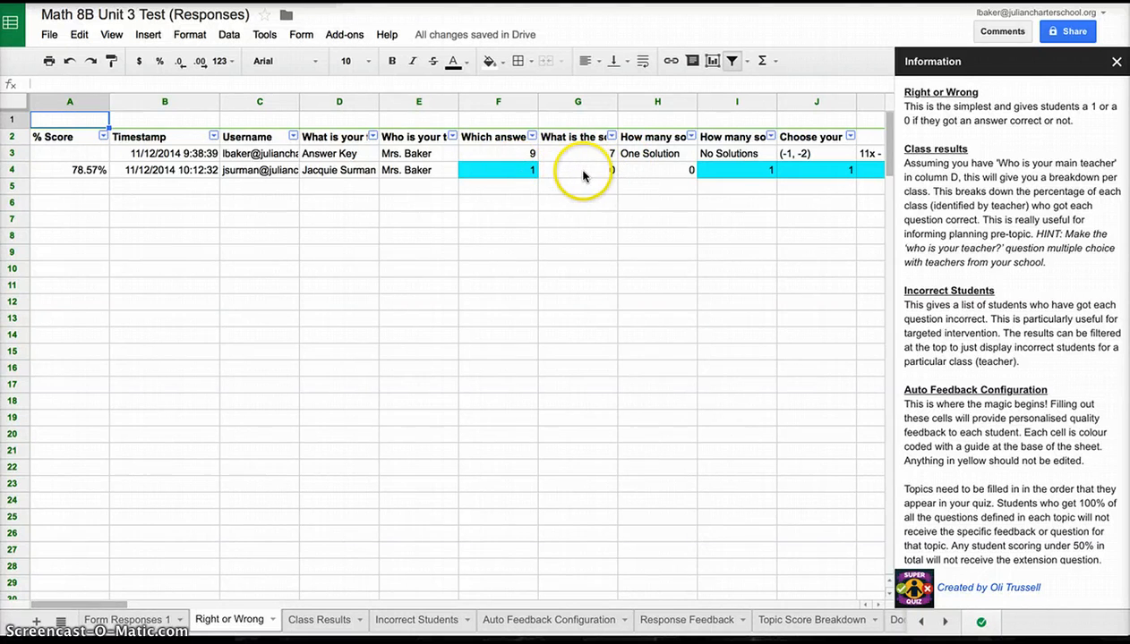
{"action": "left_click", "coordinate": [657, 170]}
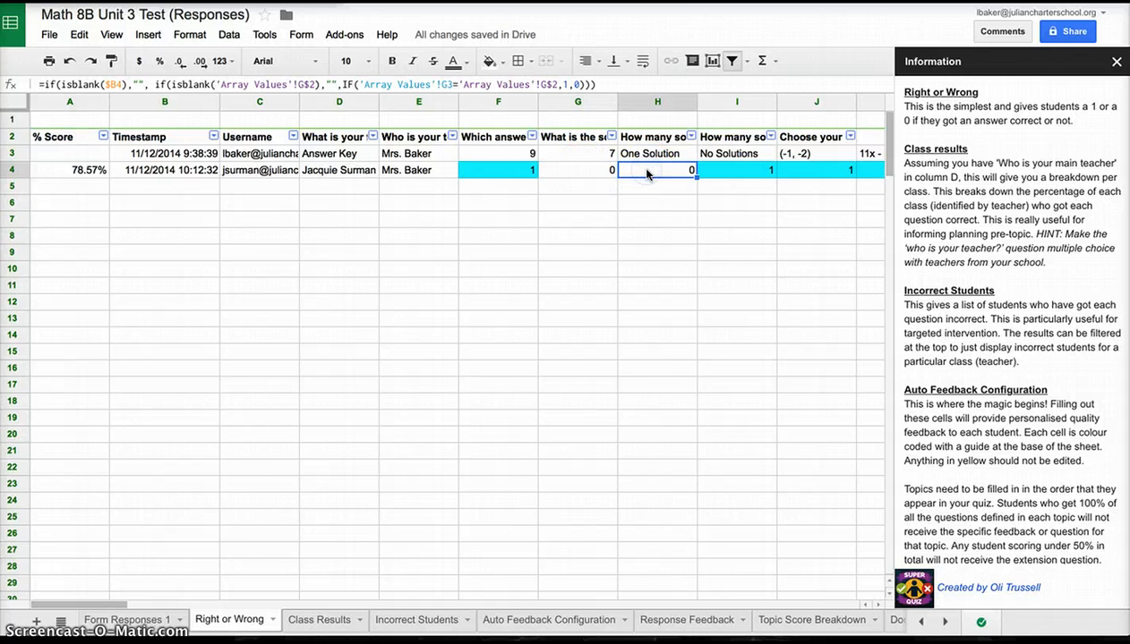
{"action": "scroll", "scroll_direction": "right", "scroll_amount": 3}
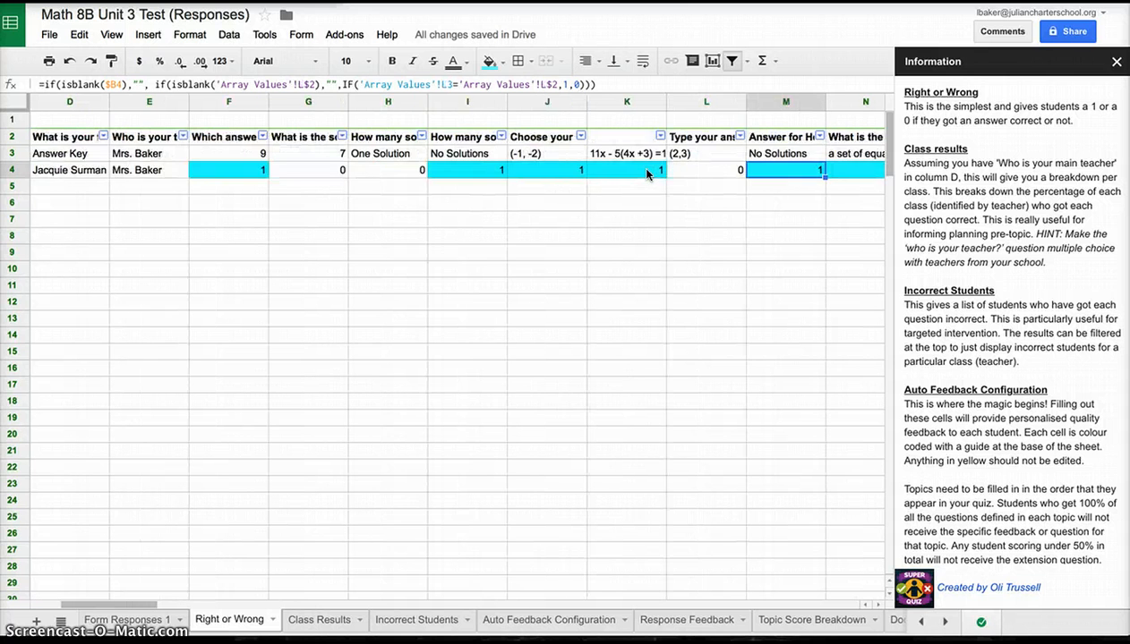
{"action": "scroll", "scroll_direction": "right", "scroll_amount": 3}
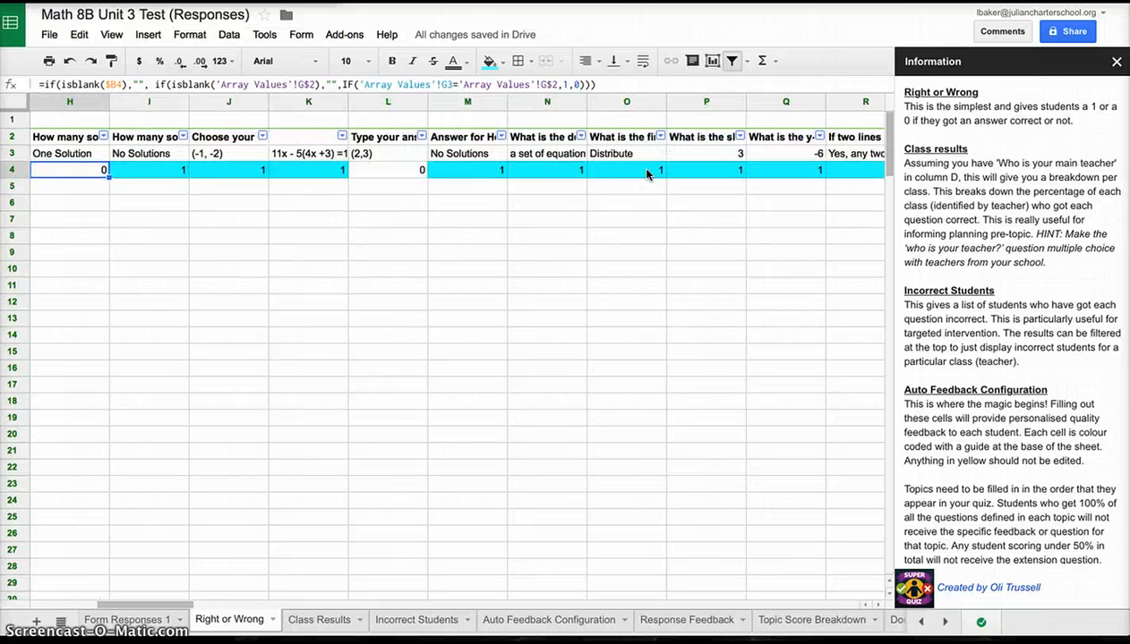
{"action": "scroll", "scroll_direction": "left", "scroll_amount": 3}
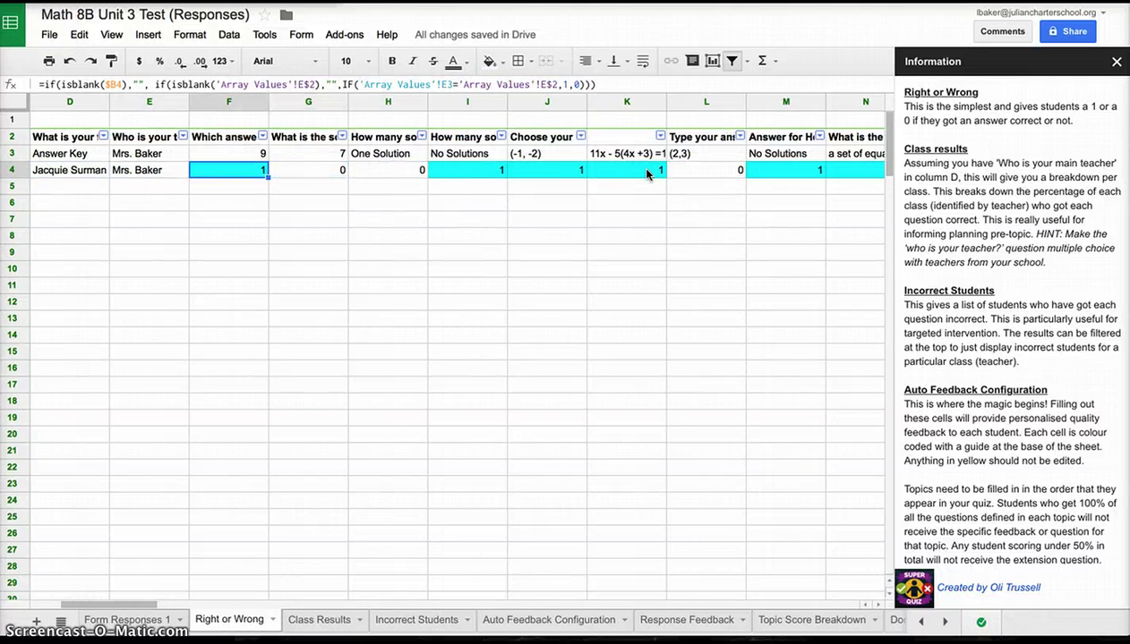
{"action": "mouse_move", "coordinate": [530, 115]}
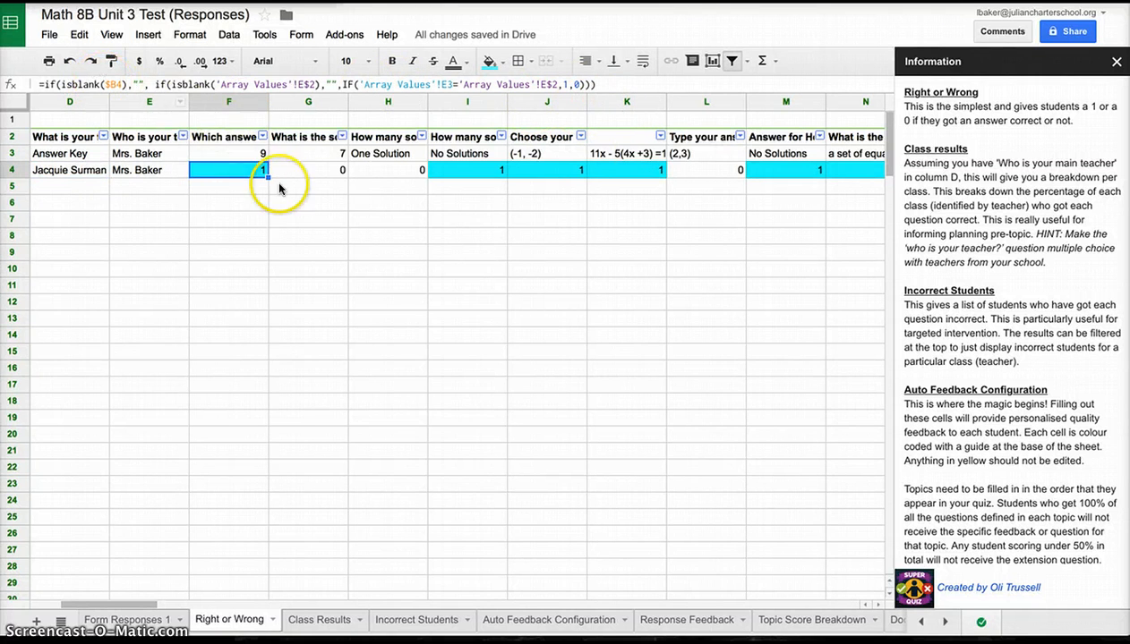
{"action": "mouse_move", "coordinate": [472, 227]}
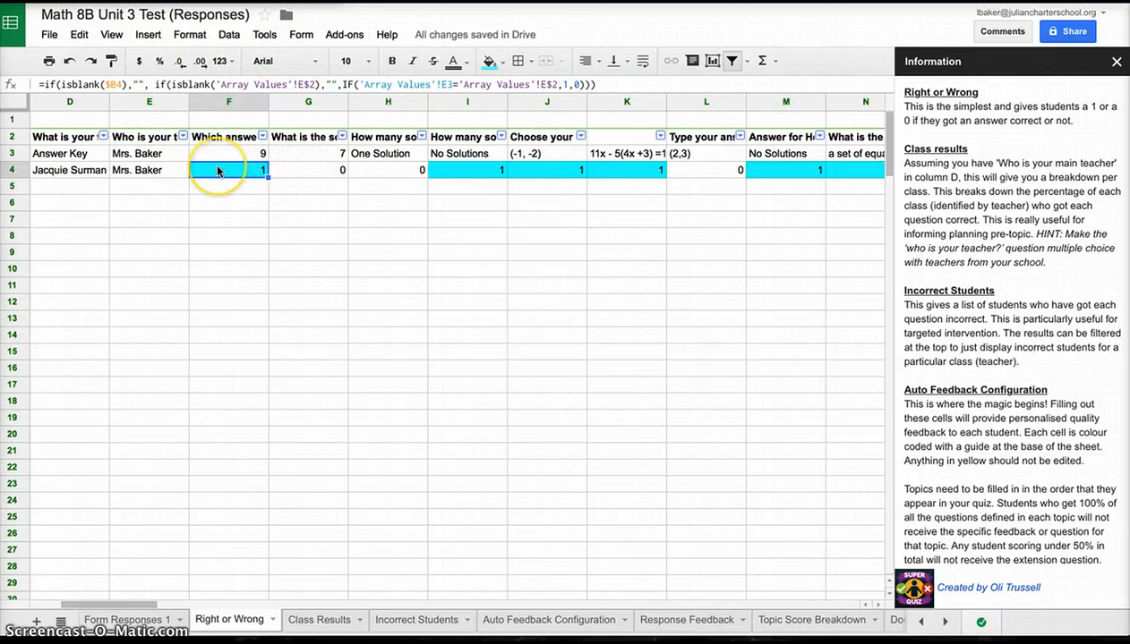
{"action": "mouse_move", "coordinate": [254, 358]}
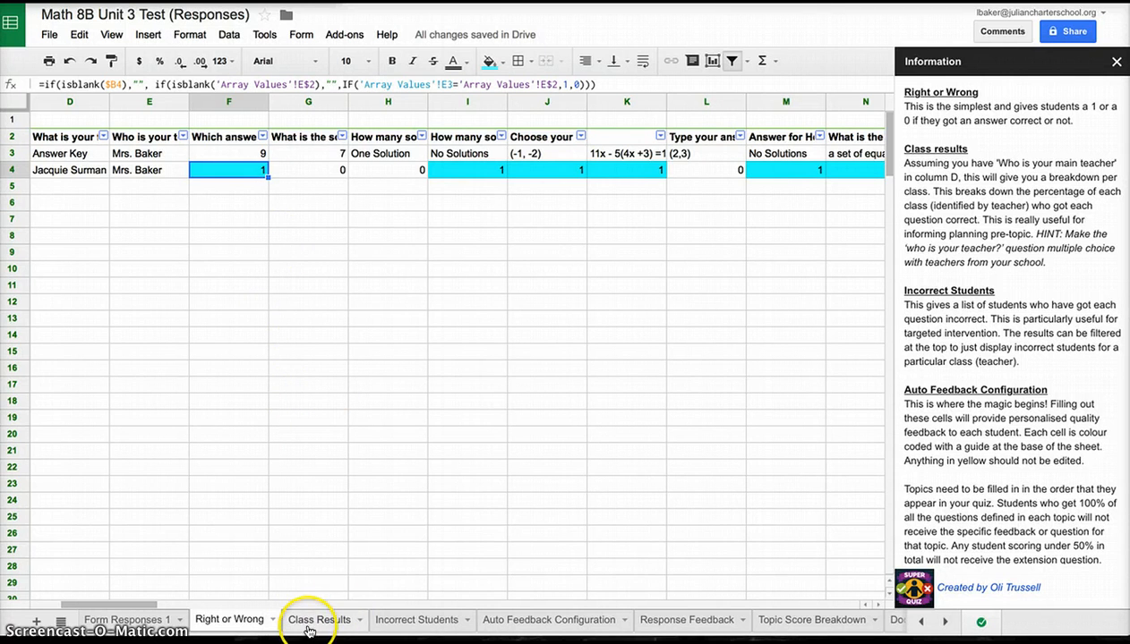
{"action": "mouse_move", "coordinate": [314, 605]}
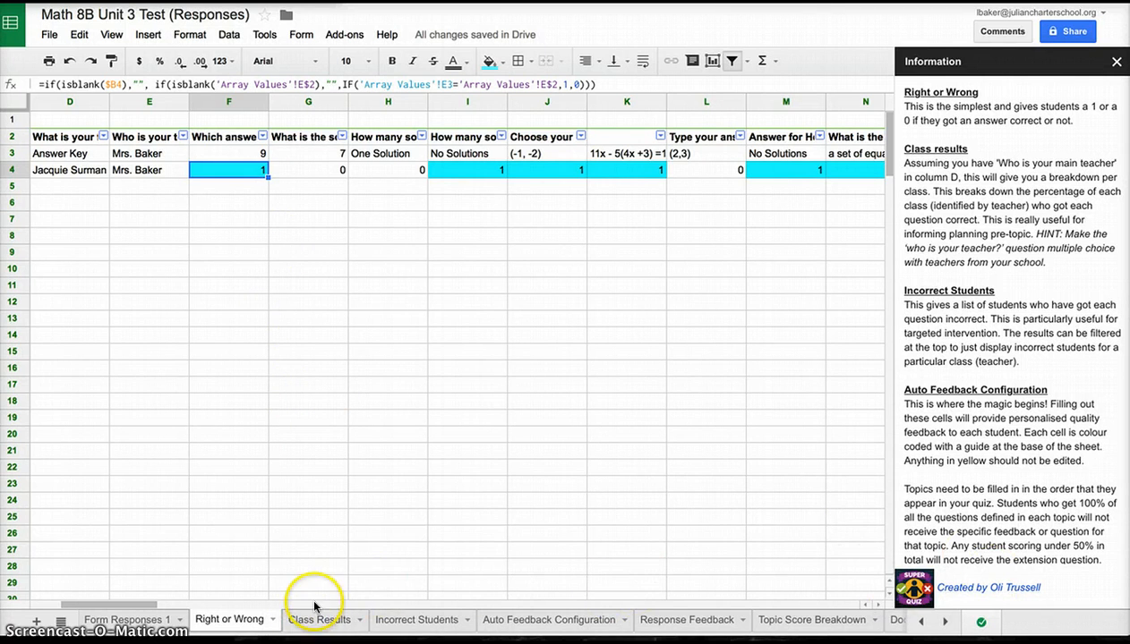
{"action": "mouse_move", "coordinate": [88, 175]}
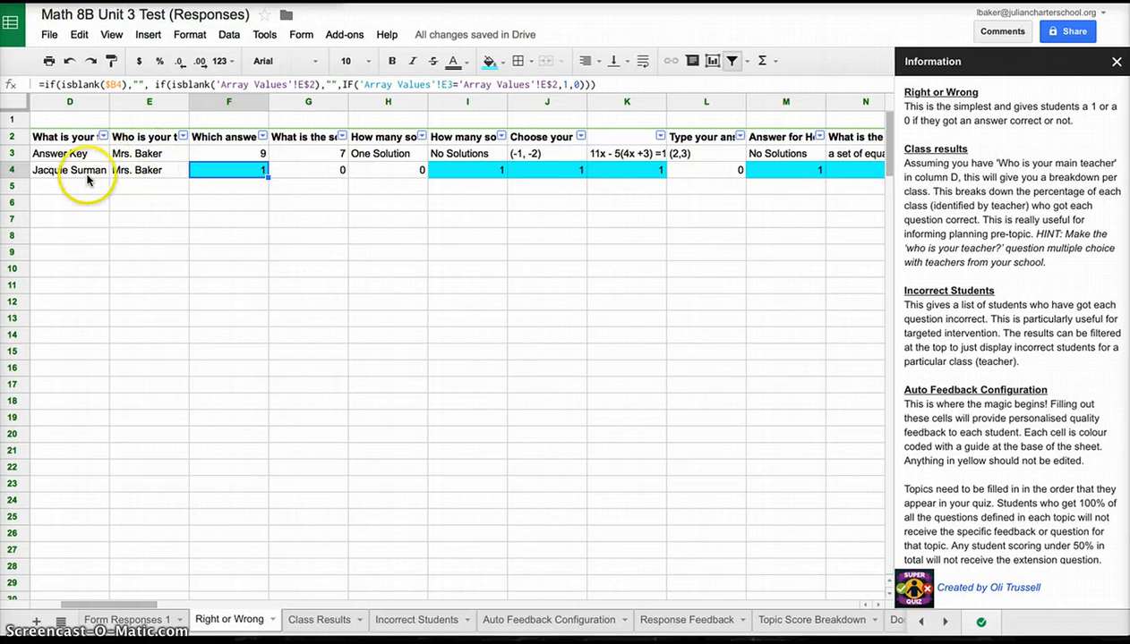
{"action": "mouse_move", "coordinate": [143, 530]}
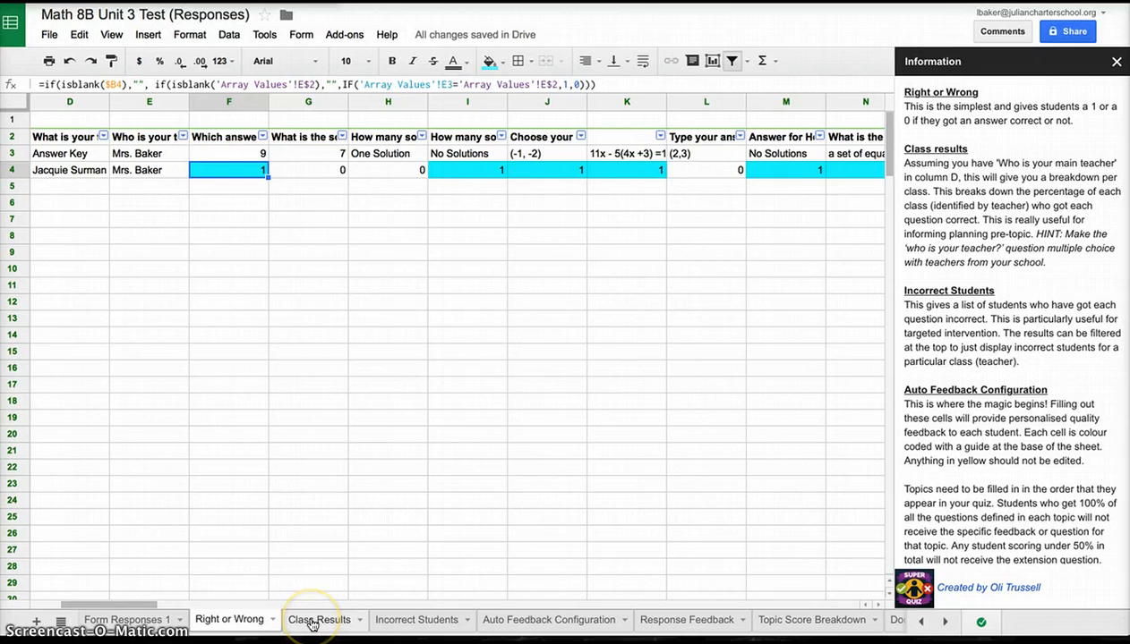
- Wrap the Class Results question headers and inspect the percentage-correct formulas per question
{"action": "left_click", "coordinate": [318, 620]}
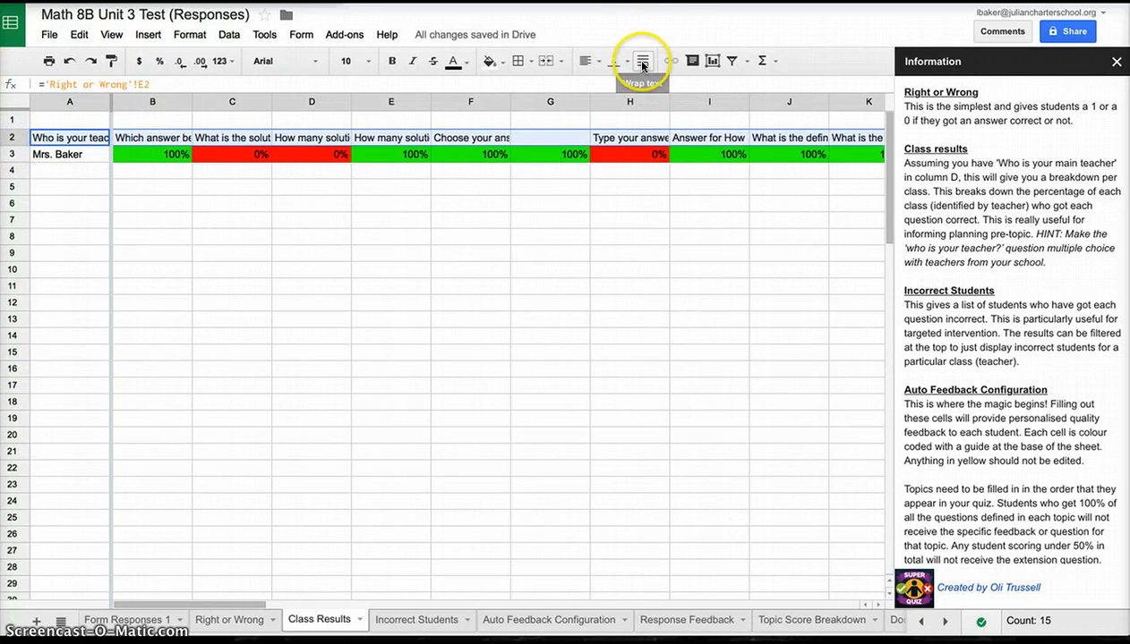
{"action": "left_click", "coordinate": [643, 61]}
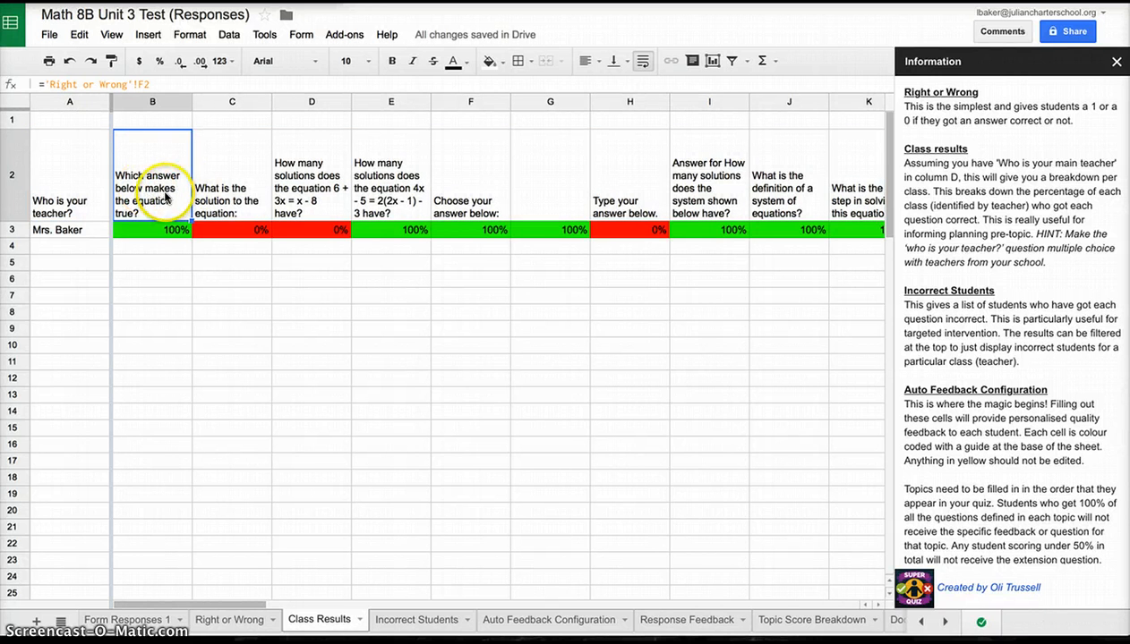
{"action": "left_click", "coordinate": [152, 229]}
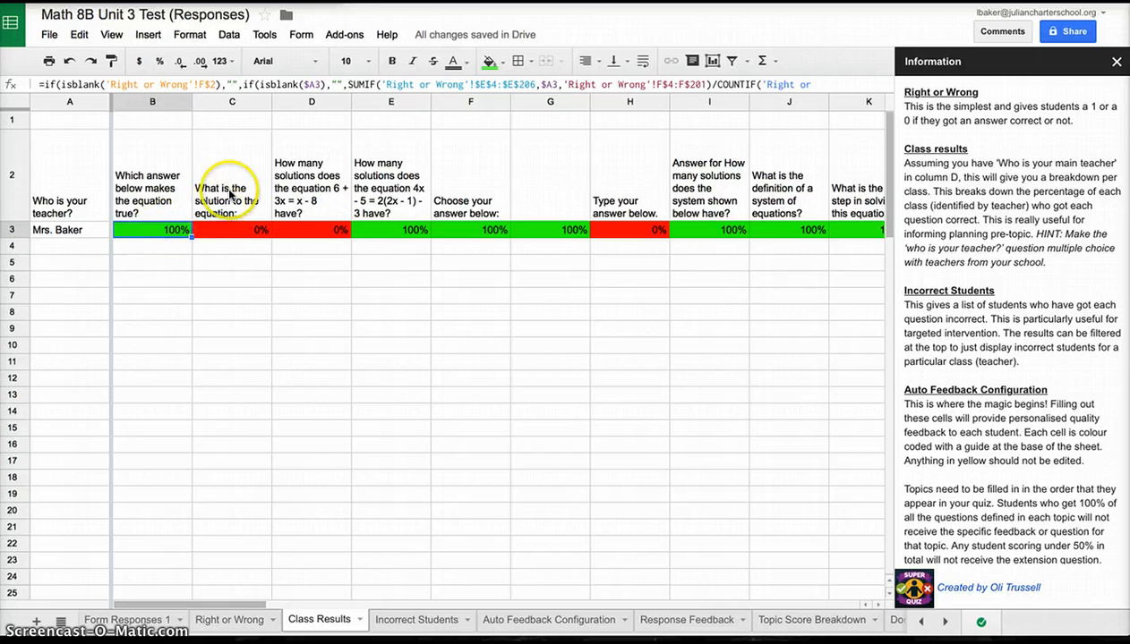
{"action": "left_click", "coordinate": [231, 175]}
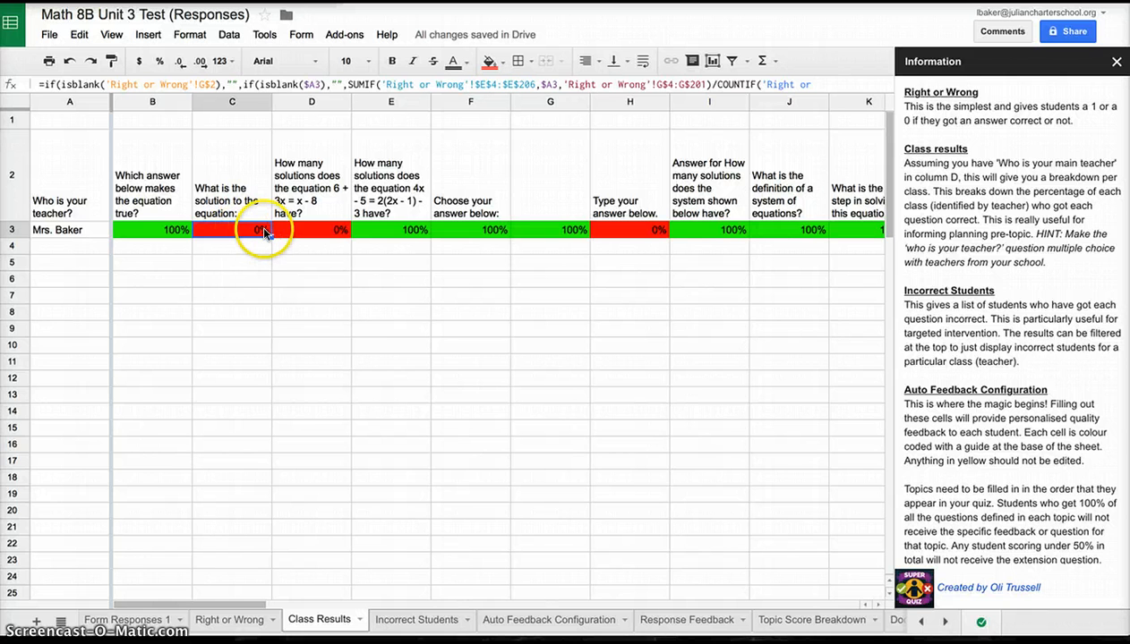
{"action": "mouse_move", "coordinate": [333, 179]}
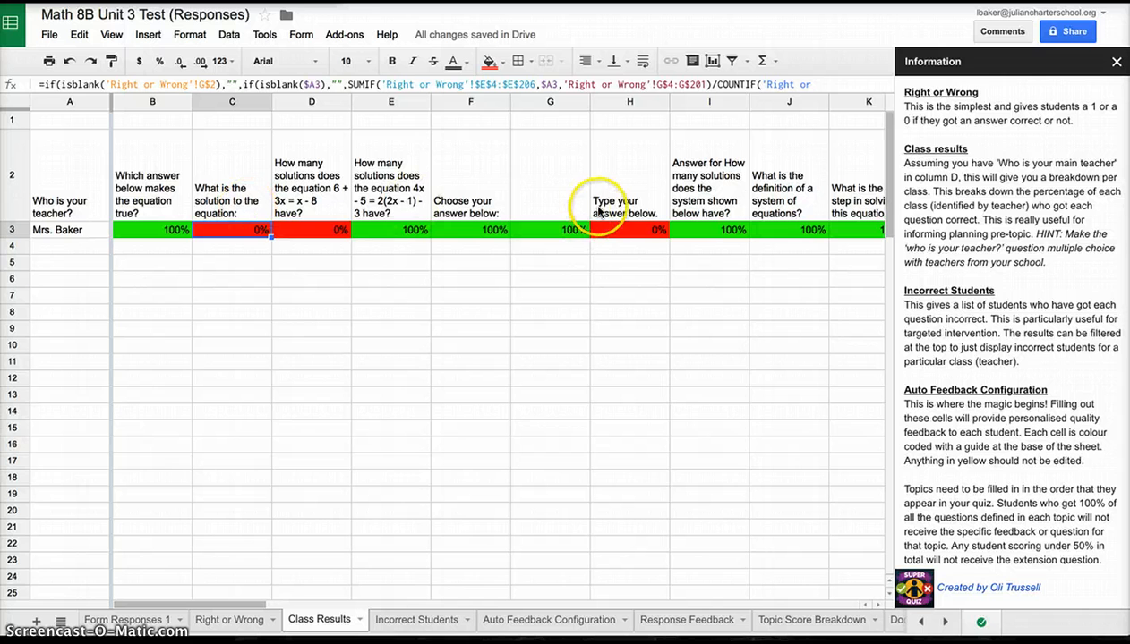
{"action": "mouse_move", "coordinate": [573, 197]}
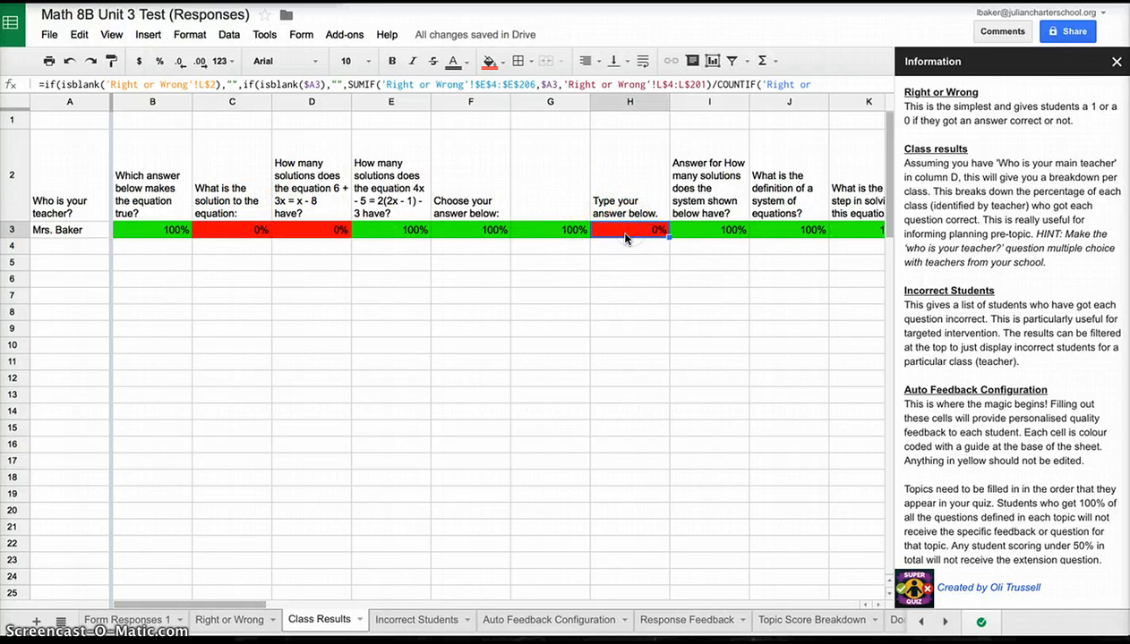
{"action": "mouse_move", "coordinate": [236, 491]}
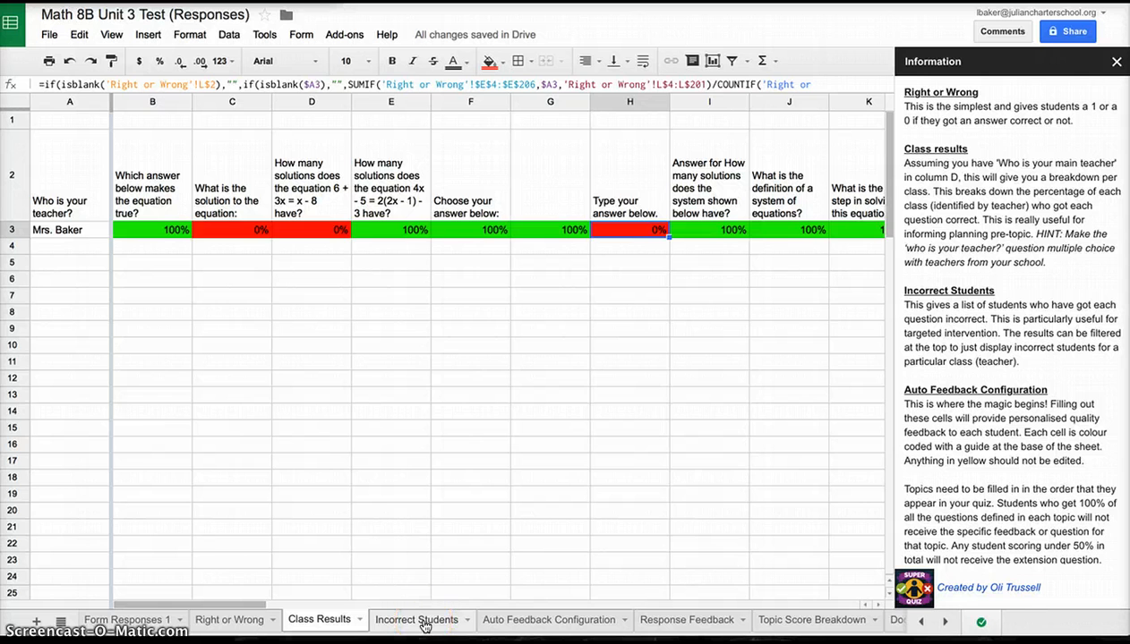
{"action": "mouse_move", "coordinate": [408, 627]}
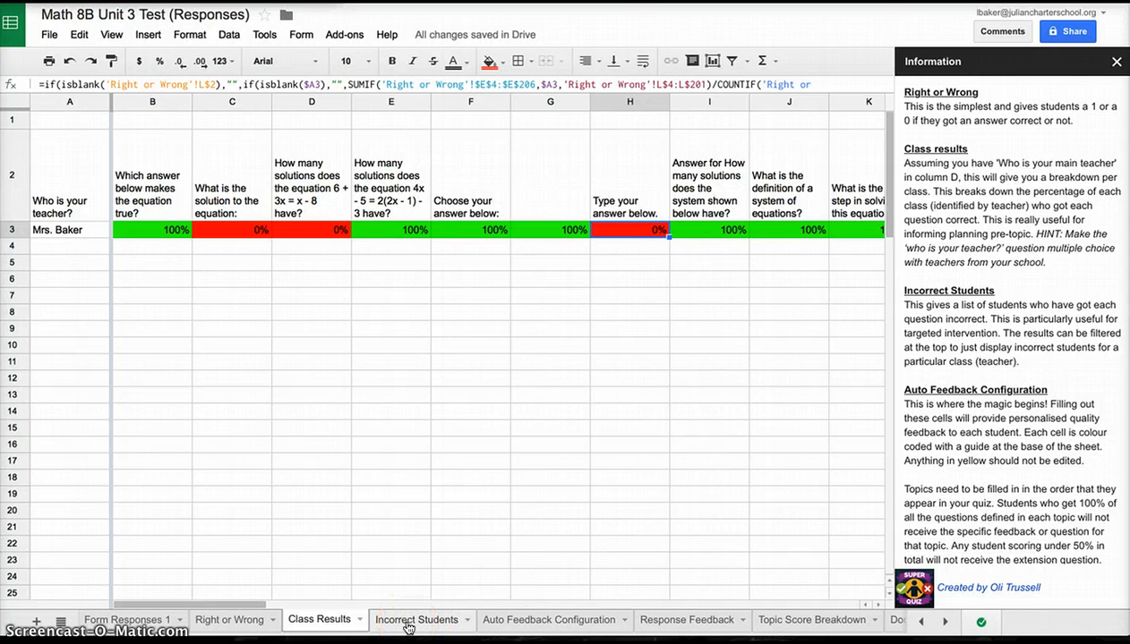
- Wrap the Incorrect Students sheet's question header row so full questions are readable
{"action": "left_click", "coordinate": [417, 620]}
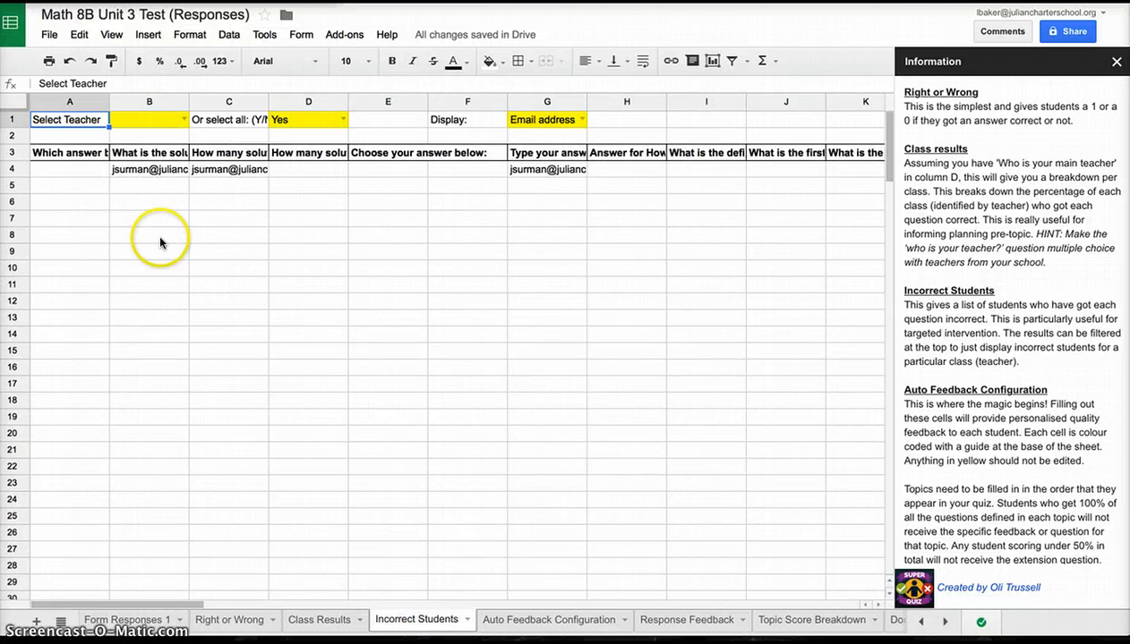
{"action": "left_click", "coordinate": [150, 152]}
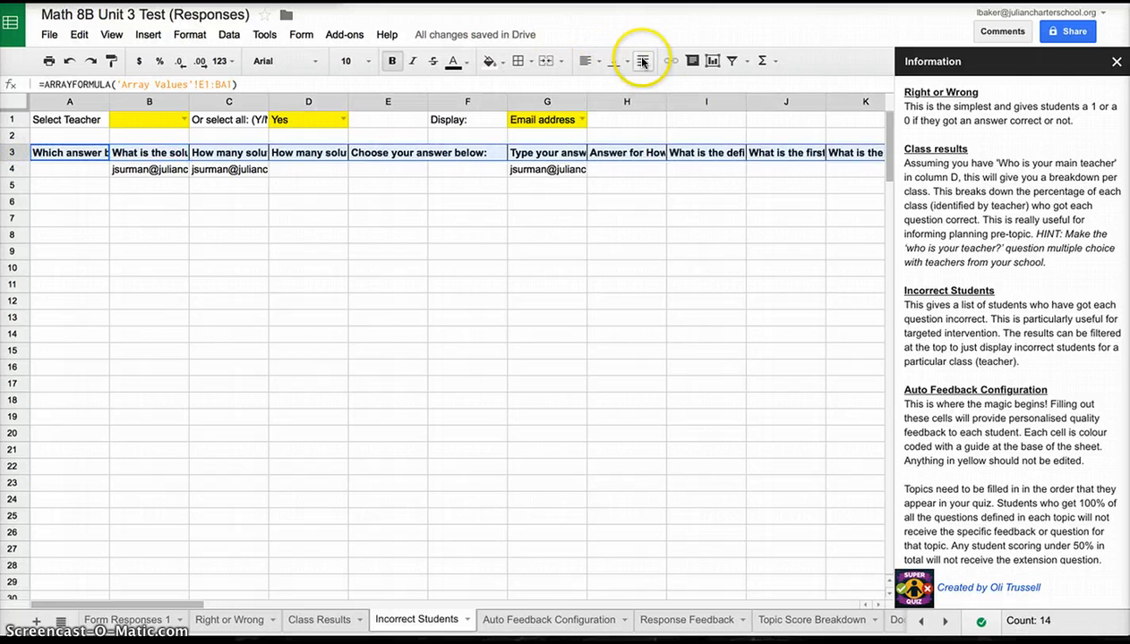
{"action": "left_click", "coordinate": [643, 60]}
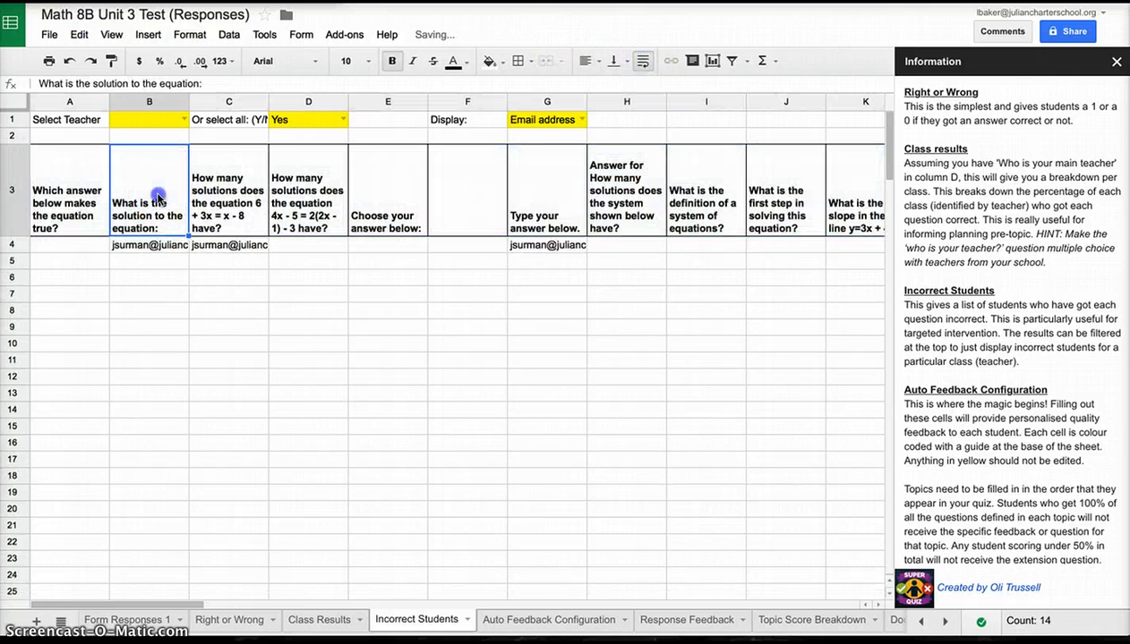
- Inspect the formulas listing incorrect students for the first questions
{"action": "left_click", "coordinate": [148, 243]}
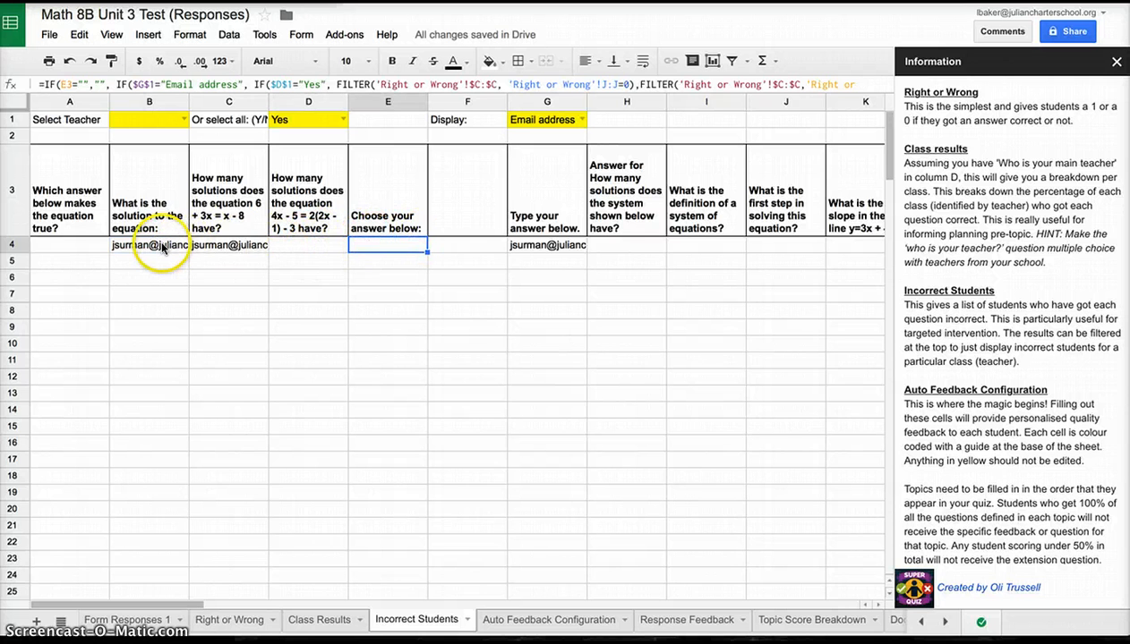
{"action": "left_click", "coordinate": [229, 243]}
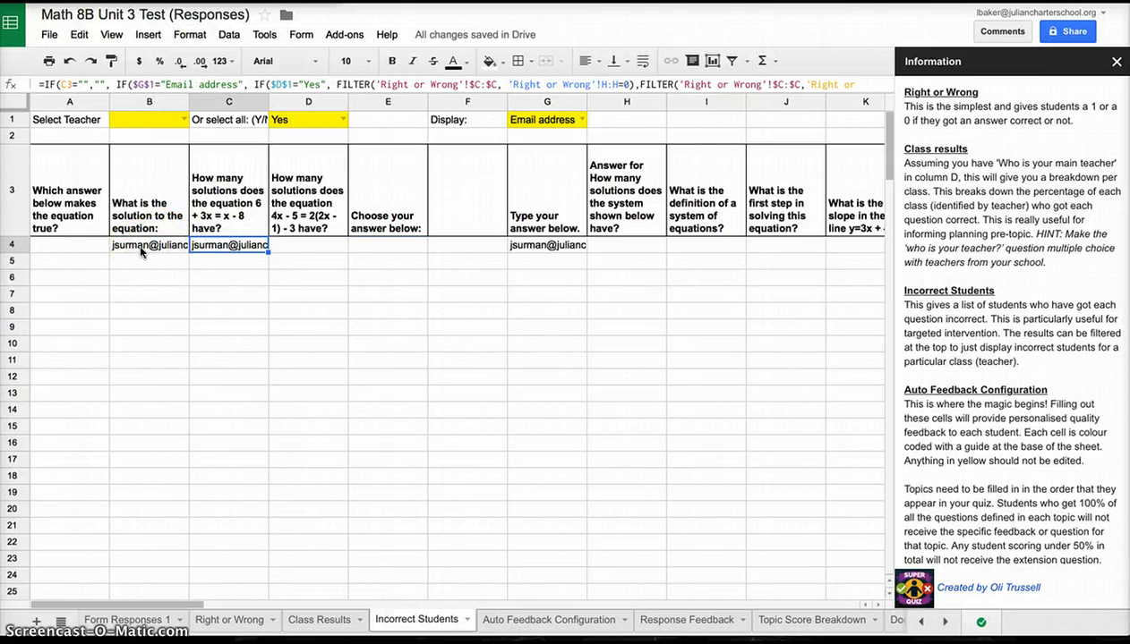
{"action": "mouse_move", "coordinate": [154, 353]}
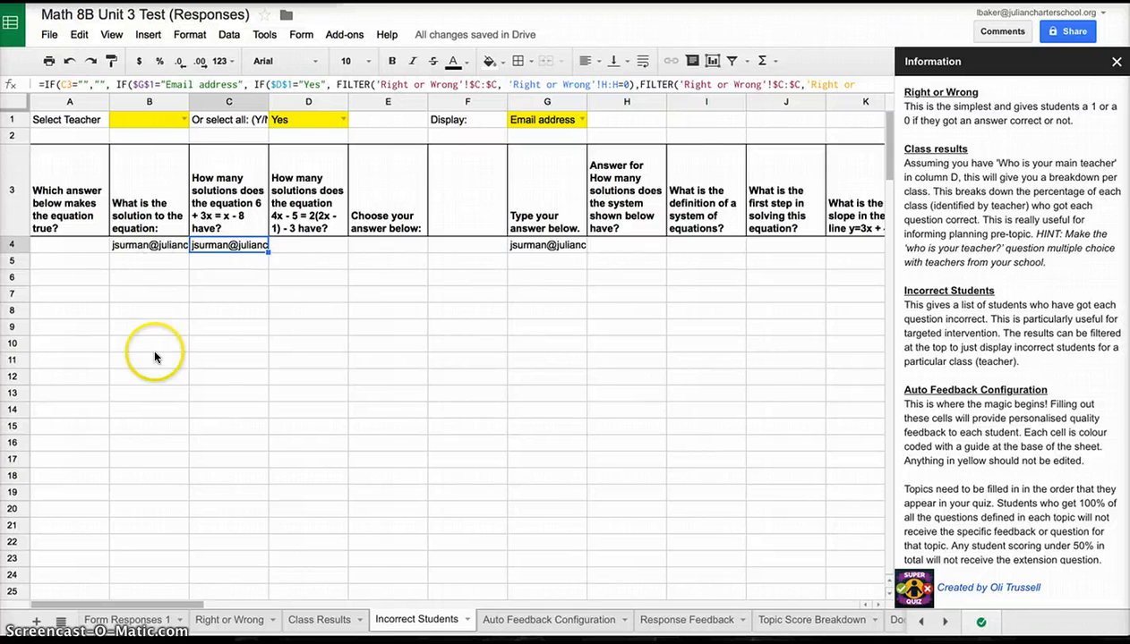
{"action": "mouse_move", "coordinate": [150, 284]}
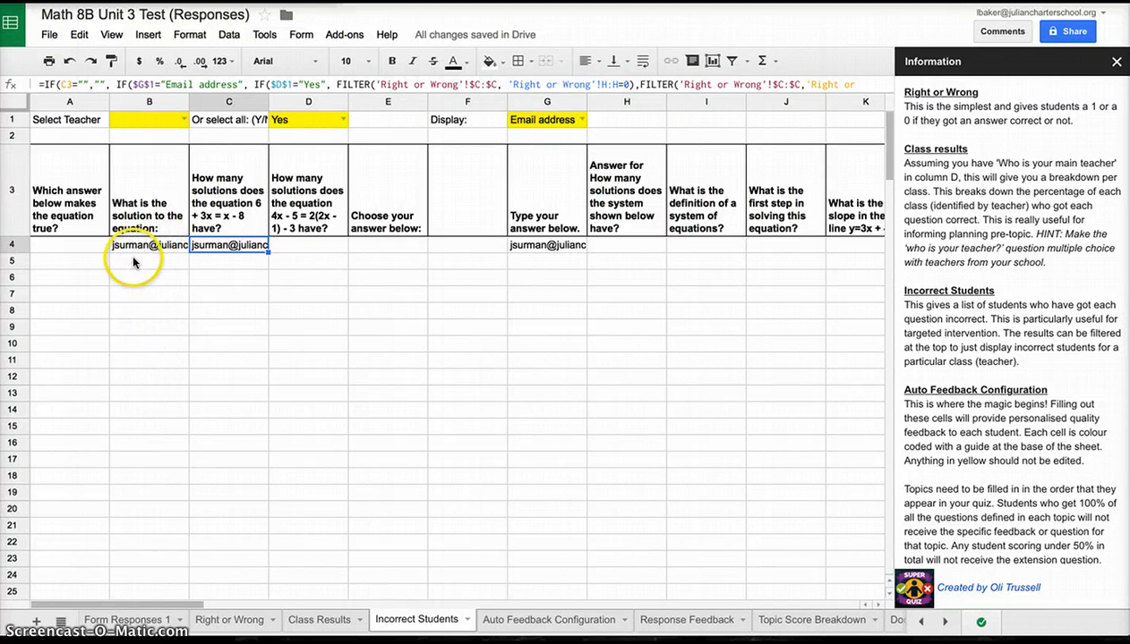
{"action": "left_click", "coordinate": [148, 294]}
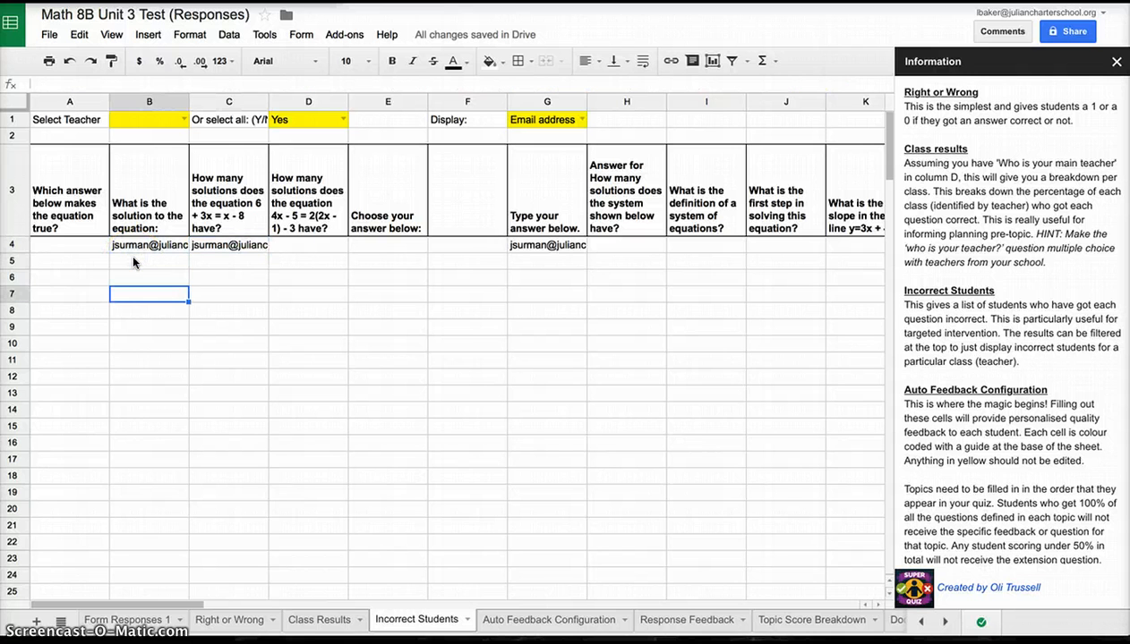
{"action": "left_click", "coordinate": [149, 312]}
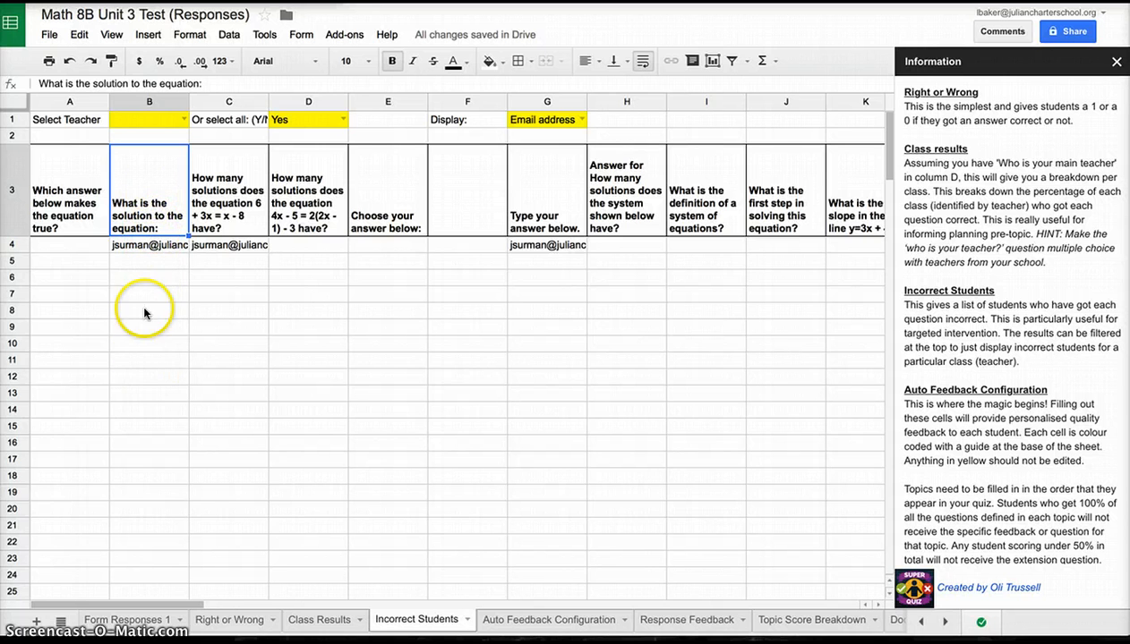
{"action": "mouse_move", "coordinate": [147, 279]}
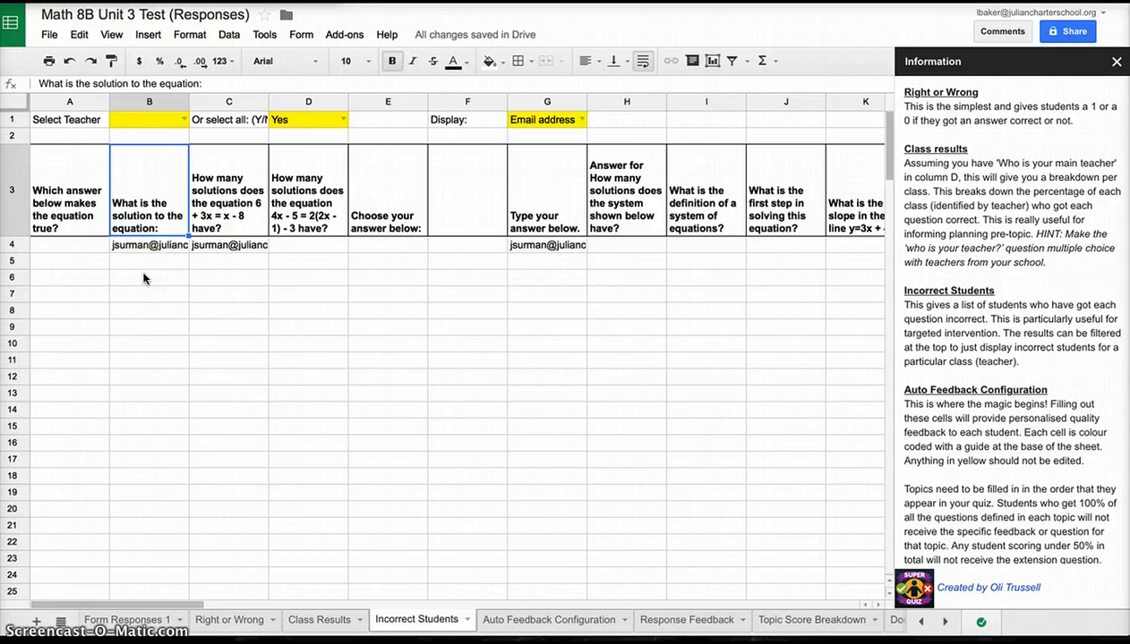
{"action": "mouse_move", "coordinate": [251, 422]}
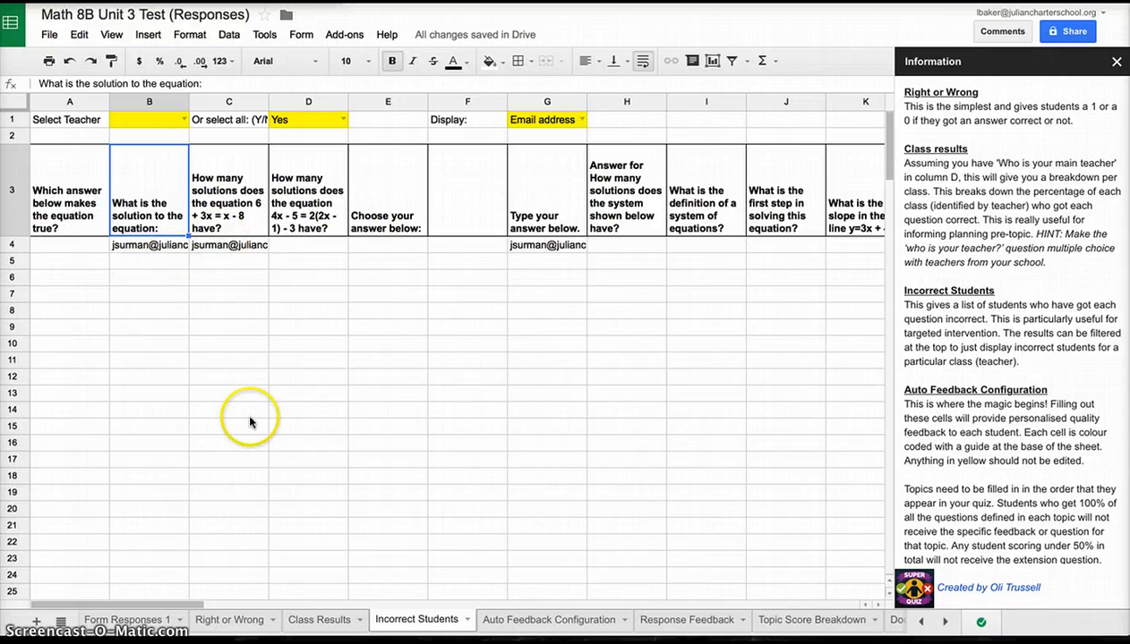
{"action": "mouse_move", "coordinate": [416, 522]}
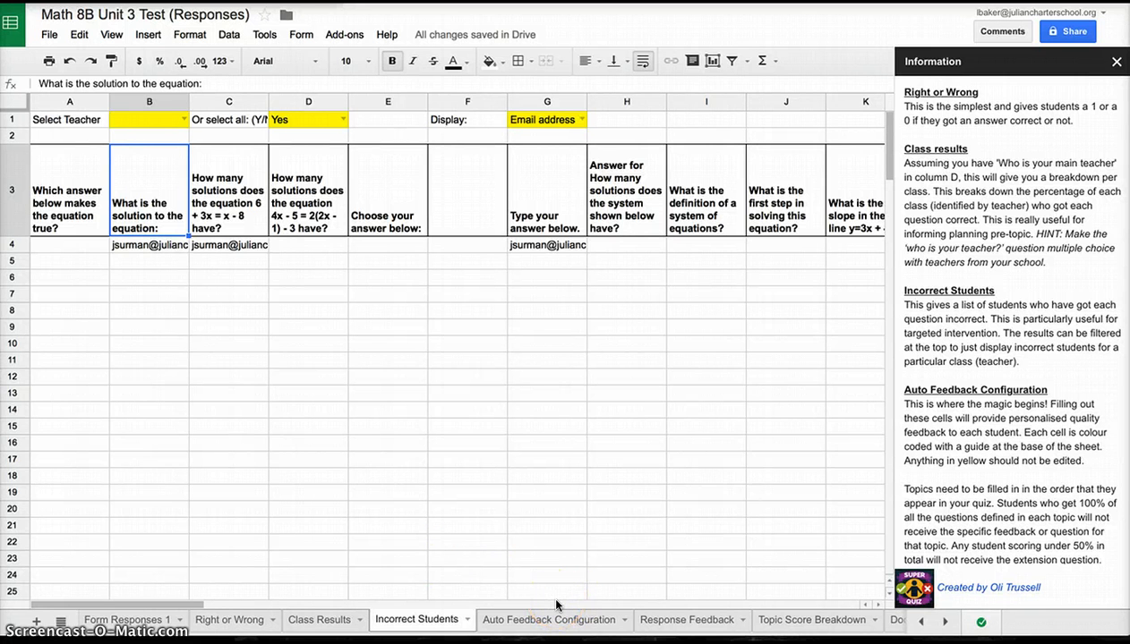
{"action": "mouse_move", "coordinate": [548, 630]}
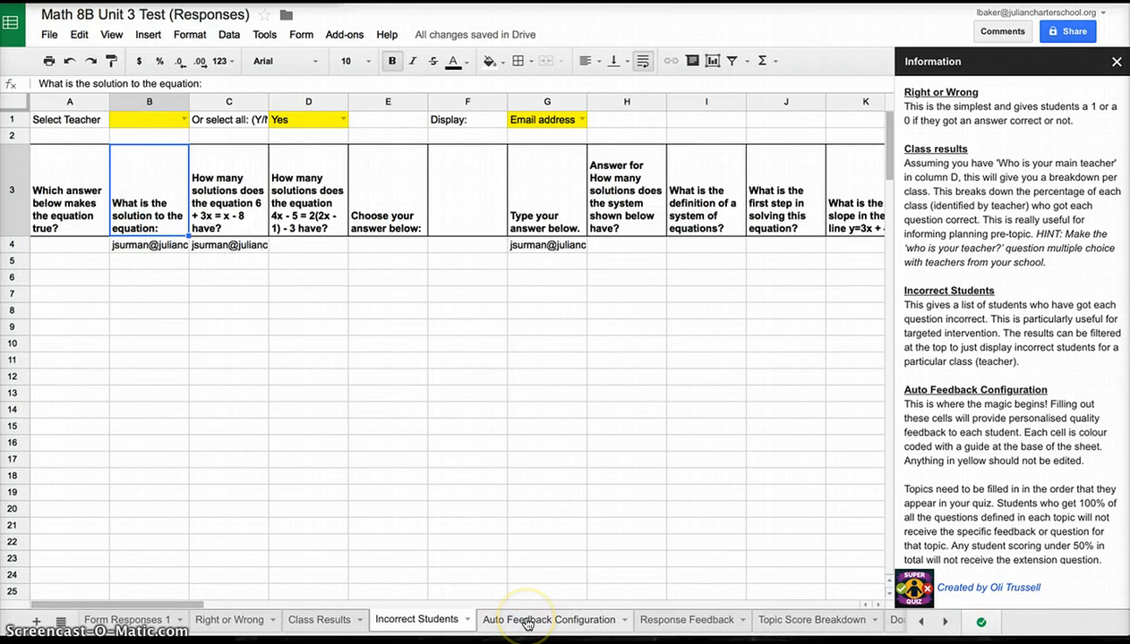
- Read the row-3 instructions on yellow cells, topic titles, specific feedback and adjectives, then return to the form
{"action": "left_click", "coordinate": [550, 620]}
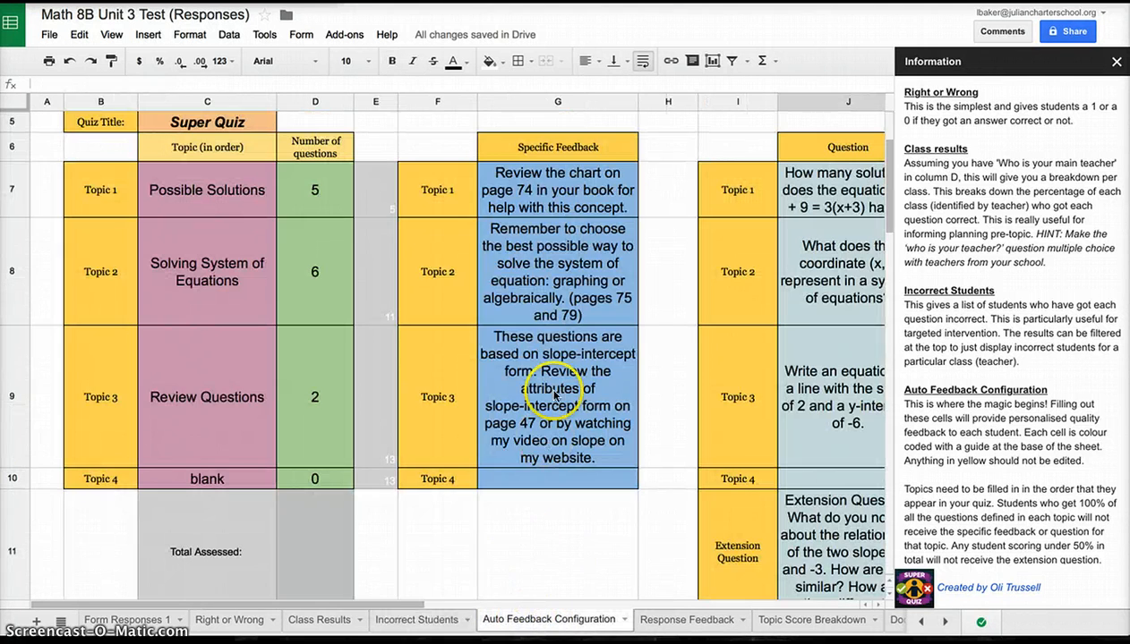
{"action": "scroll", "scroll_direction": "up", "scroll_amount": 3}
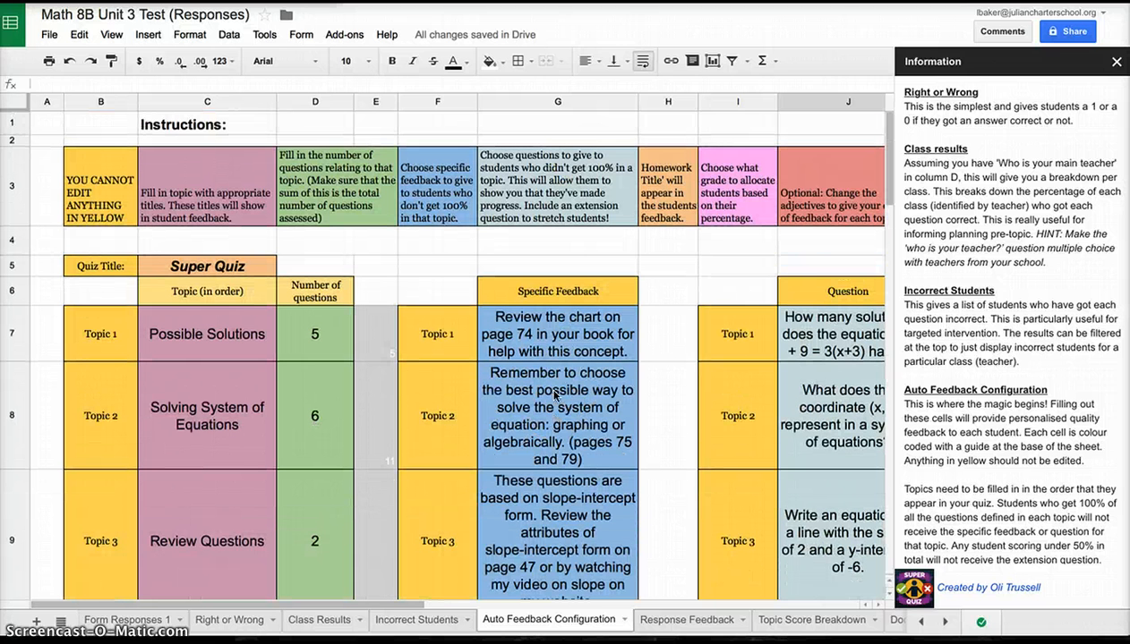
{"action": "mouse_move", "coordinate": [481, 271]}
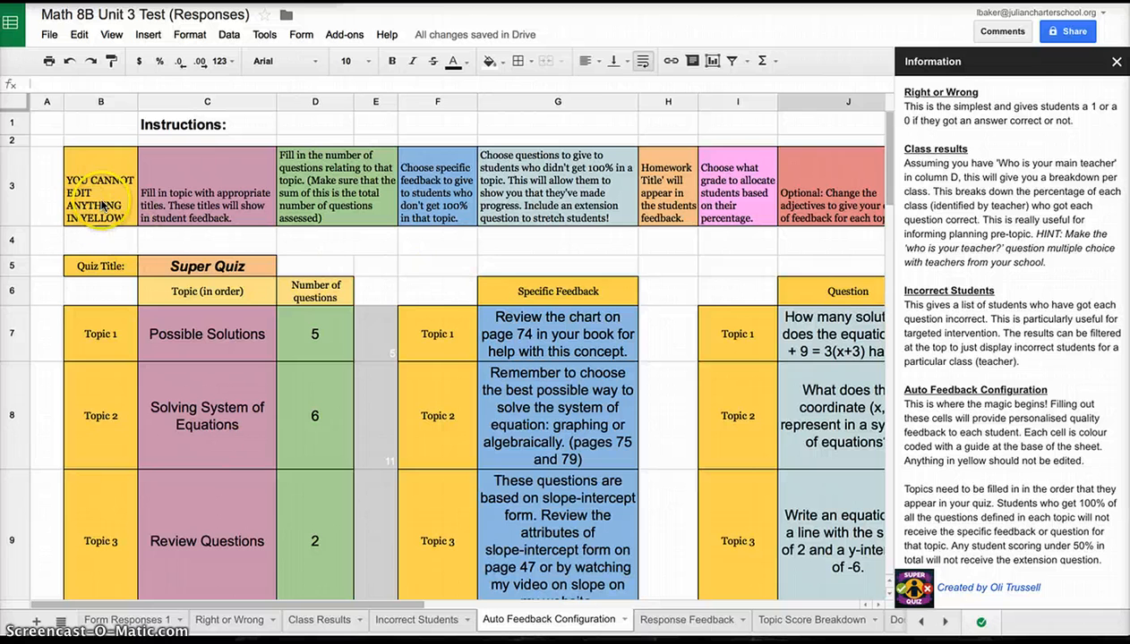
{"action": "left_click", "coordinate": [101, 184]}
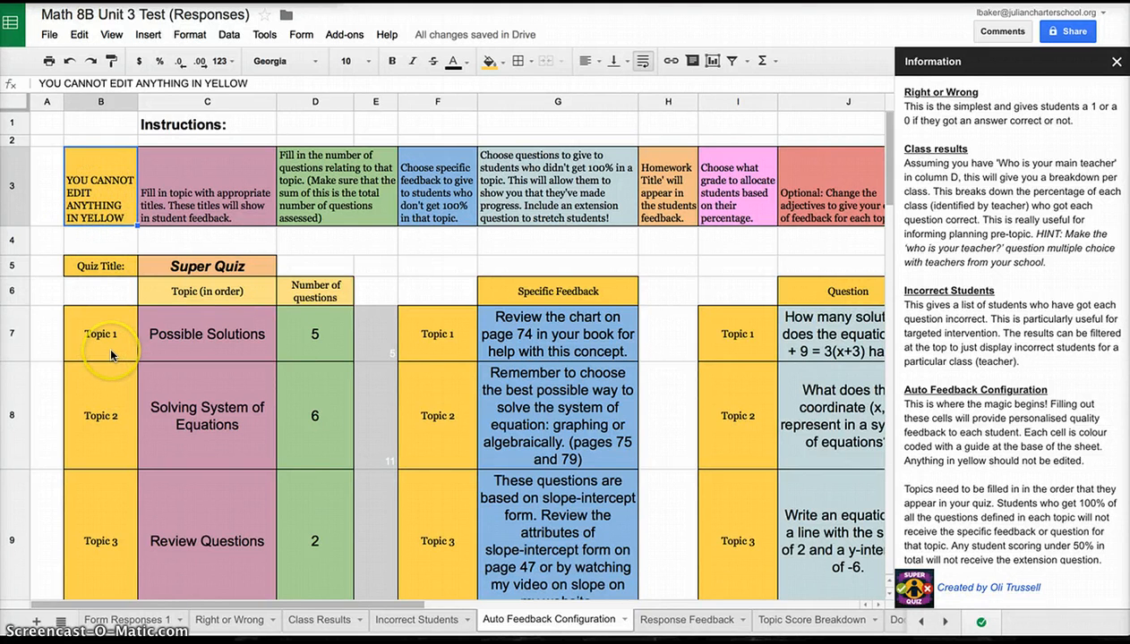
{"action": "mouse_move", "coordinate": [179, 194]}
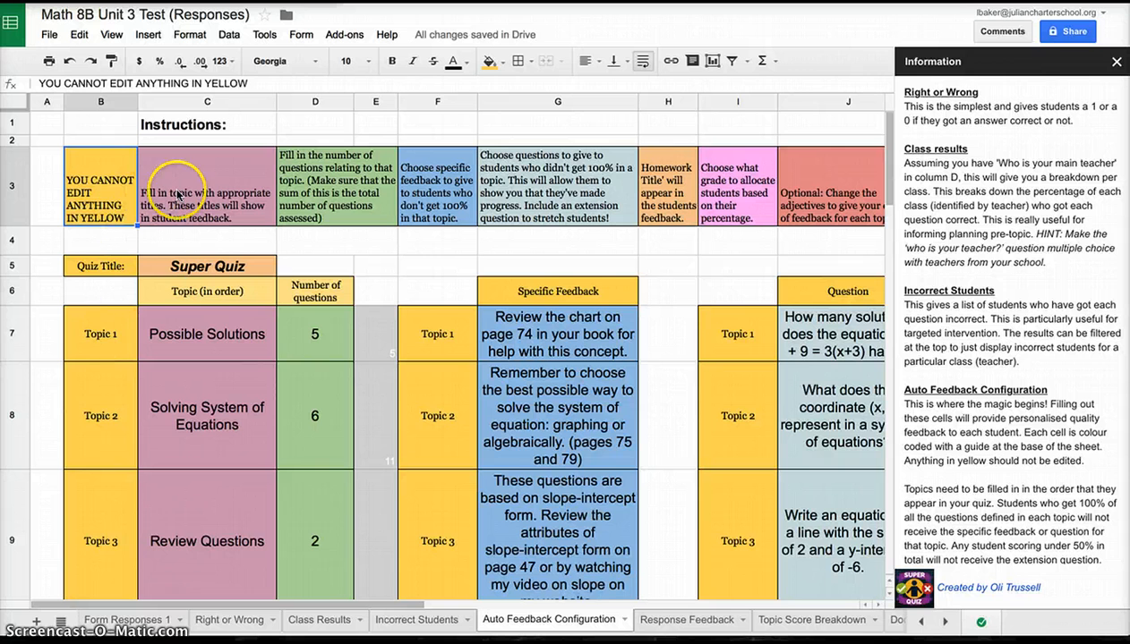
{"action": "left_click", "coordinate": [206, 186]}
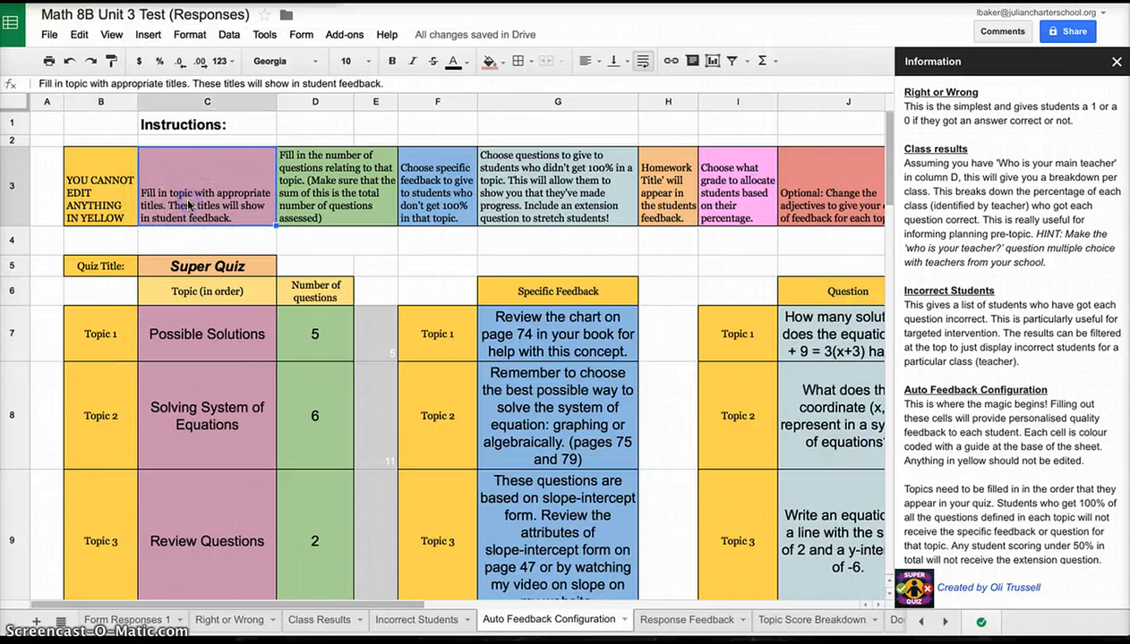
{"action": "left_click", "coordinate": [336, 185]}
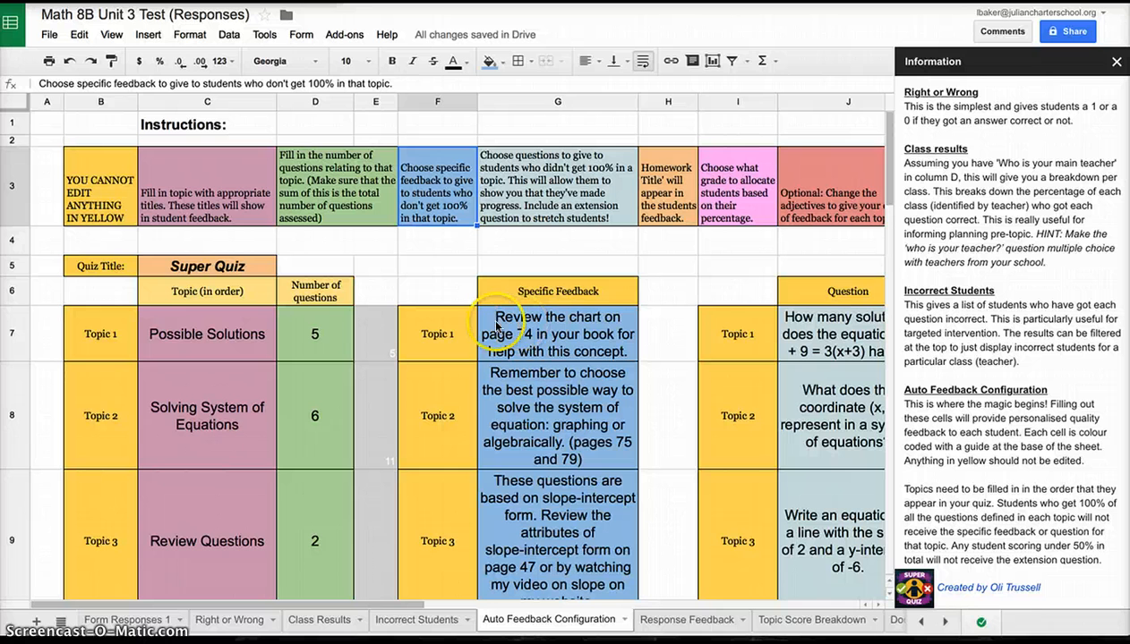
{"action": "left_click", "coordinate": [830, 194]}
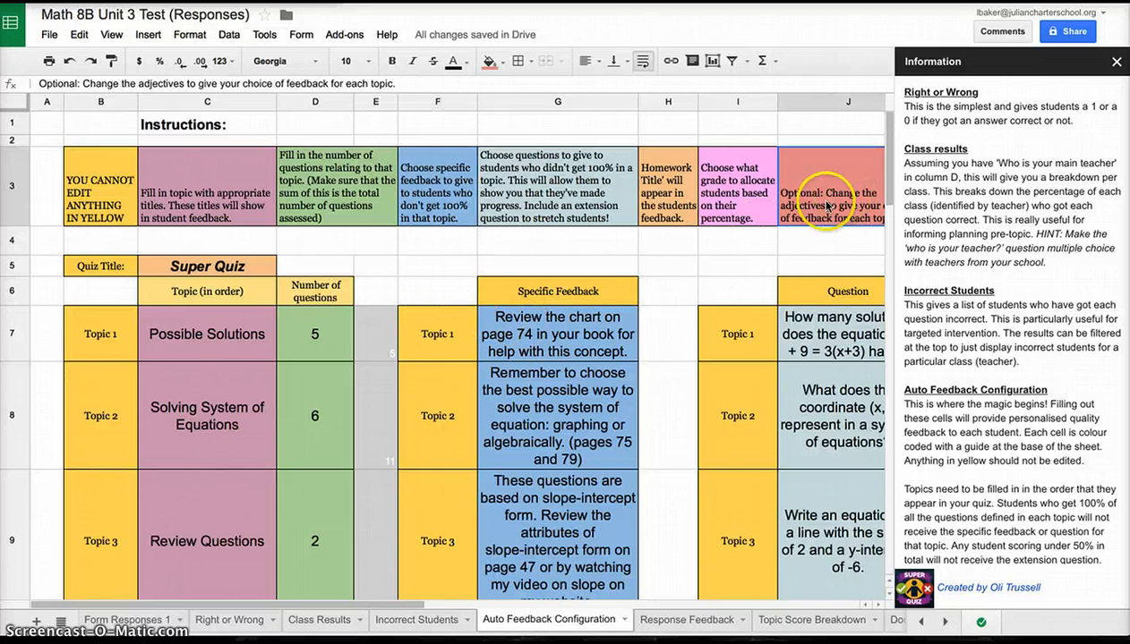
{"action": "mouse_move", "coordinate": [188, 334]}
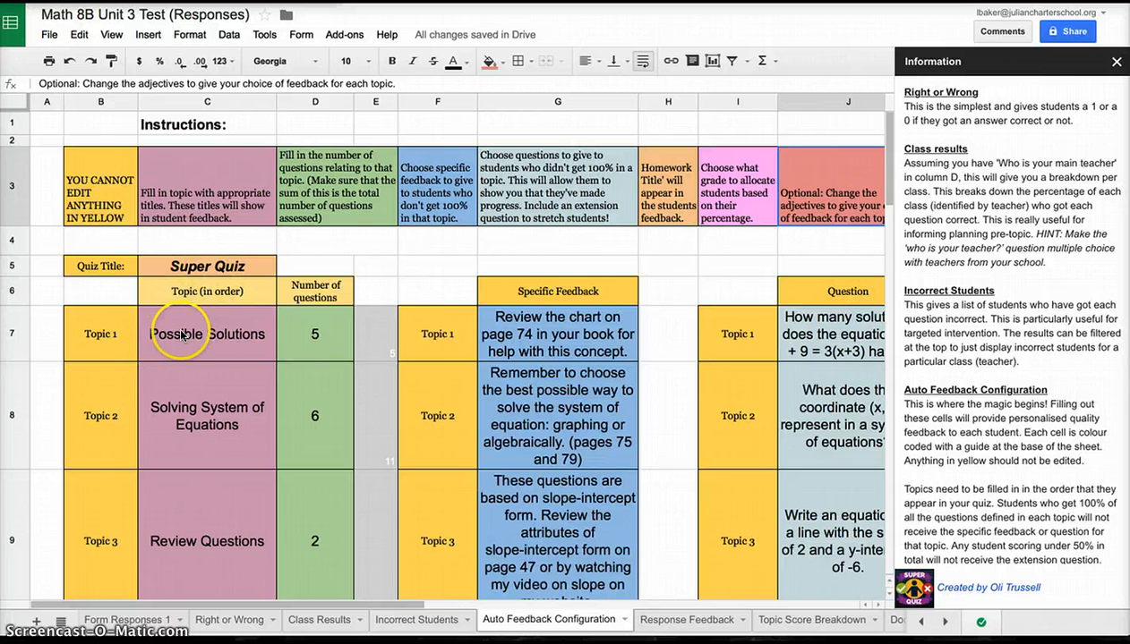
{"action": "left_click", "coordinate": [206, 335]}
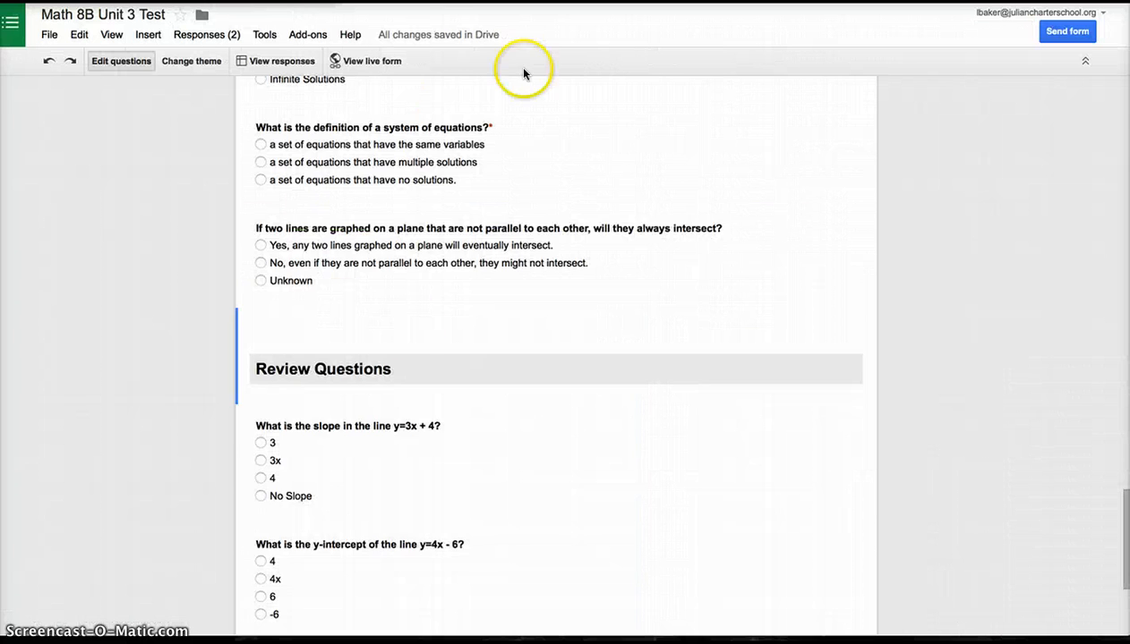
{"action": "scroll", "scroll_direction": "up", "scroll_amount": 3}
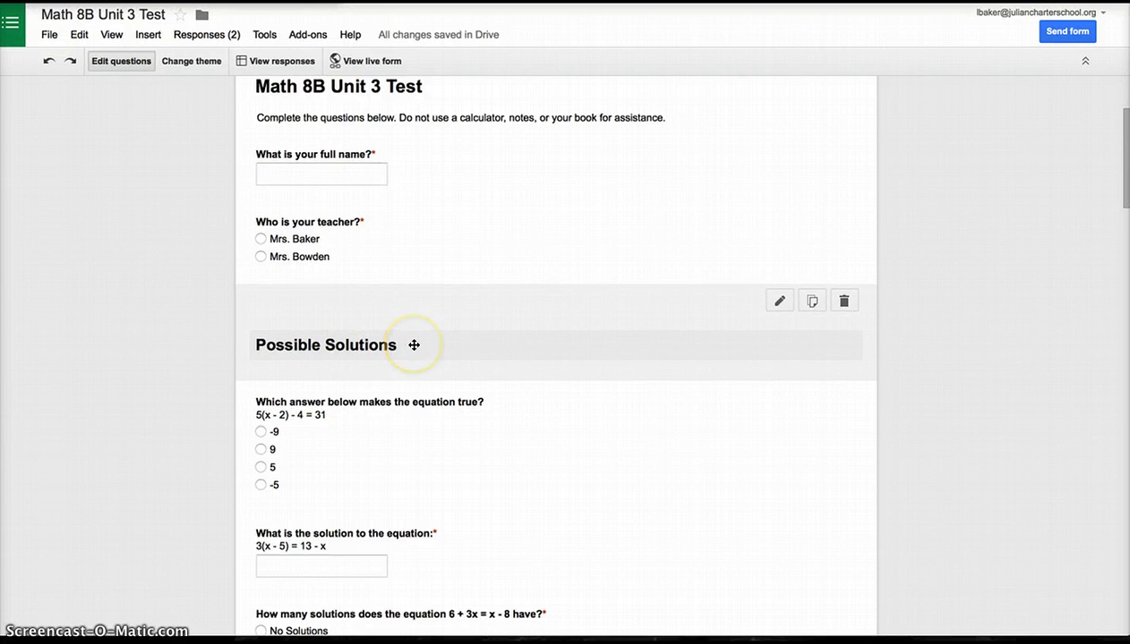
{"action": "scroll", "scroll_direction": "down", "scroll_amount": 3}
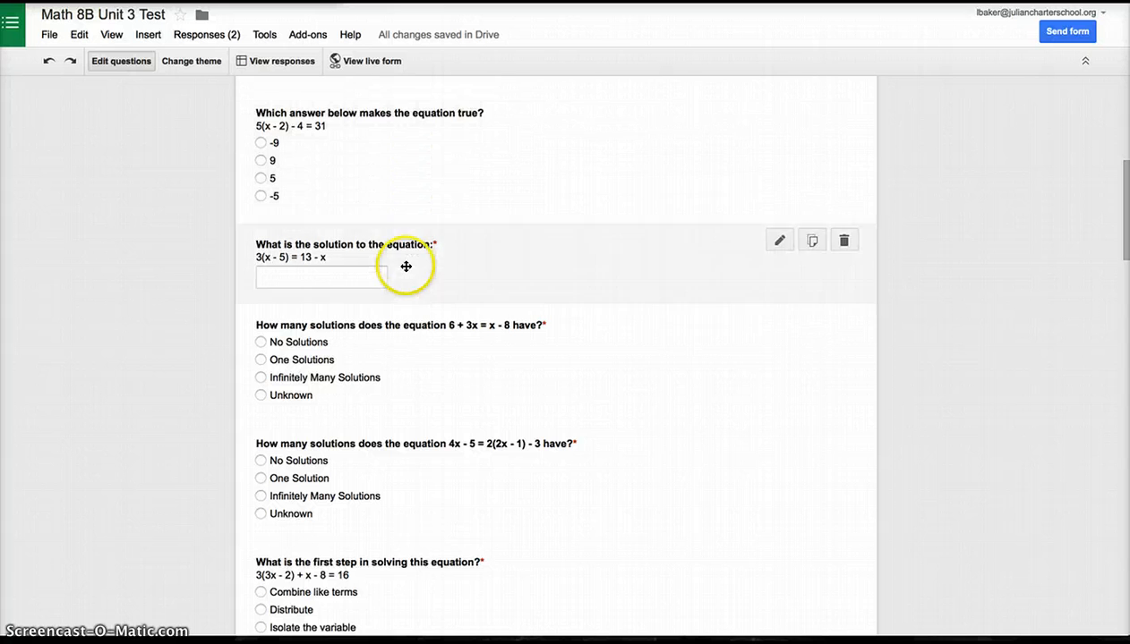
{"action": "mouse_move", "coordinate": [401, 580]}
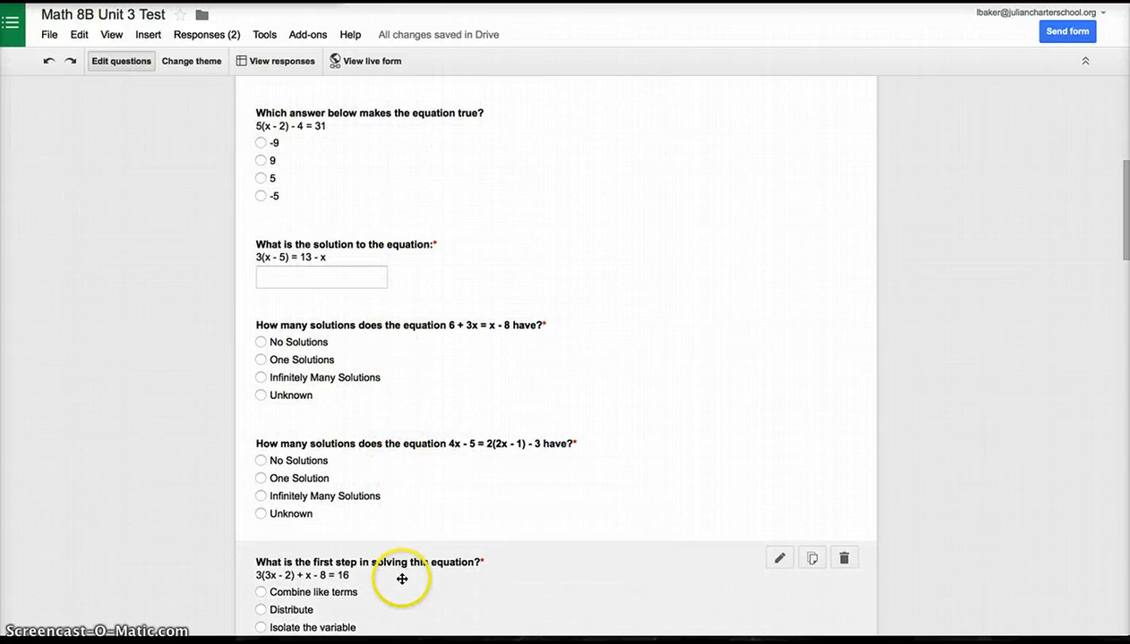
{"action": "scroll", "scroll_direction": "down", "scroll_amount": 3}
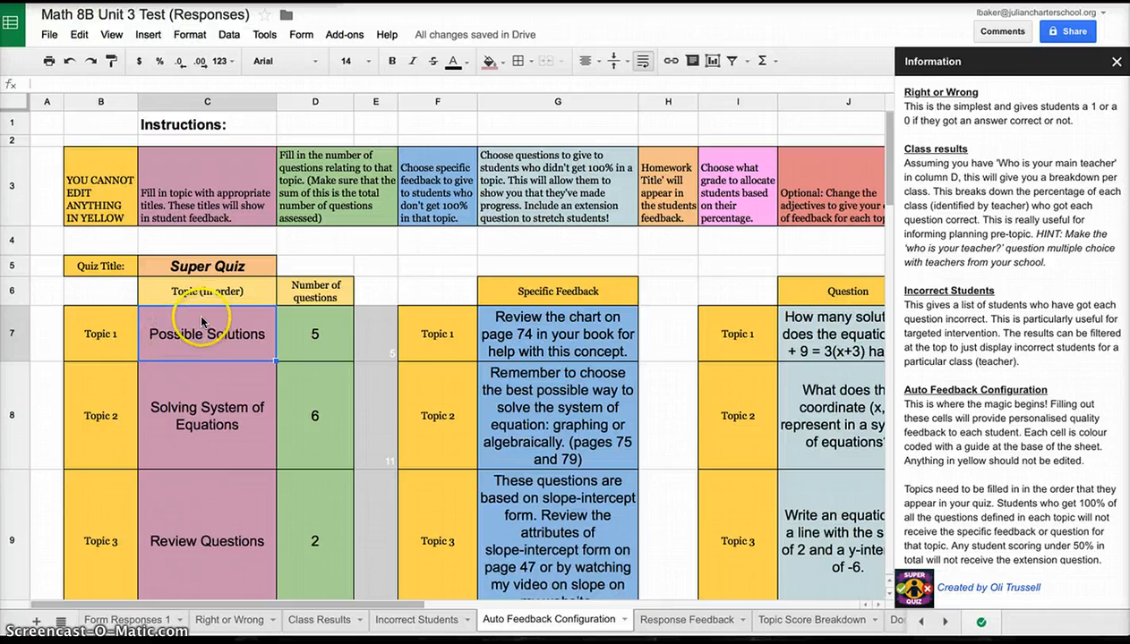
{"action": "left_click", "coordinate": [315, 333]}
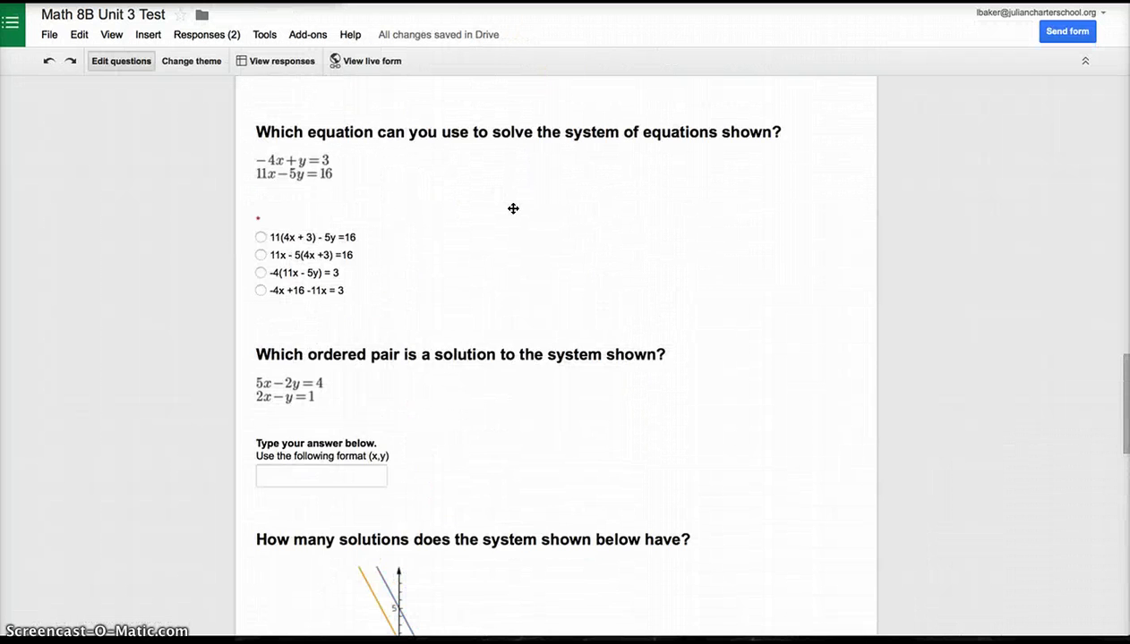
{"action": "scroll", "scroll_direction": "down", "scroll_amount": 3}
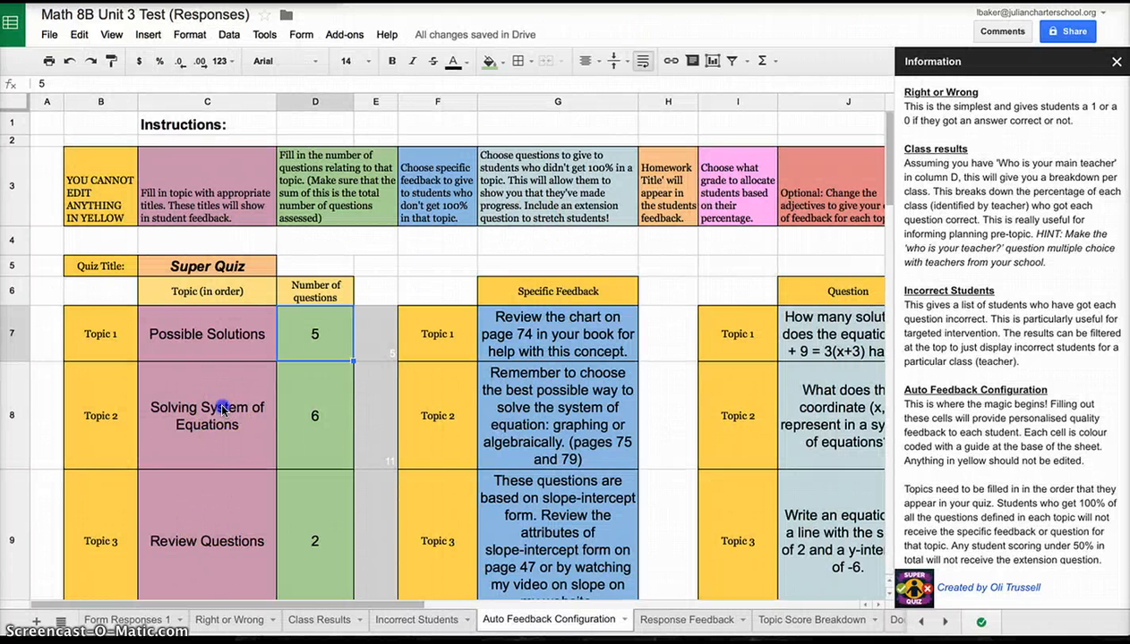
{"action": "left_click", "coordinate": [206, 415]}
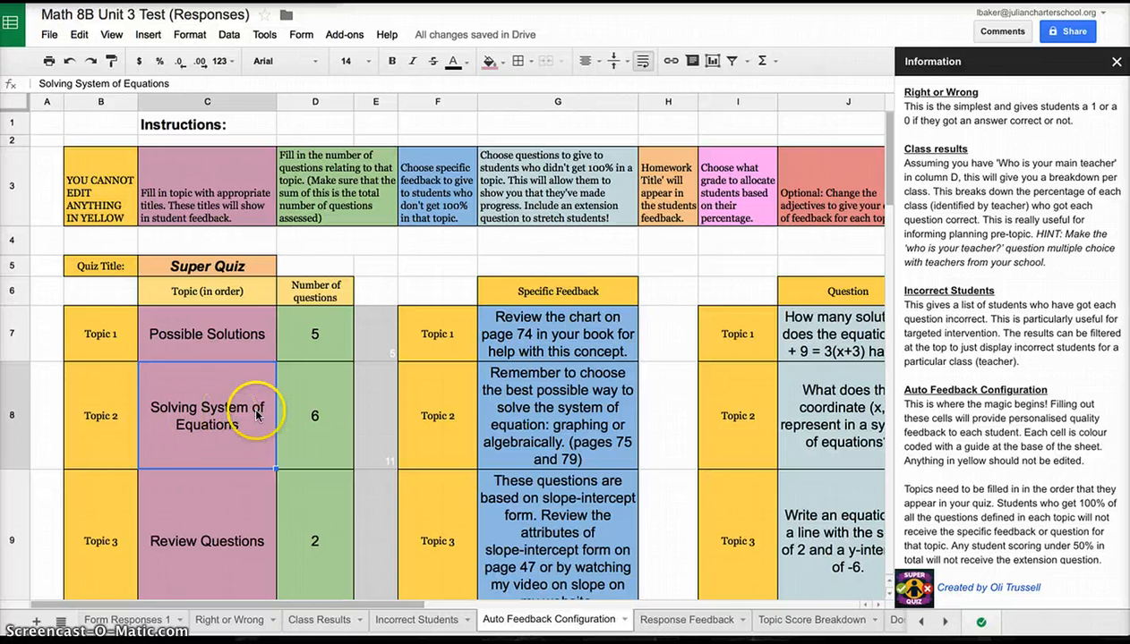
{"action": "left_click", "coordinate": [315, 415]}
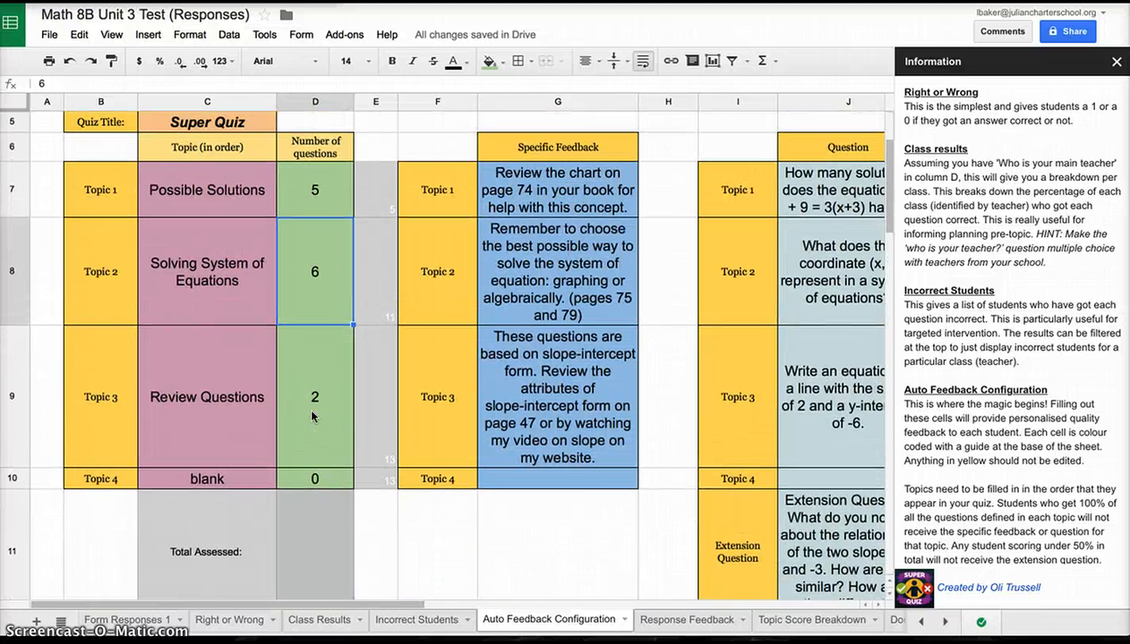
{"action": "left_click", "coordinate": [206, 397]}
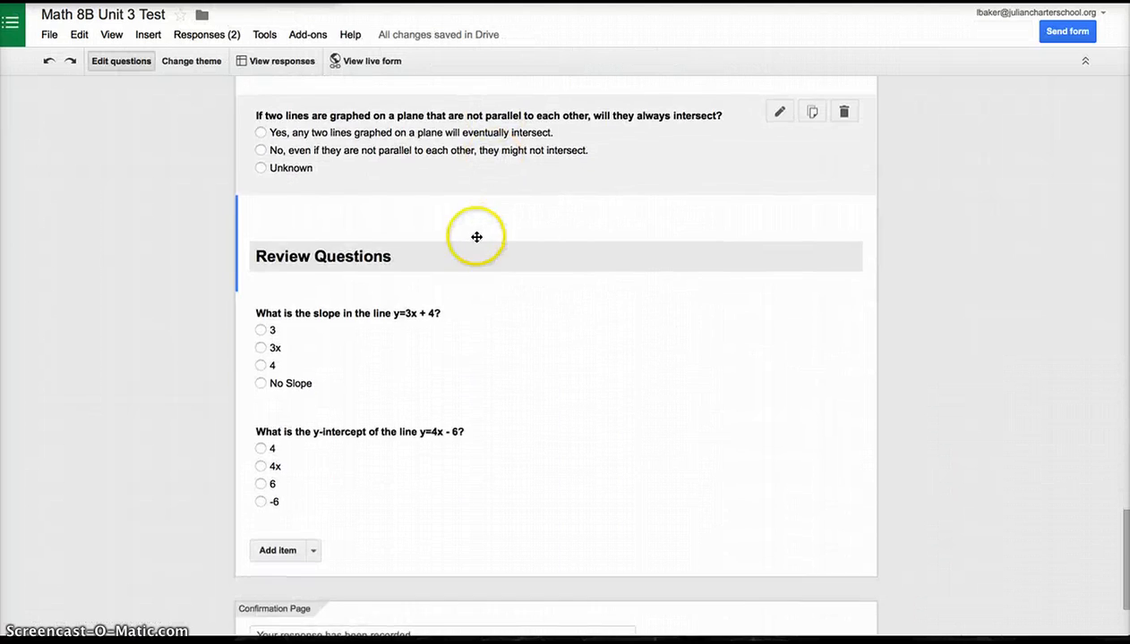
{"action": "mouse_move", "coordinate": [397, 335]}
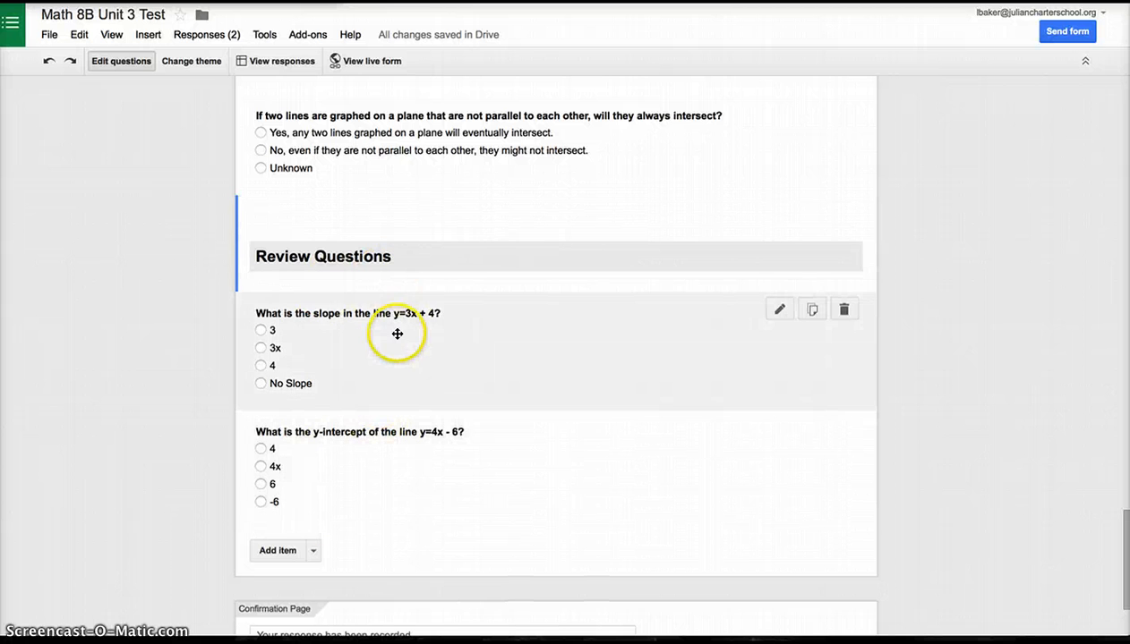
{"action": "mouse_move", "coordinate": [514, 256]}
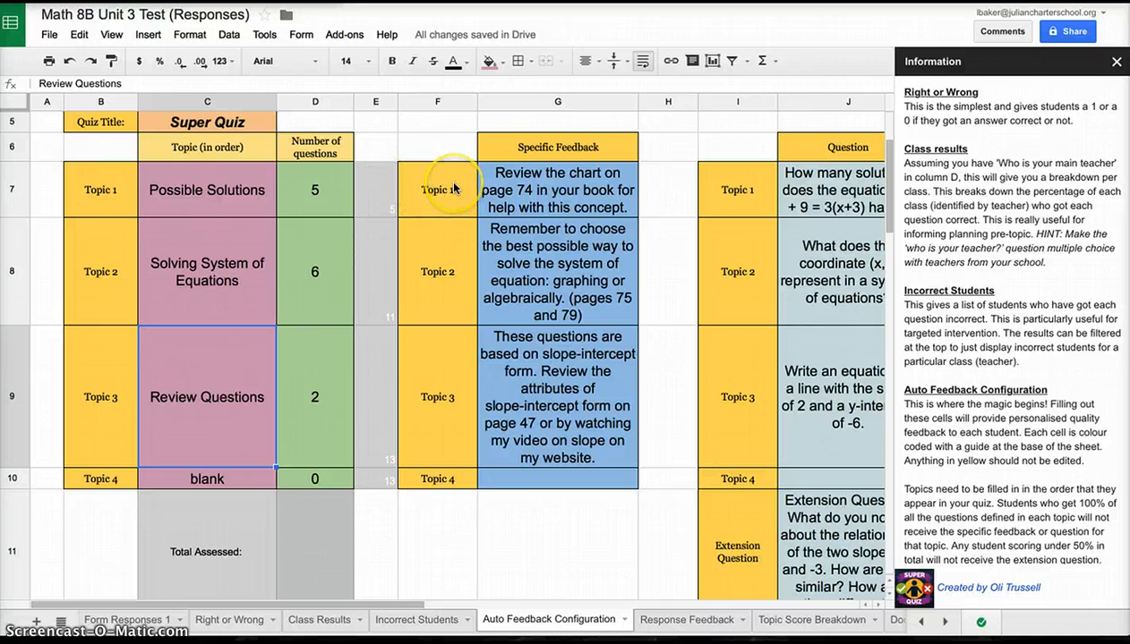
{"action": "mouse_move", "coordinate": [437, 190]}
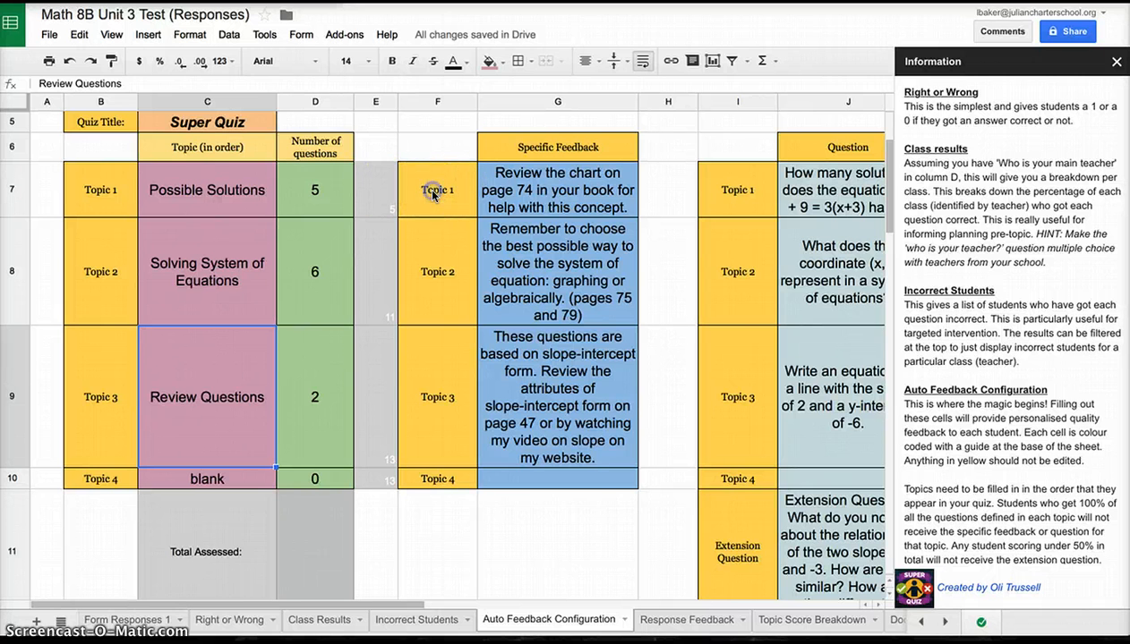
- Review the topic names and feedback for Possible Solutions and Solving System of Equations
{"action": "left_click", "coordinate": [100, 189]}
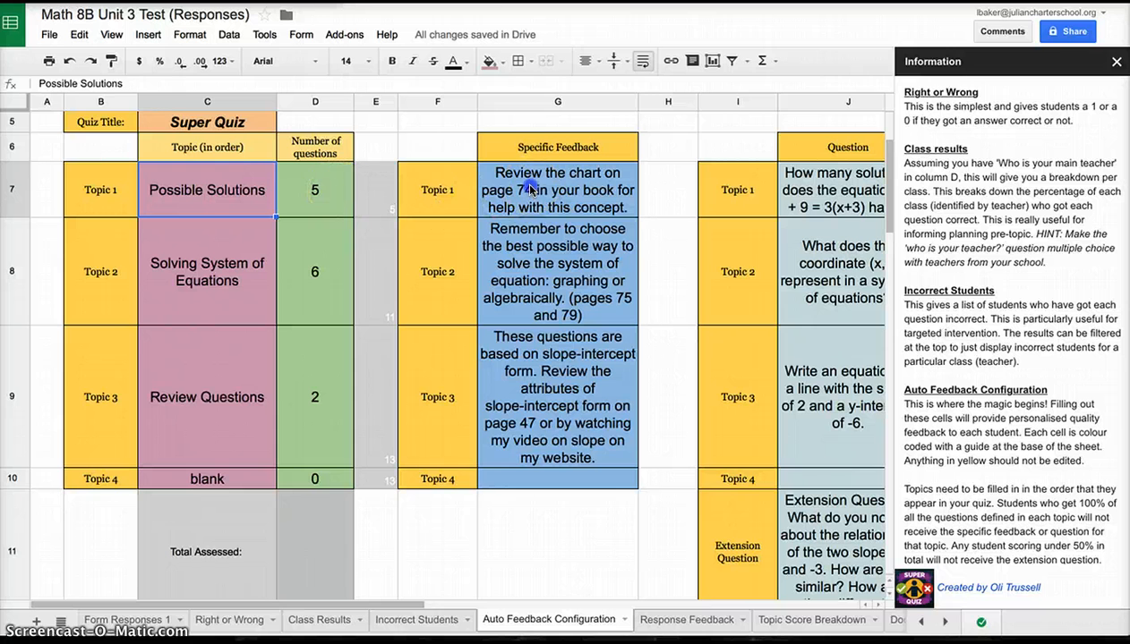
{"action": "left_click", "coordinate": [557, 190]}
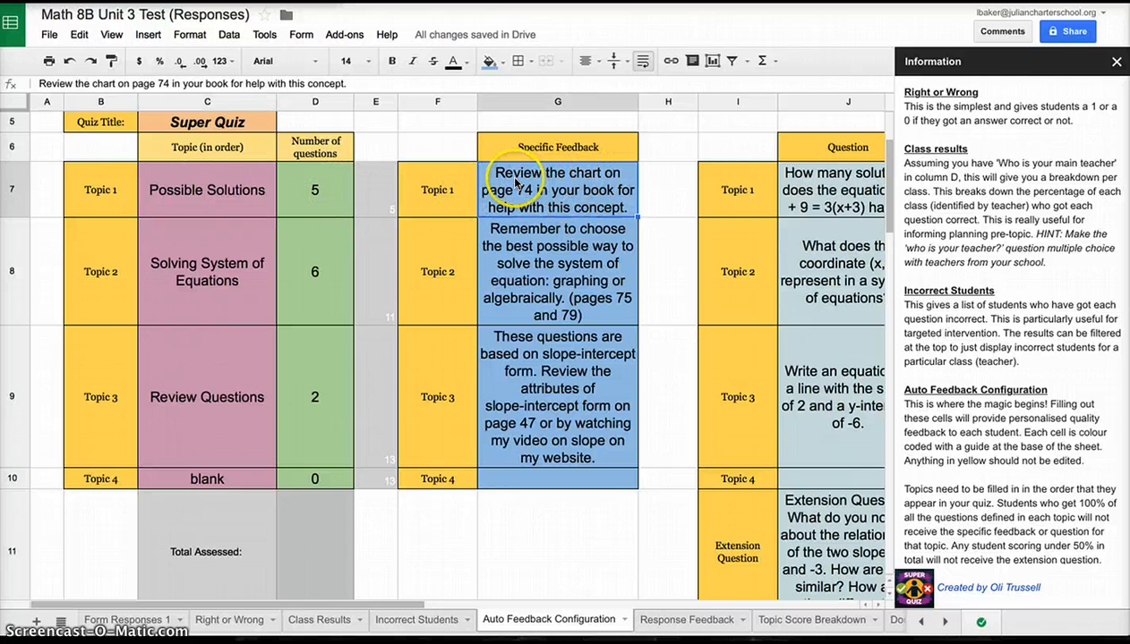
{"action": "mouse_move", "coordinate": [469, 170]}
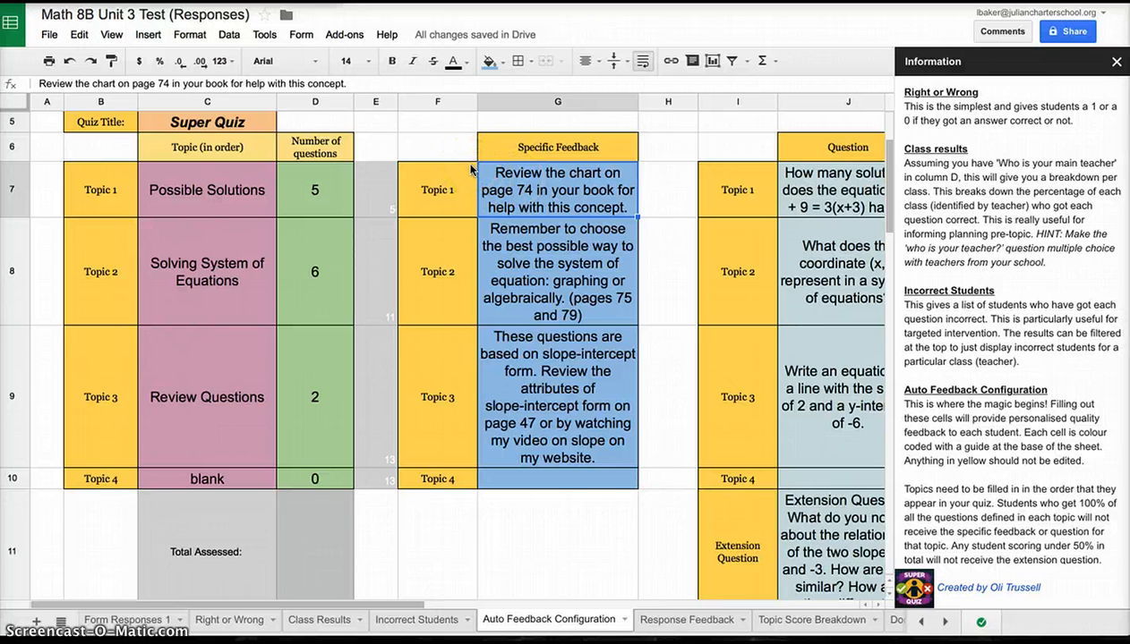
{"action": "left_click", "coordinate": [206, 272]}
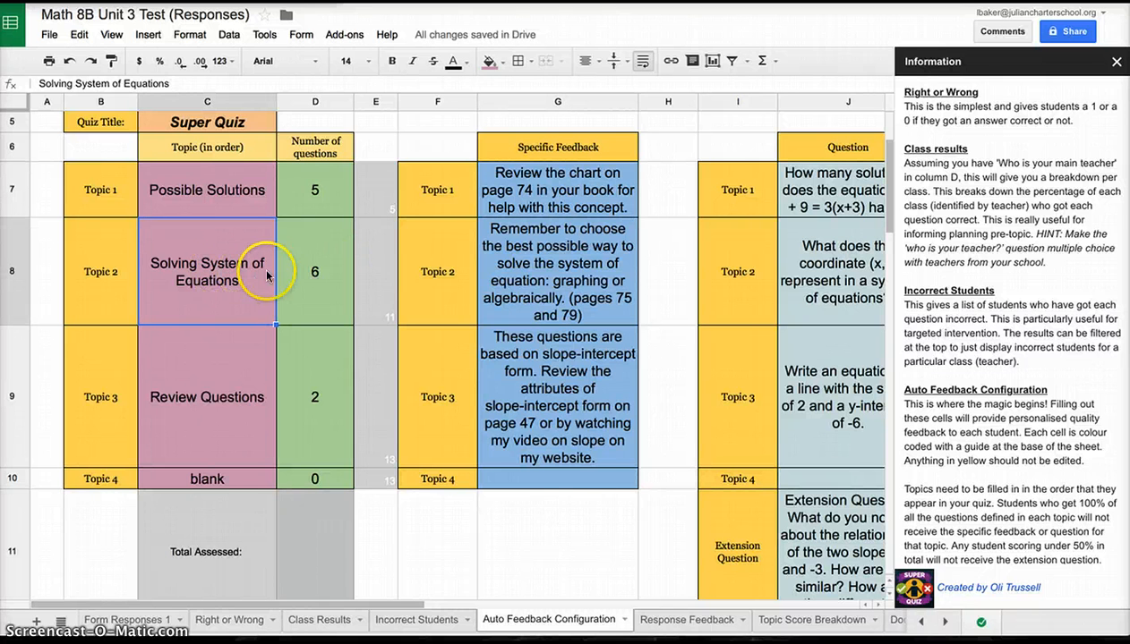
{"action": "left_click", "coordinate": [556, 272]}
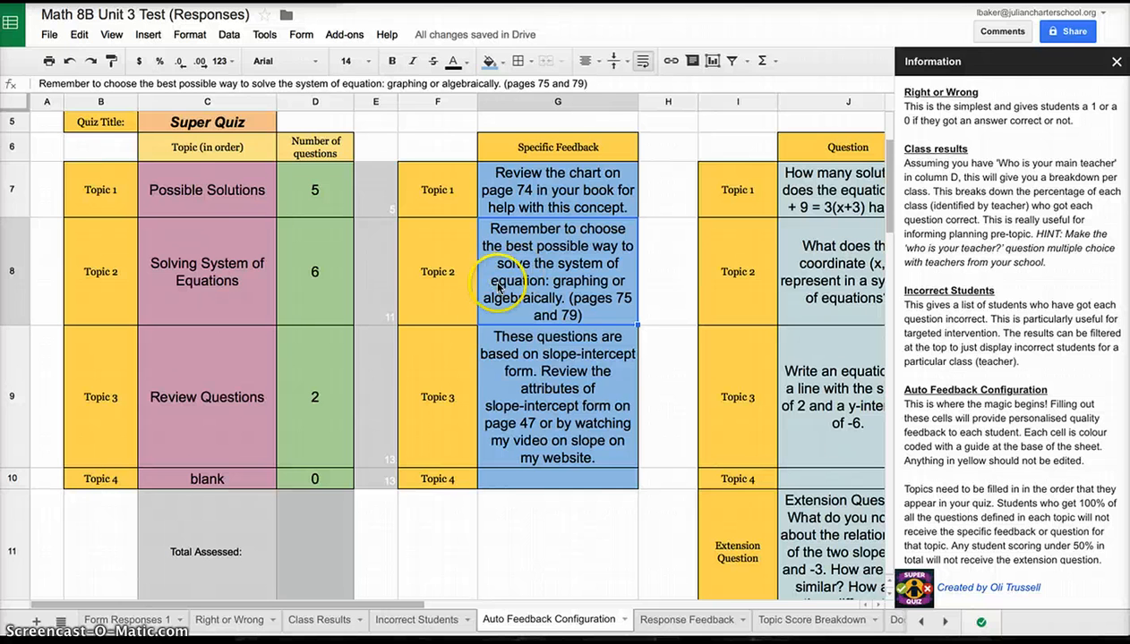
{"action": "mouse_move", "coordinate": [598, 296]}
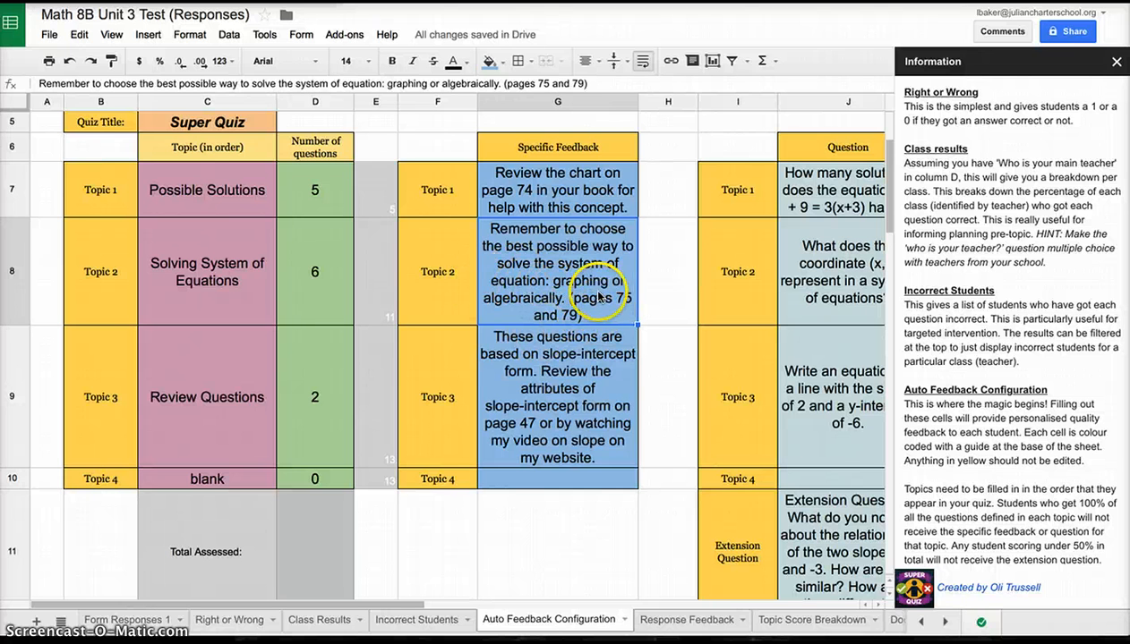
- Review the Review Questions topic feedback and recheck the Topic 1 and 2 feedback text
{"action": "left_click", "coordinate": [206, 397]}
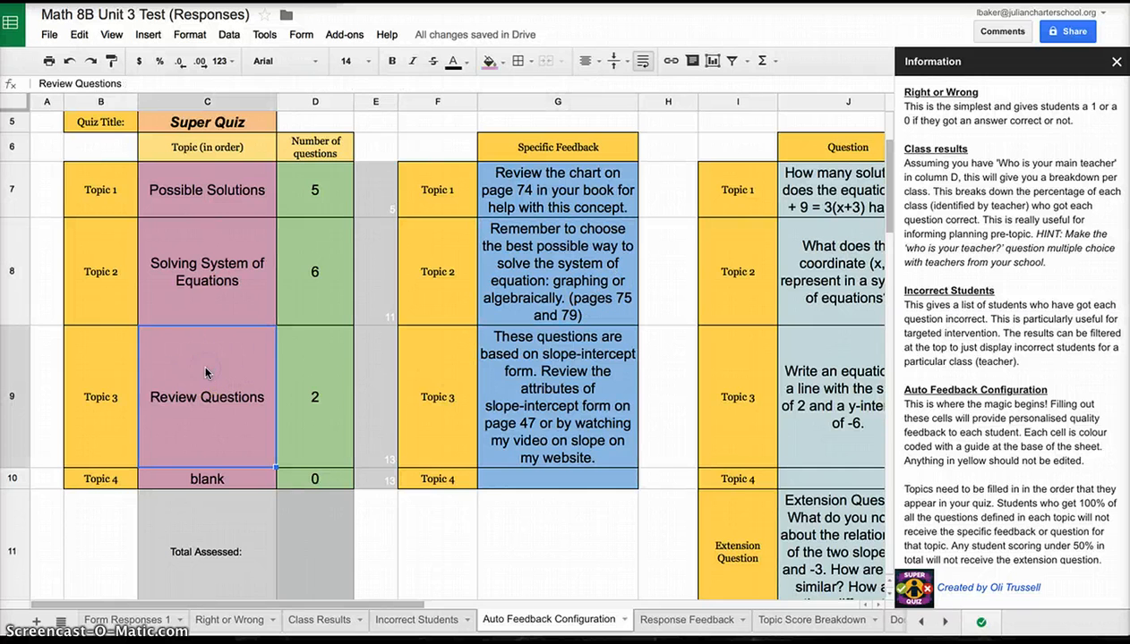
{"action": "left_click", "coordinate": [557, 397]}
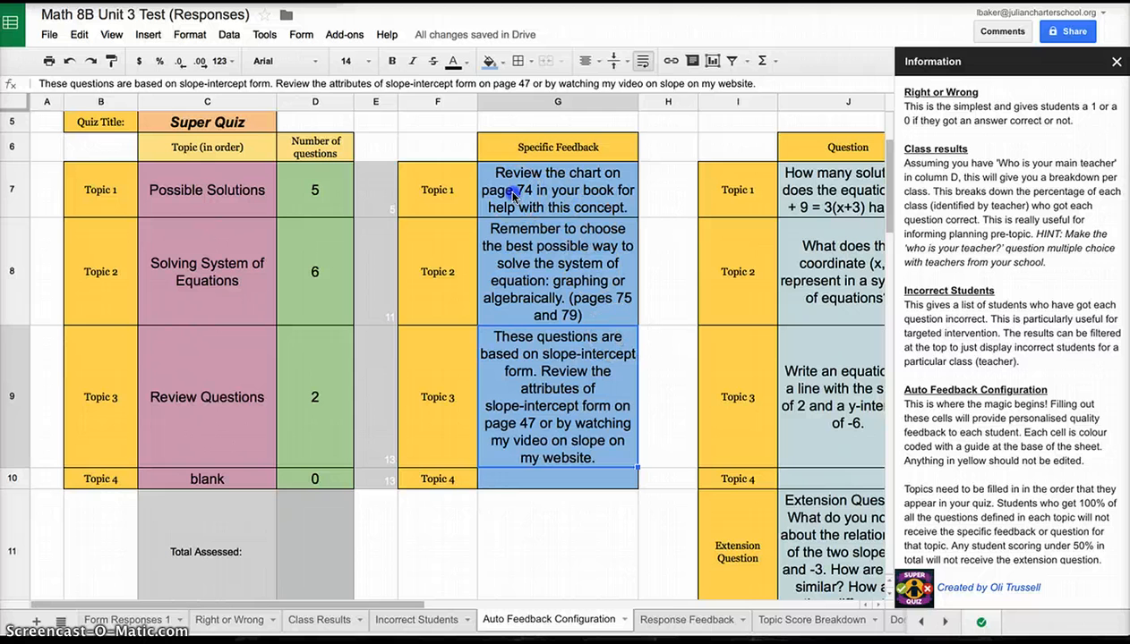
{"action": "left_click", "coordinate": [556, 189]}
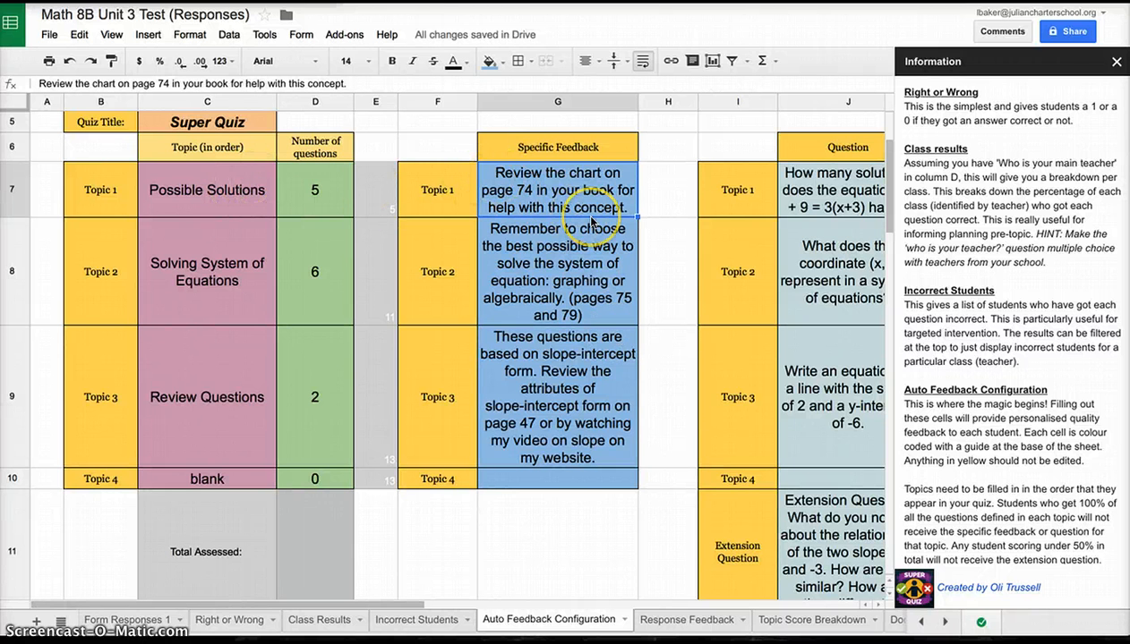
{"action": "mouse_move", "coordinate": [591, 277]}
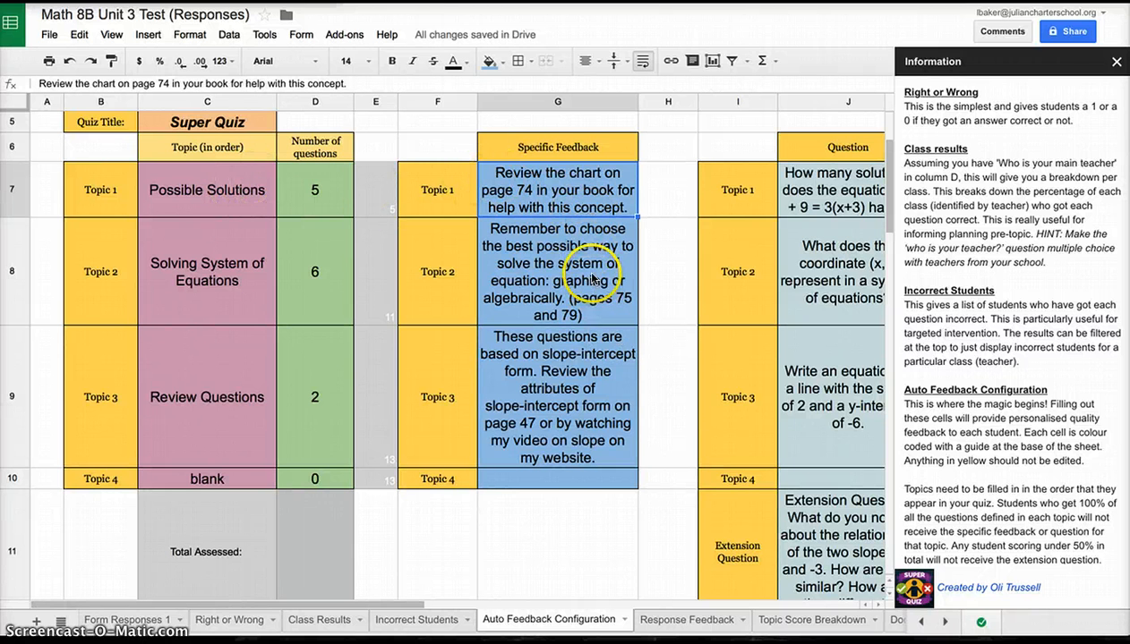
{"action": "left_click", "coordinate": [558, 273]}
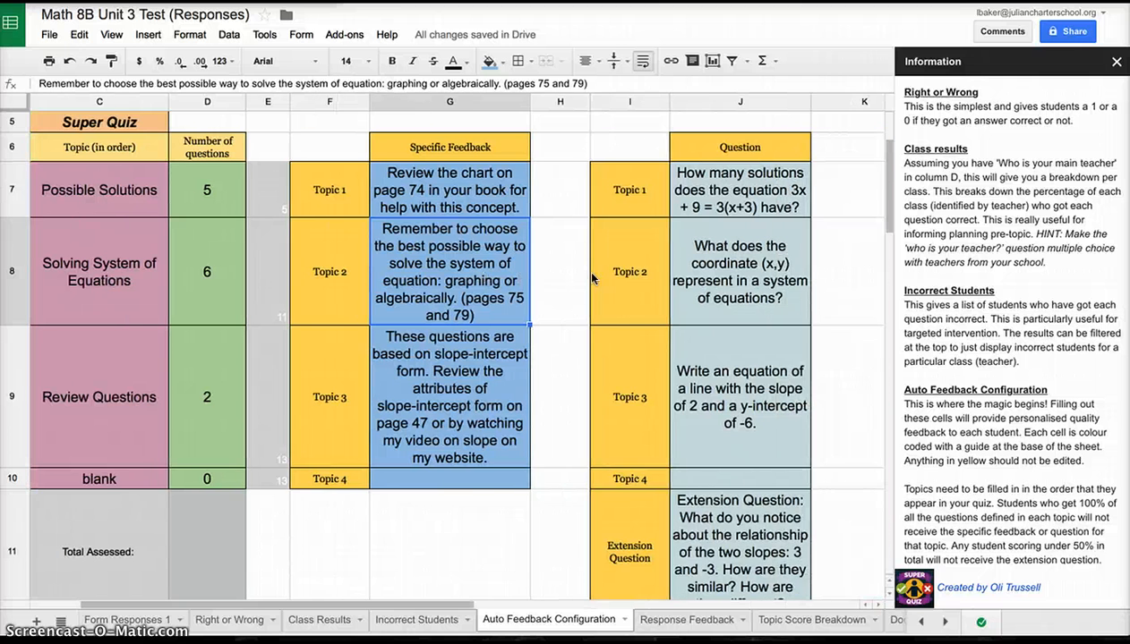
{"action": "scroll", "scroll_direction": "left", "scroll_amount": 3}
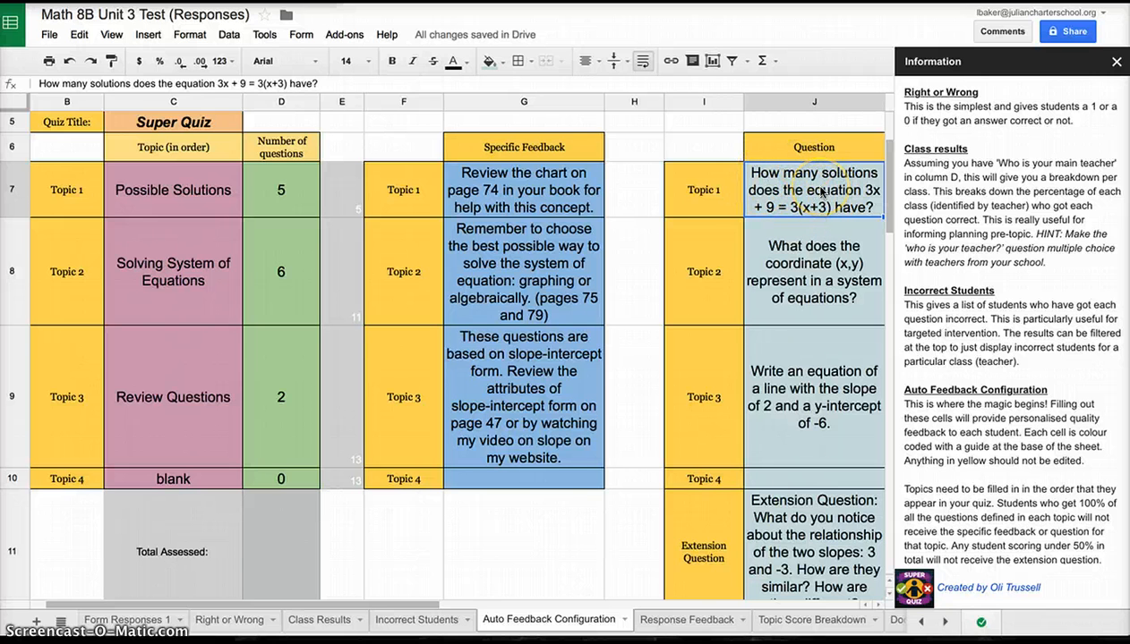
{"action": "mouse_move", "coordinate": [823, 201]}
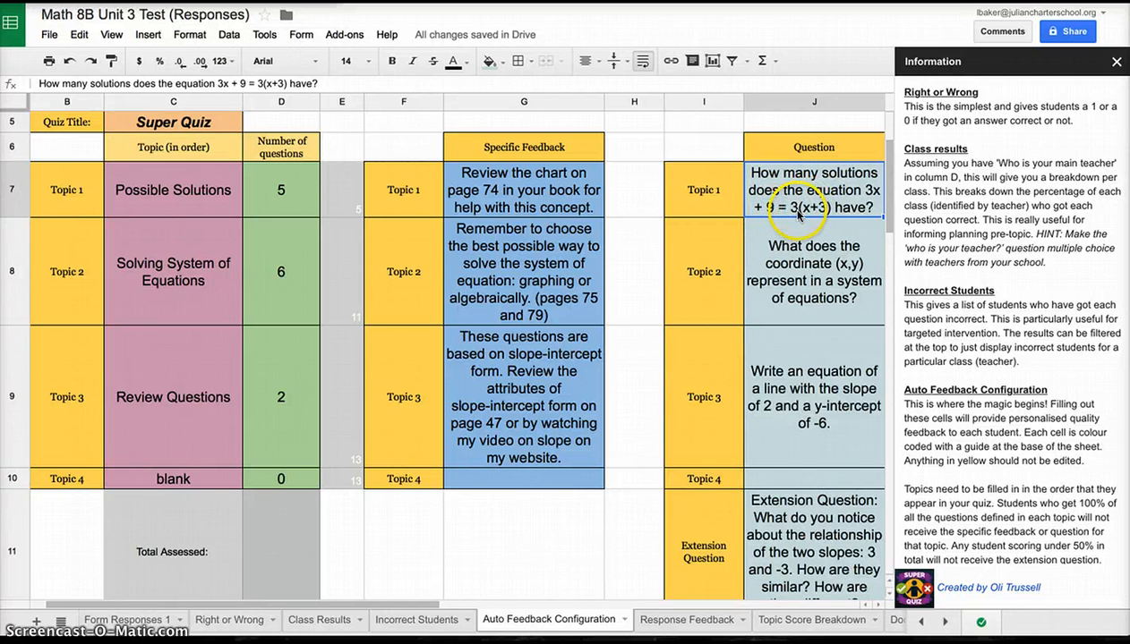
{"action": "mouse_move", "coordinate": [874, 206]}
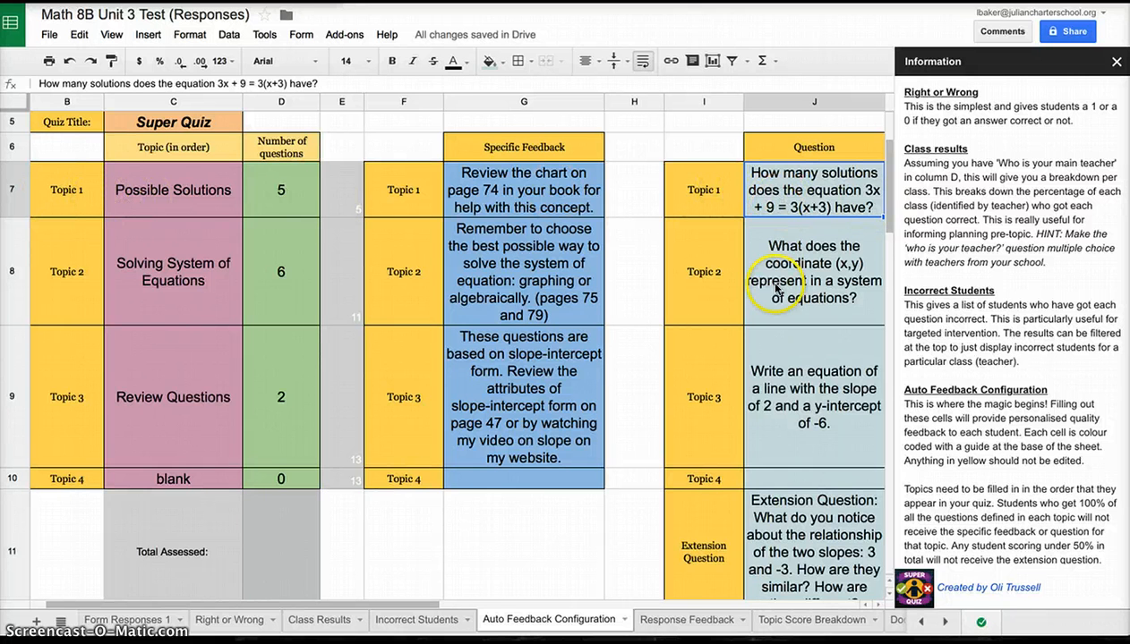
{"action": "mouse_move", "coordinate": [759, 304]}
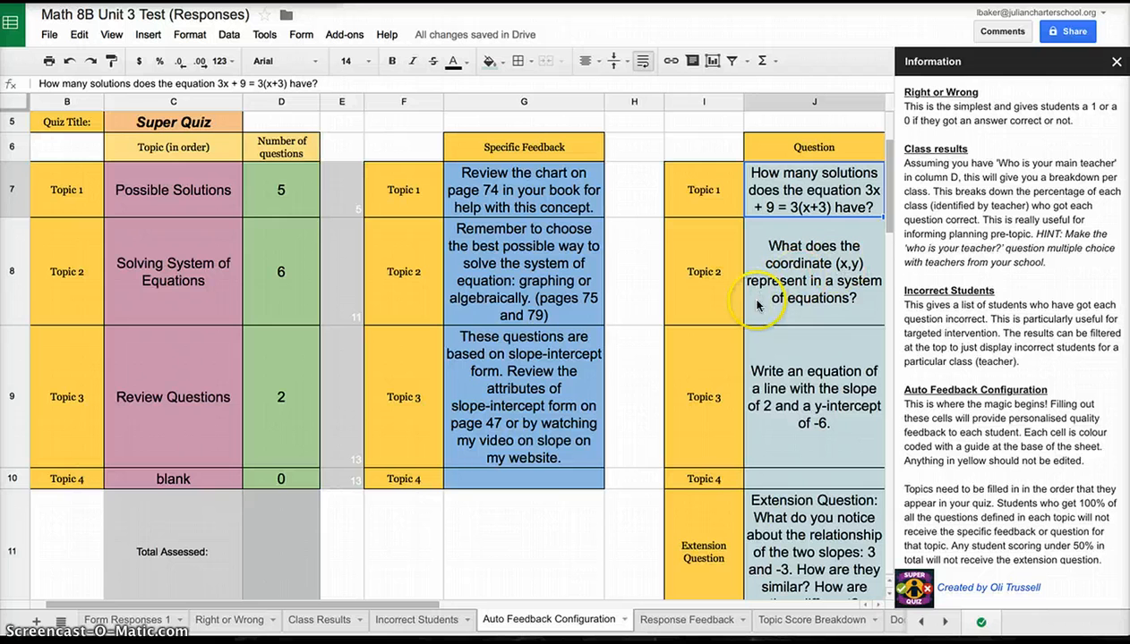
{"action": "mouse_move", "coordinate": [789, 297]}
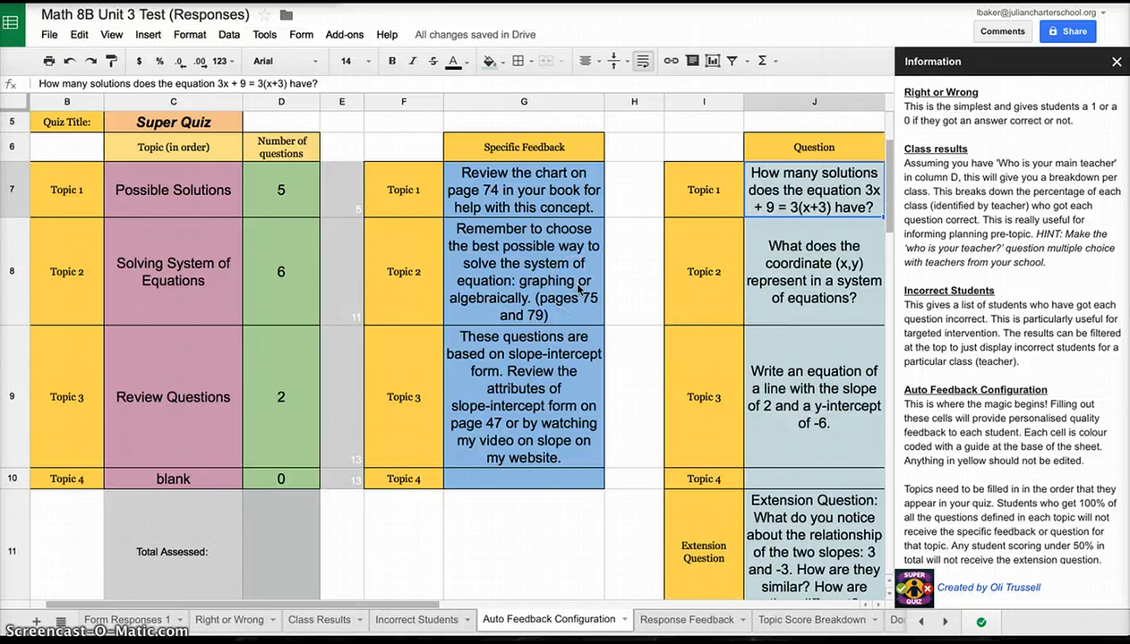
- Remove Grade E with its 20% threshold and raise Grade D to 60%, Grade C to 70%
{"action": "scroll", "scroll_direction": "down", "scroll_amount": 3}
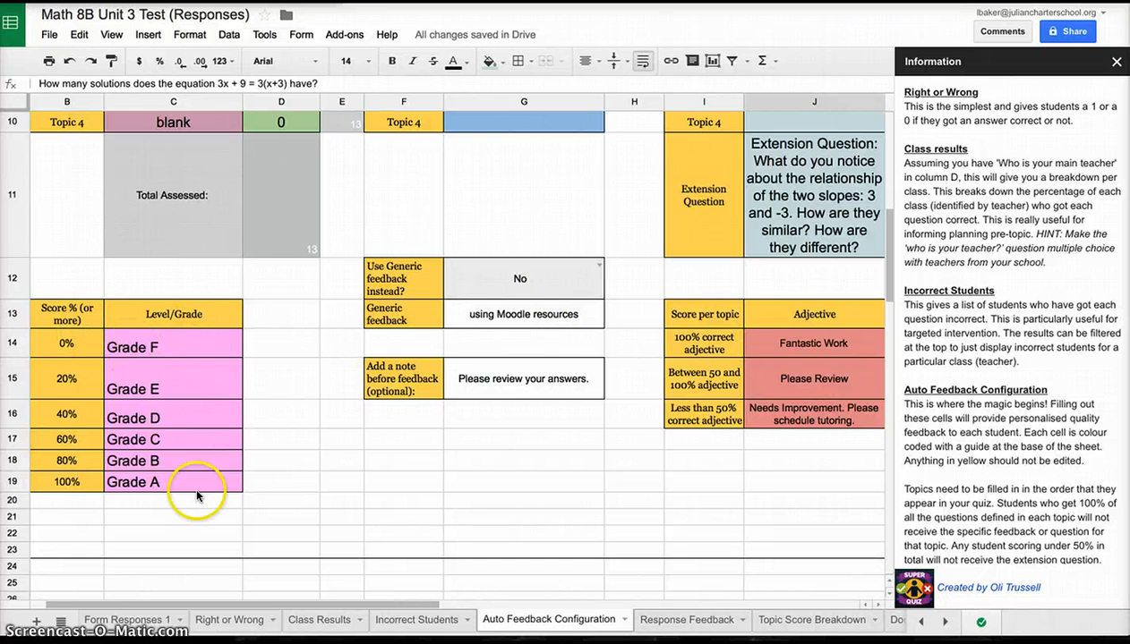
{"action": "mouse_move", "coordinate": [161, 349]}
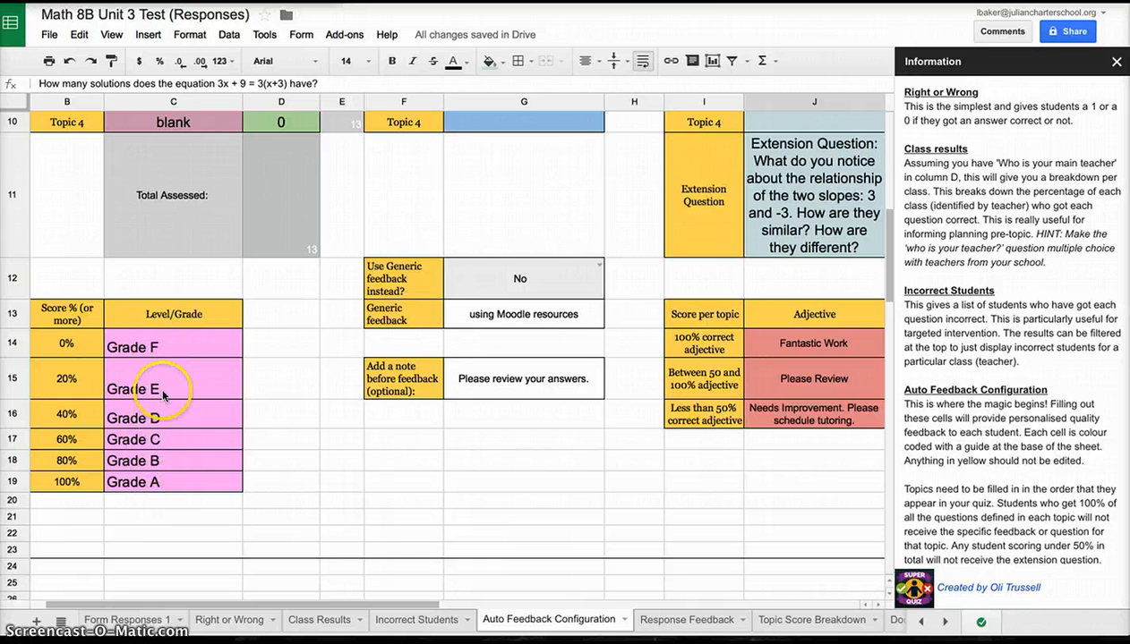
{"action": "left_click", "coordinate": [172, 388]}
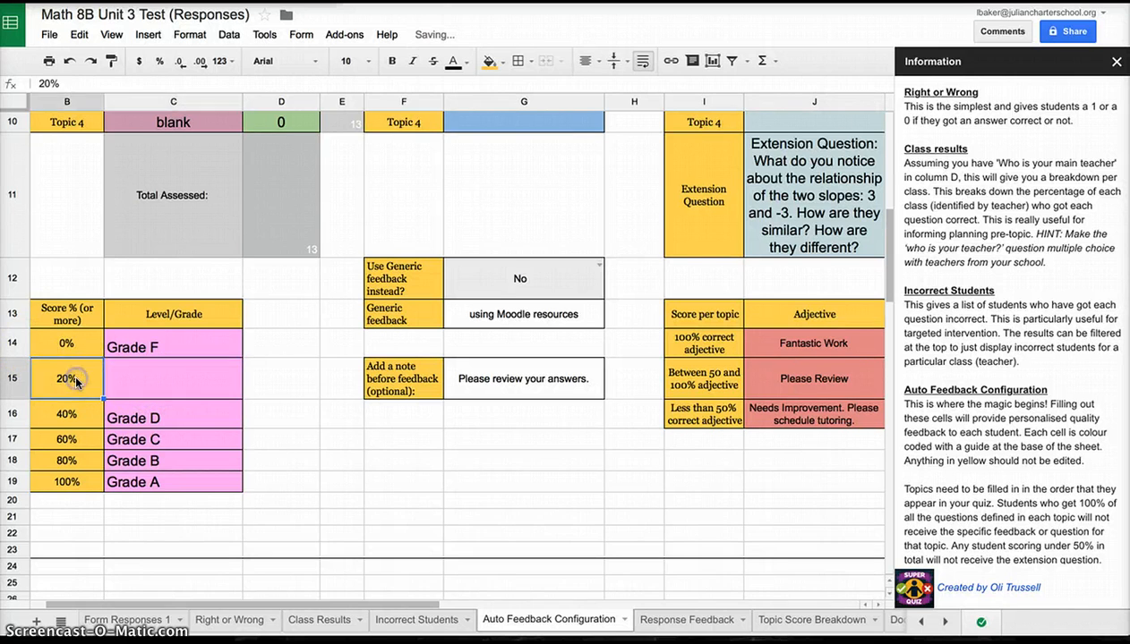
{"action": "left_click", "coordinate": [67, 343]}
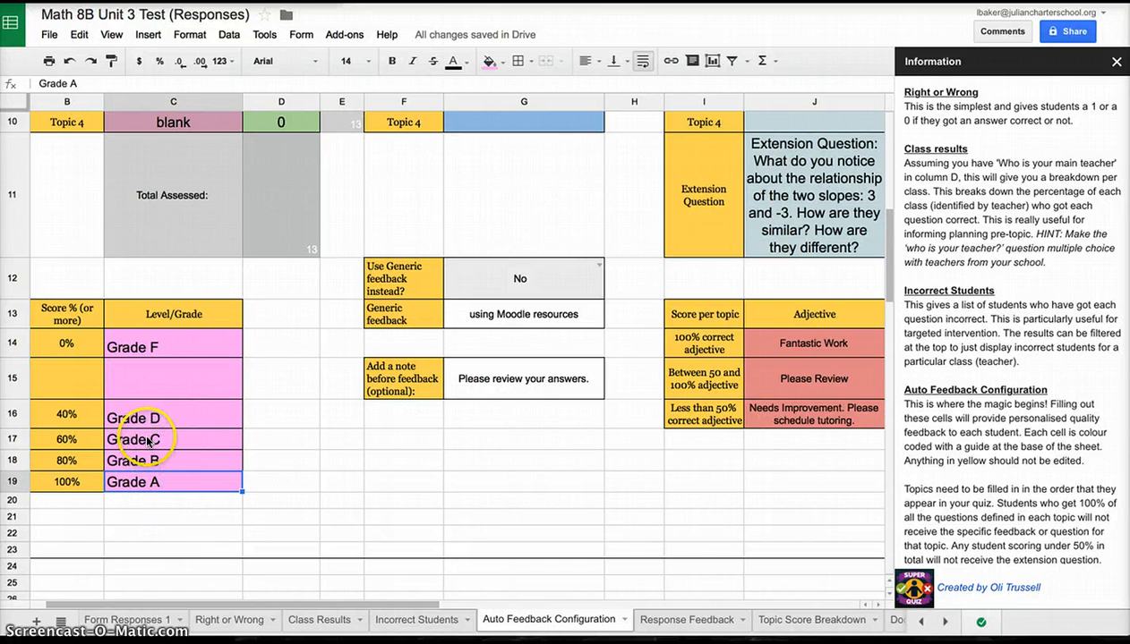
{"action": "left_click", "coordinate": [64, 438]}
{"action": "type", "text": "70"}
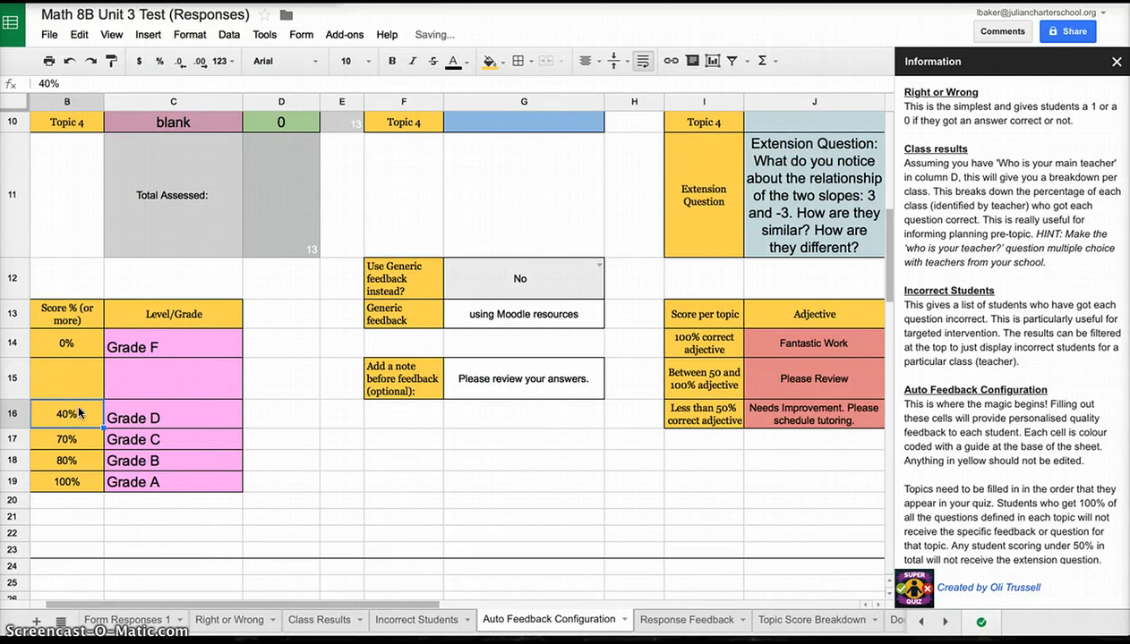
{"action": "type", "text": "60%"}
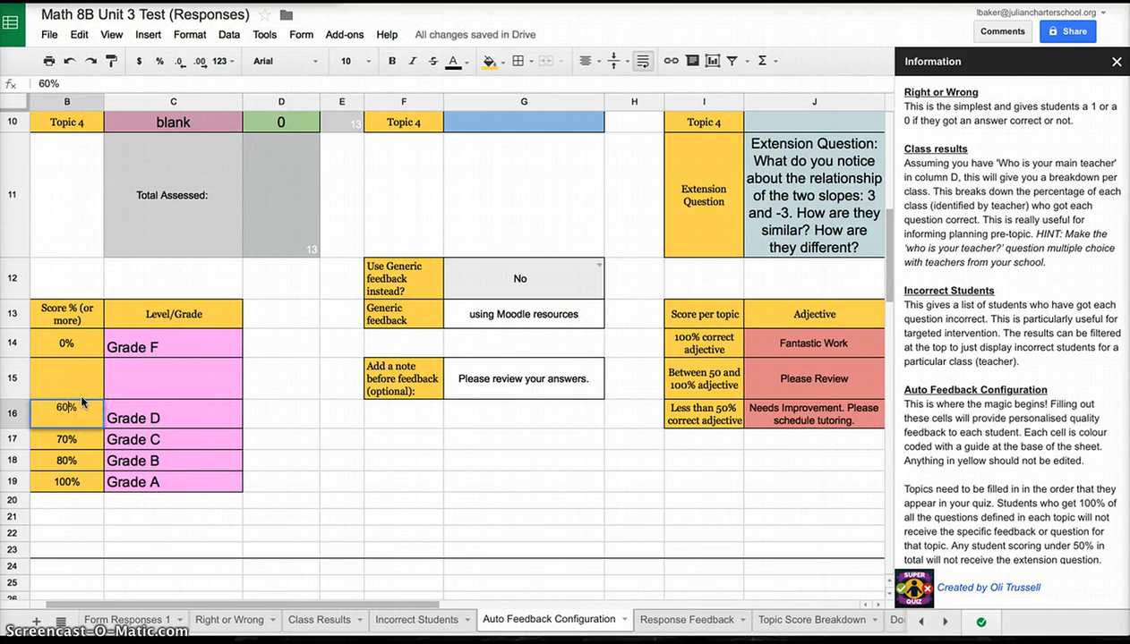
{"action": "left_click", "coordinate": [66, 344]}
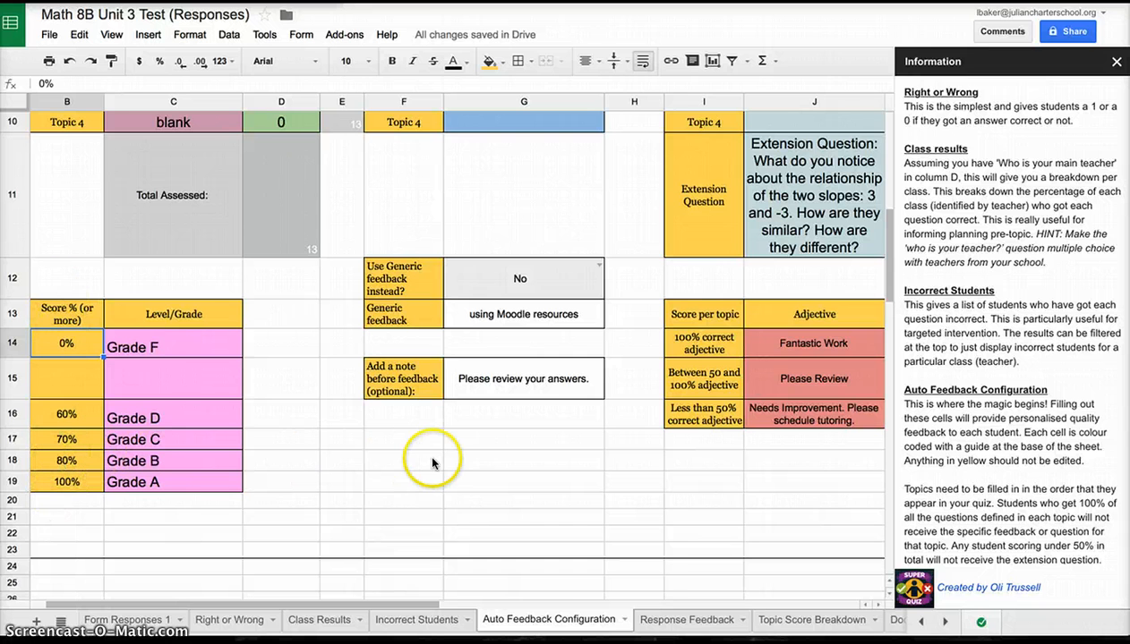
{"action": "scroll", "scroll_direction": "right", "scroll_amount": 3}
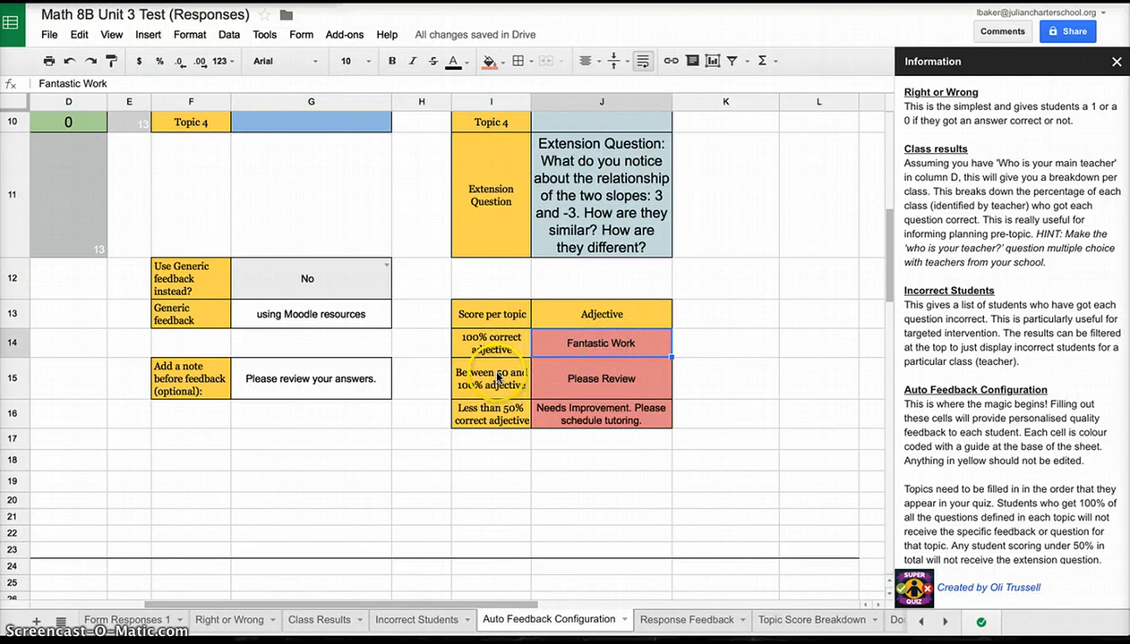
{"action": "left_click", "coordinate": [490, 380]}
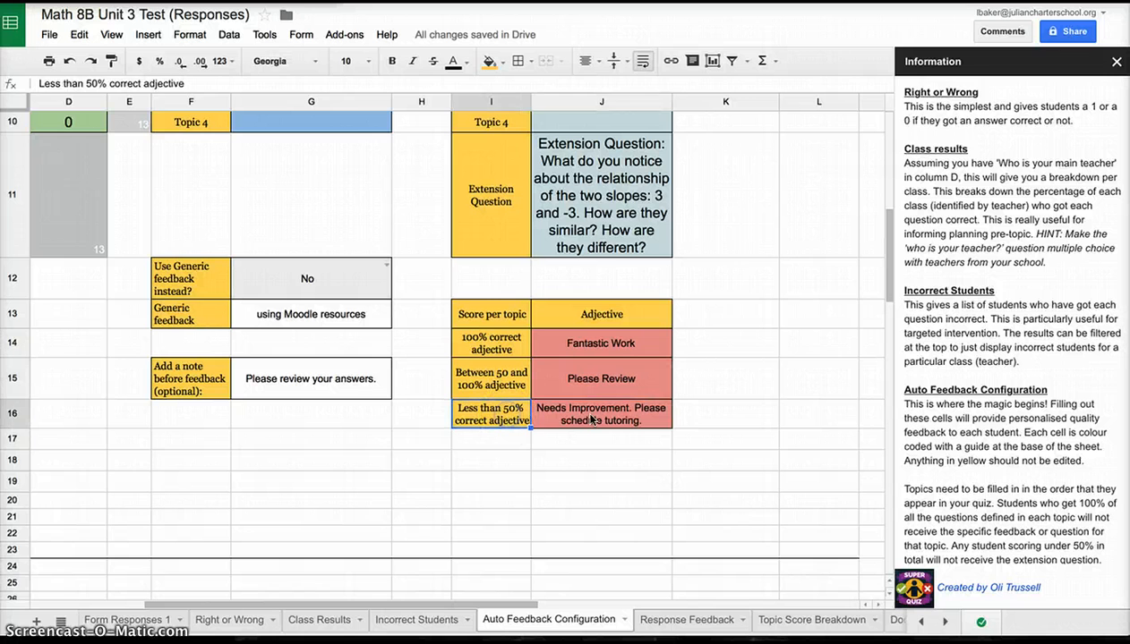
{"action": "left_click", "coordinate": [601, 414]}
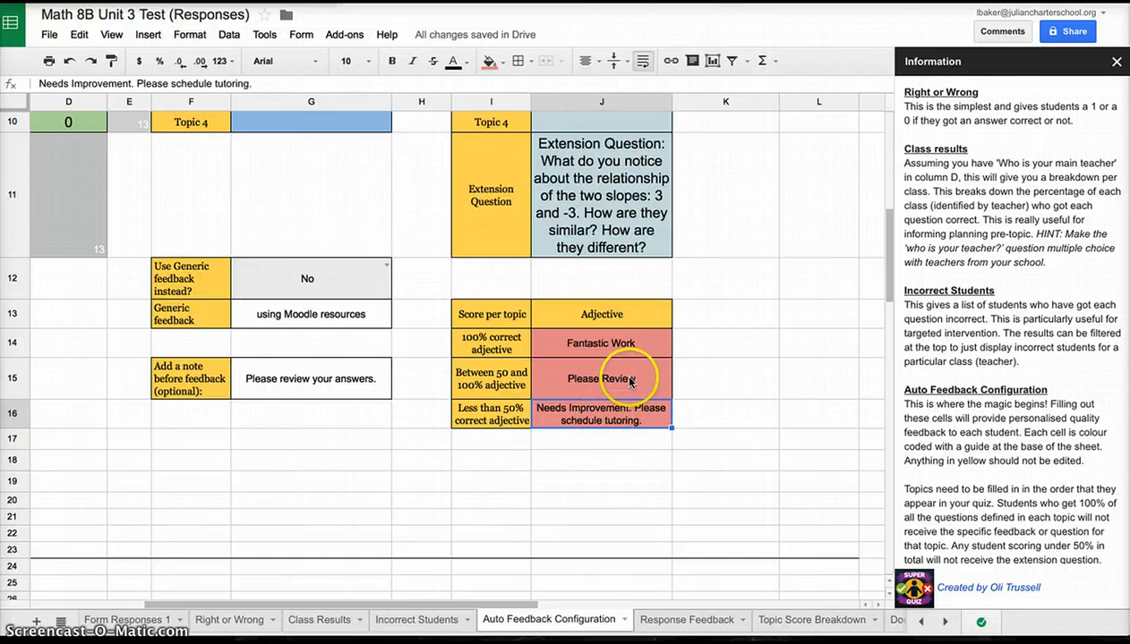
{"action": "mouse_move", "coordinate": [648, 319]}
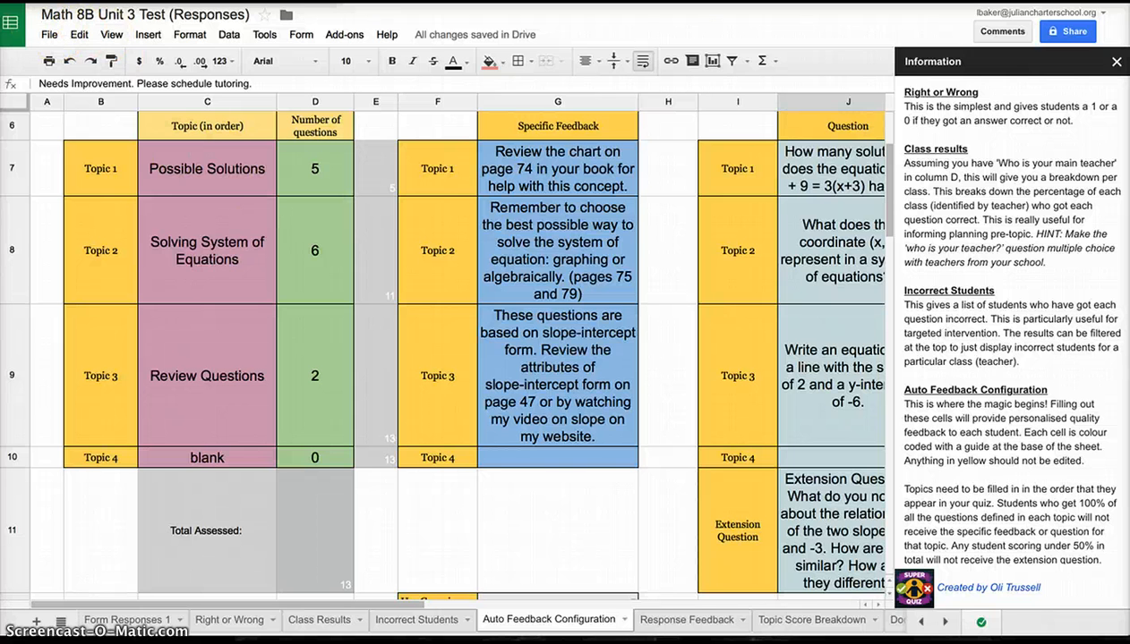
{"action": "mouse_move", "coordinate": [676, 627]}
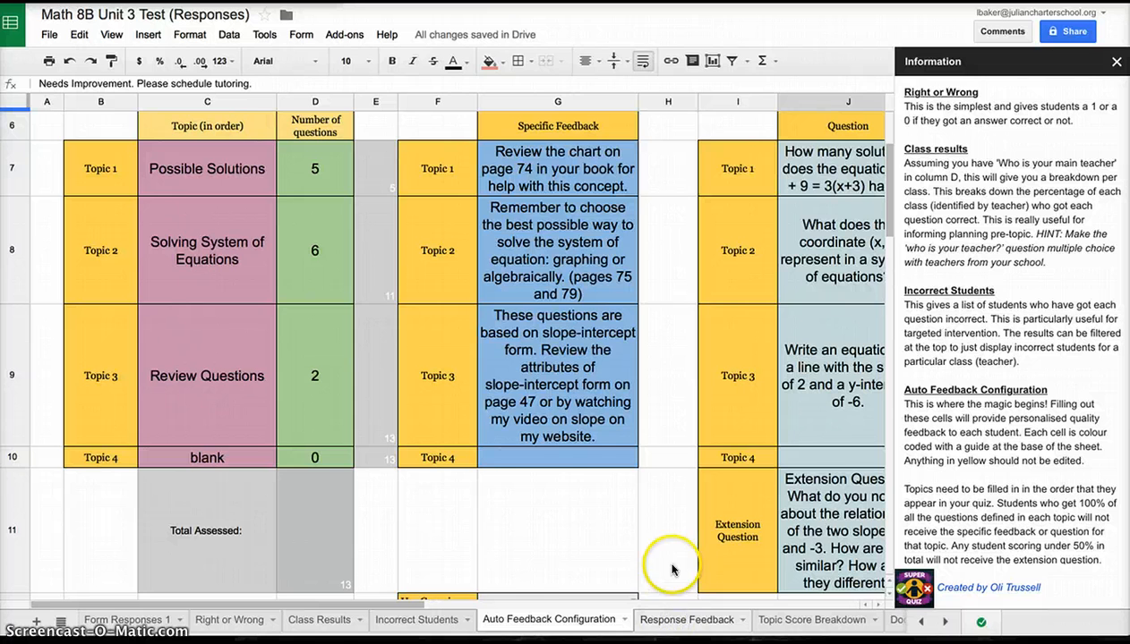
- Show the Response Feedback sheet with per-student feedback, scores and grades in column E
{"action": "left_click", "coordinate": [687, 619]}
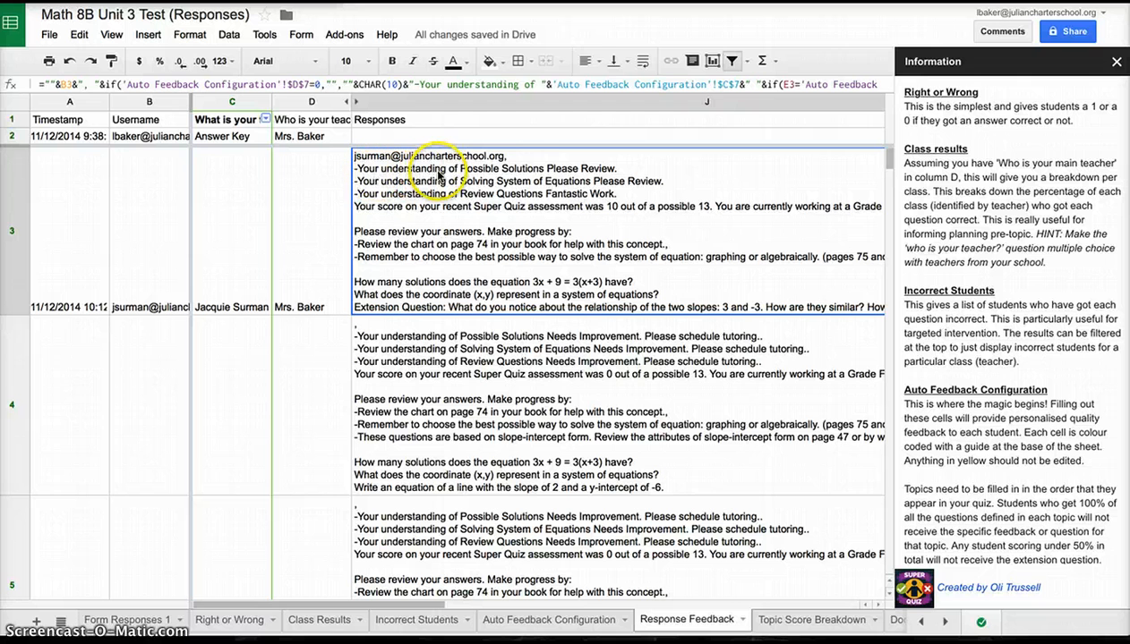
{"action": "mouse_move", "coordinate": [492, 179]}
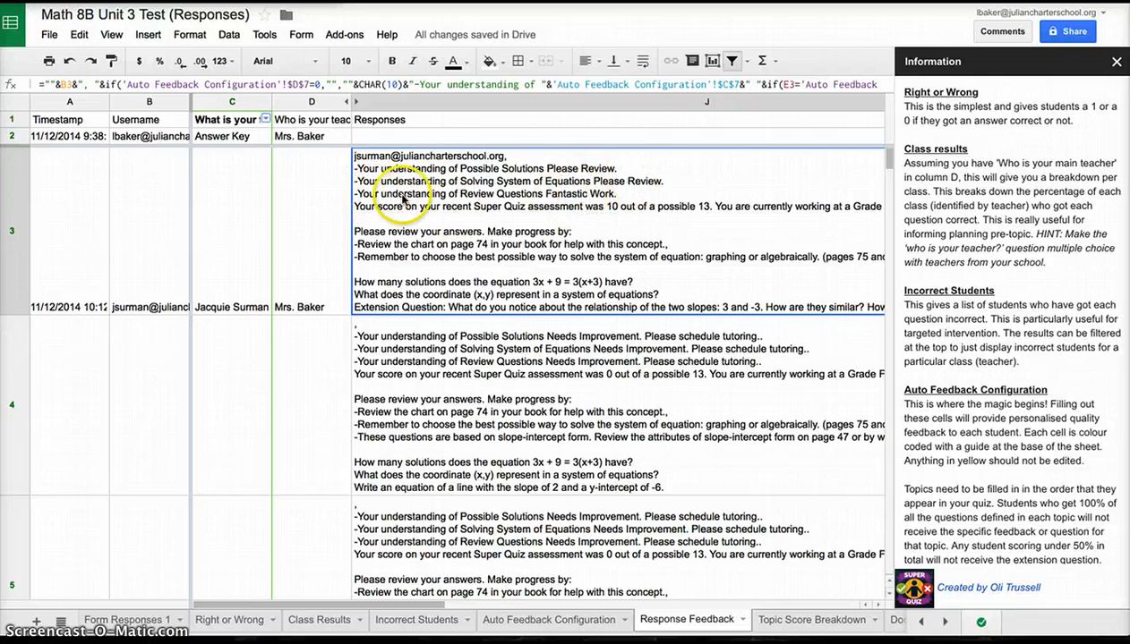
{"action": "mouse_move", "coordinate": [582, 195]}
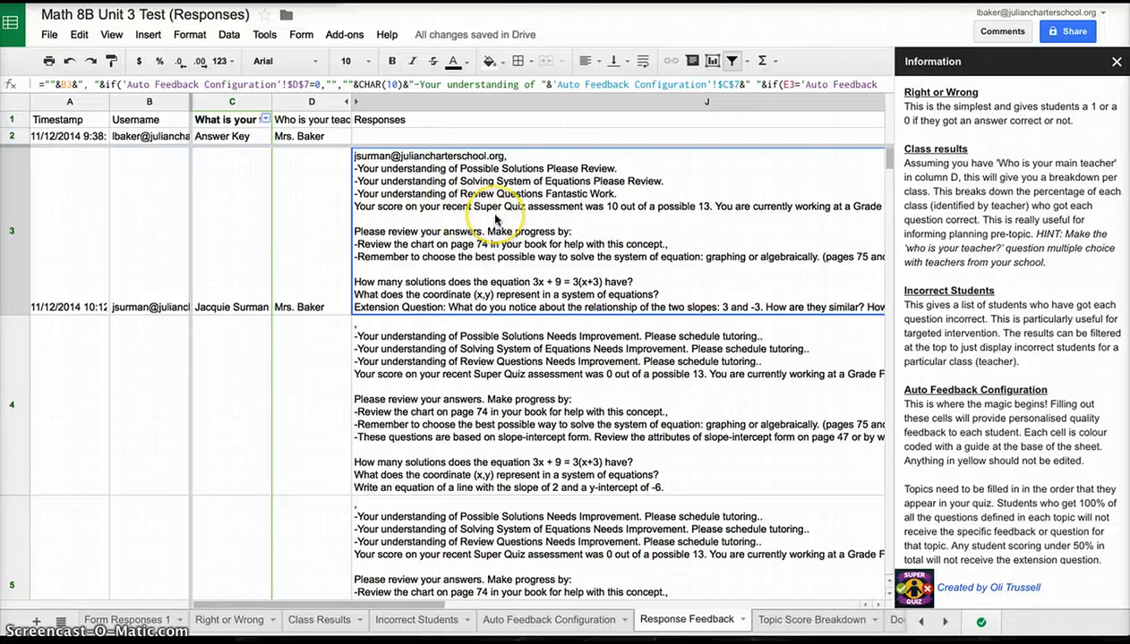
{"action": "mouse_move", "coordinate": [413, 247]}
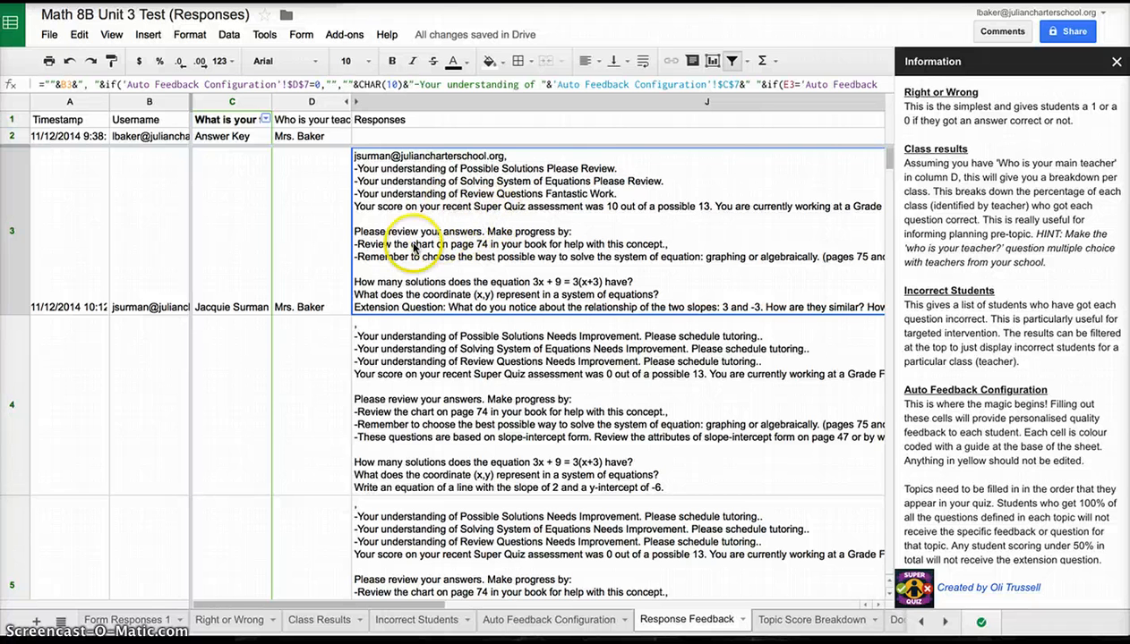
{"action": "mouse_move", "coordinate": [433, 260]}
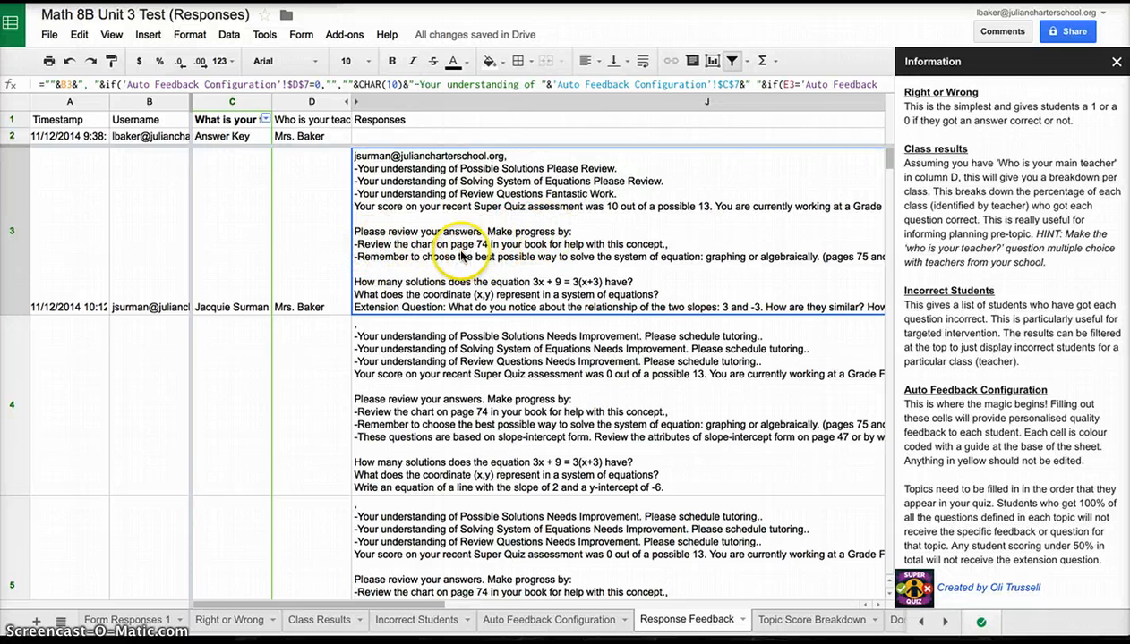
{"action": "mouse_move", "coordinate": [541, 265]}
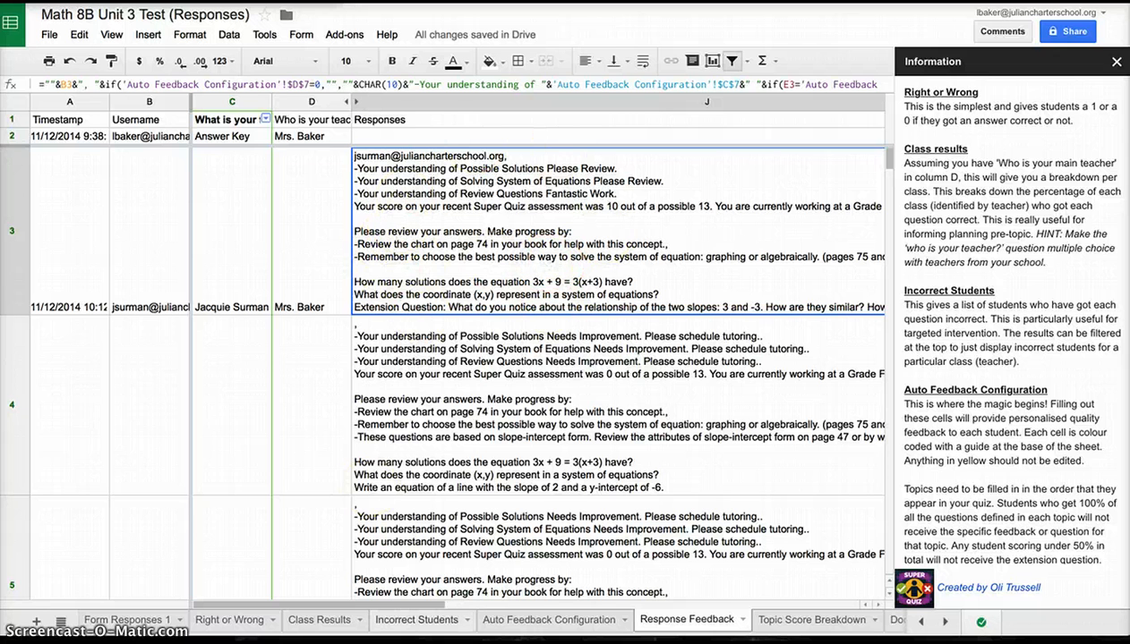
{"action": "mouse_move", "coordinate": [537, 625]}
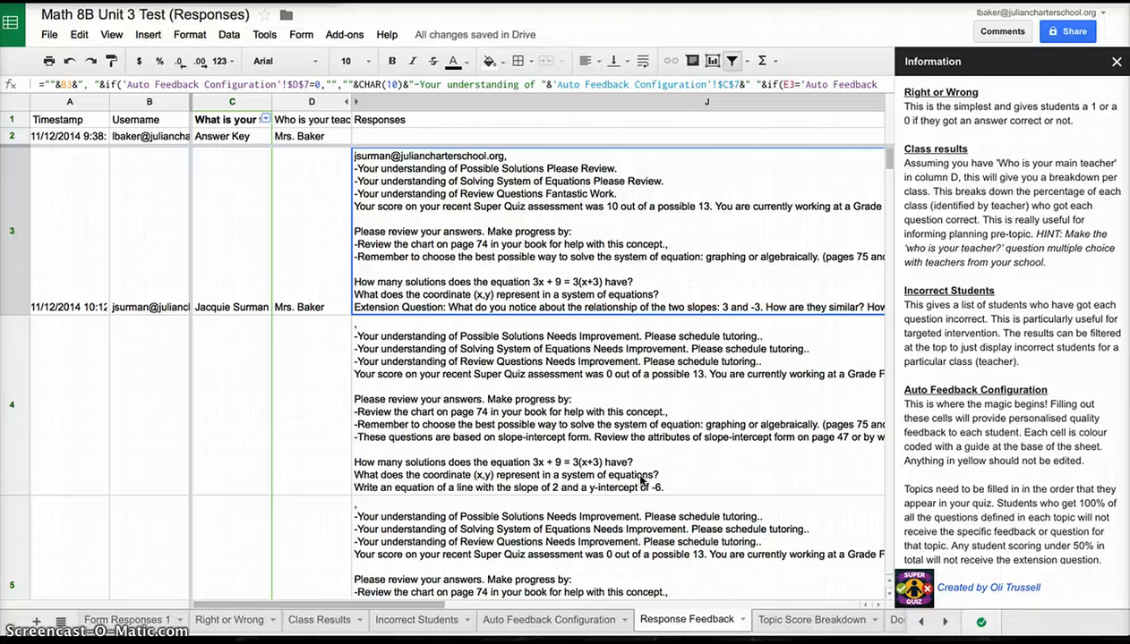
{"action": "mouse_move", "coordinate": [781, 627]}
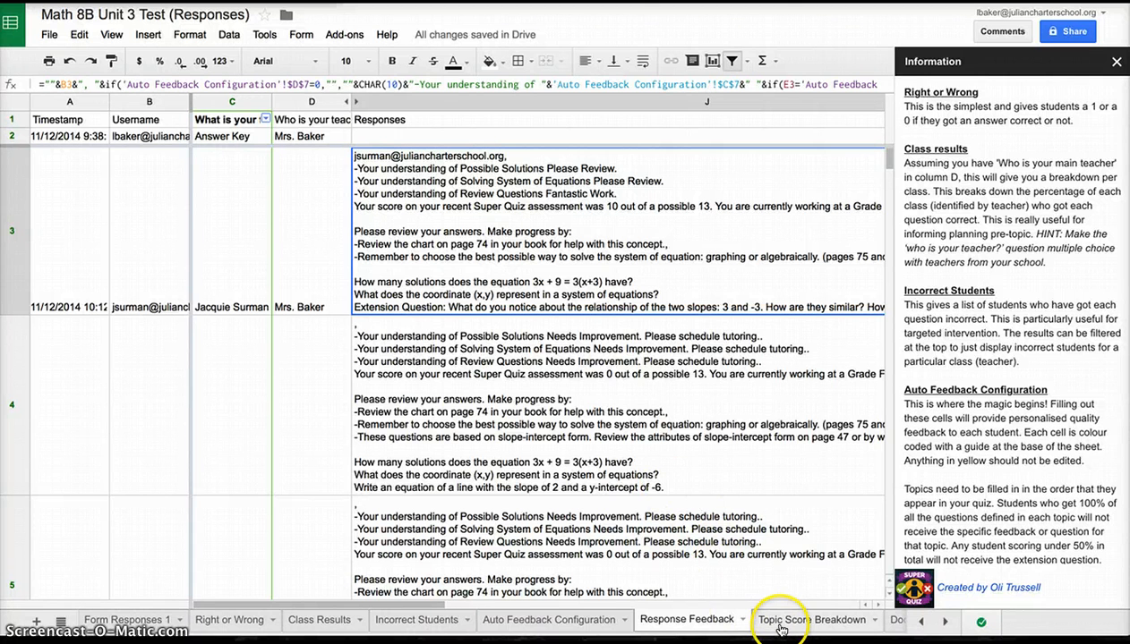